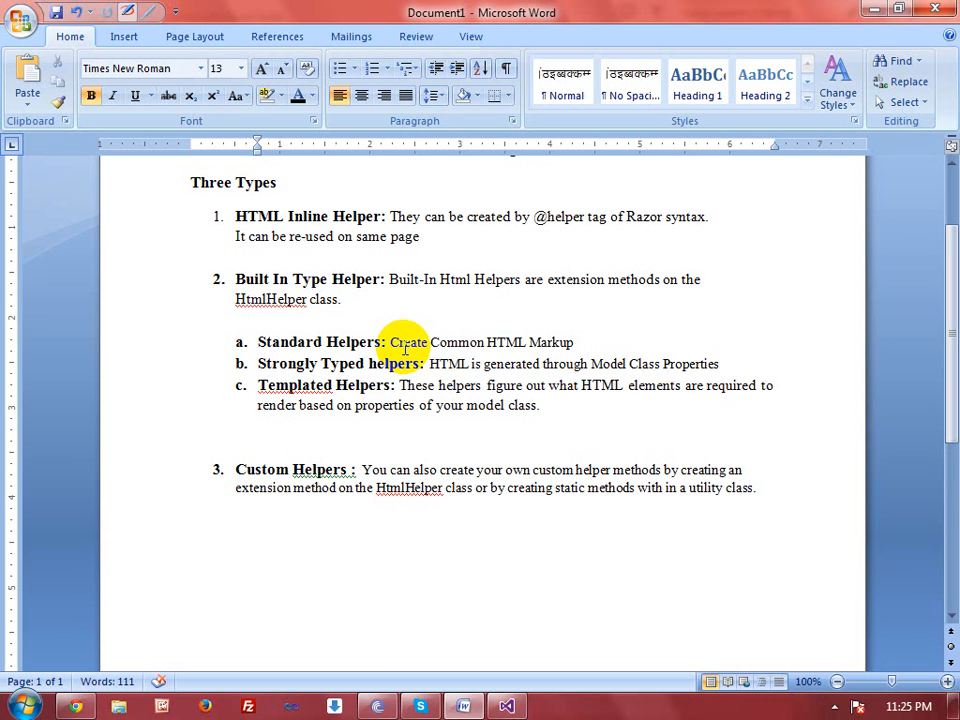
Review the Three Types notes and highlight the start of the Custom Helpers description
left_click(259, 447)
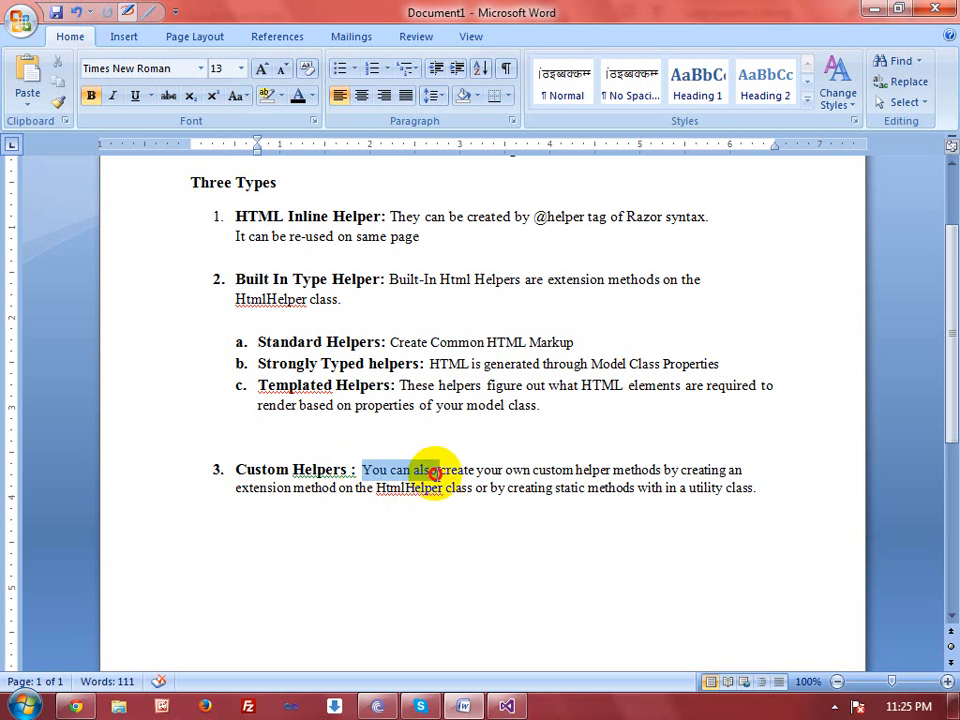
left_click_drag(435, 470, 705, 470)
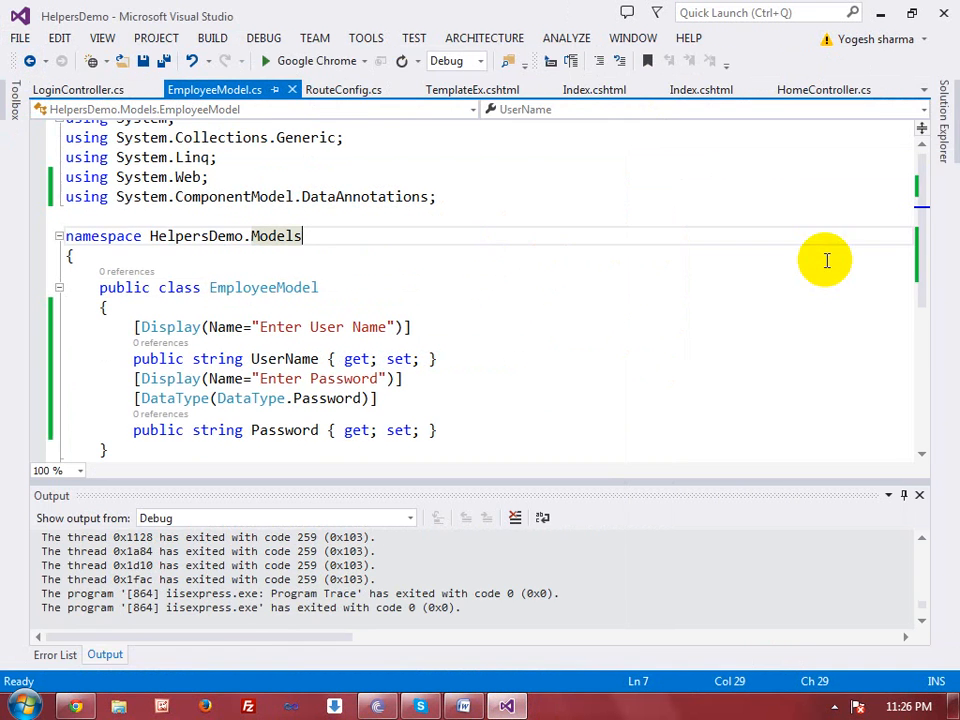
Create CustomHelperController in Controllers from the MVC 5 Controller - Empty template
left_click(750, 277)
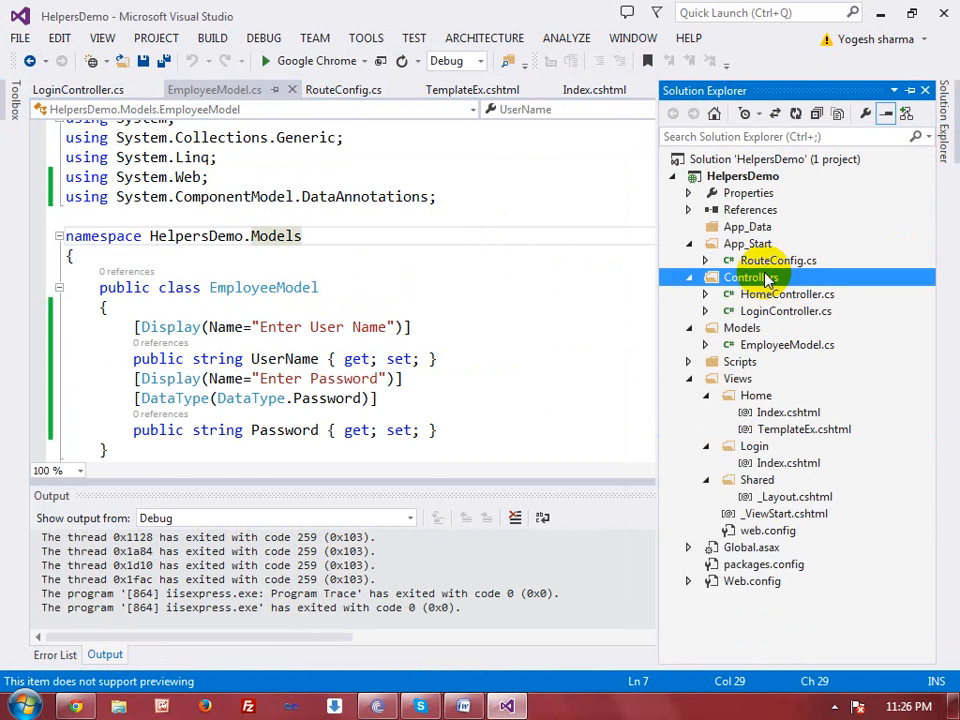
right_click(750, 277)
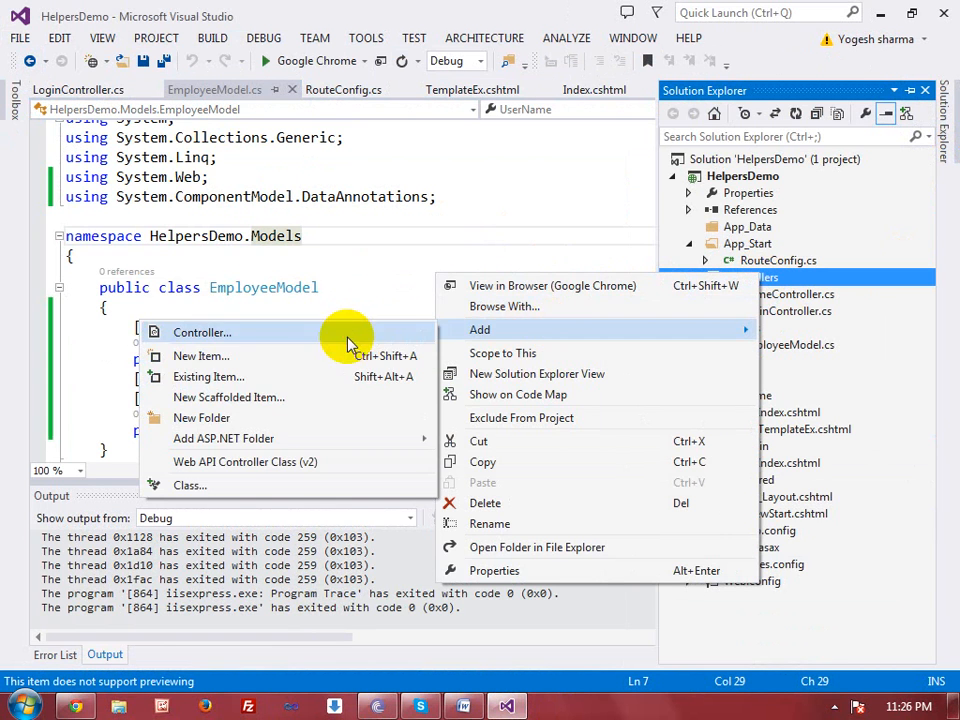
left_click(201, 332)
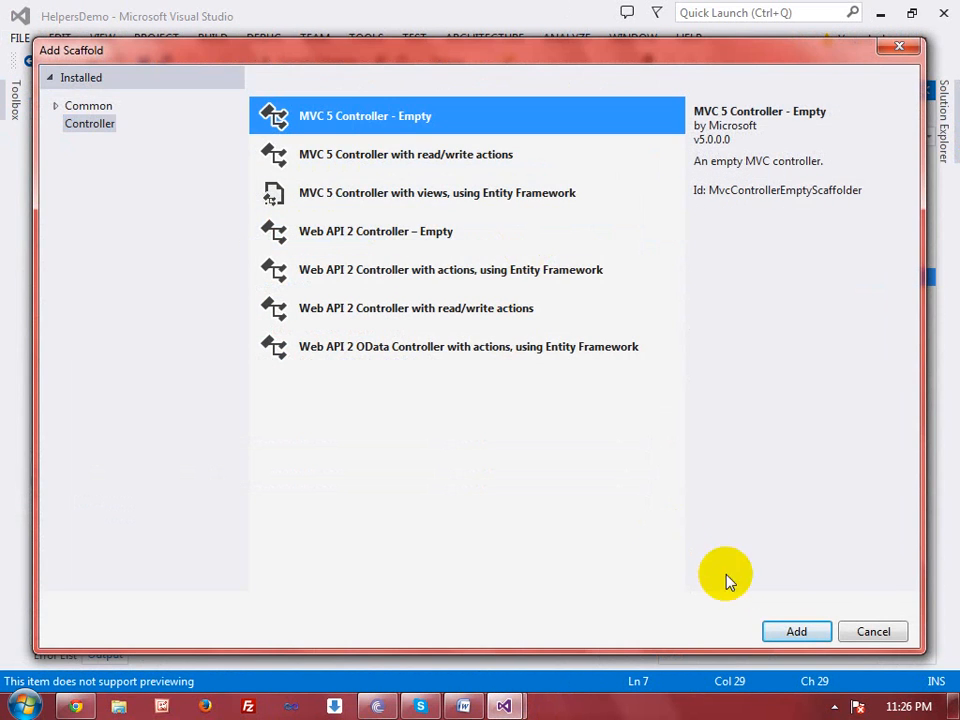
left_click(796, 631)
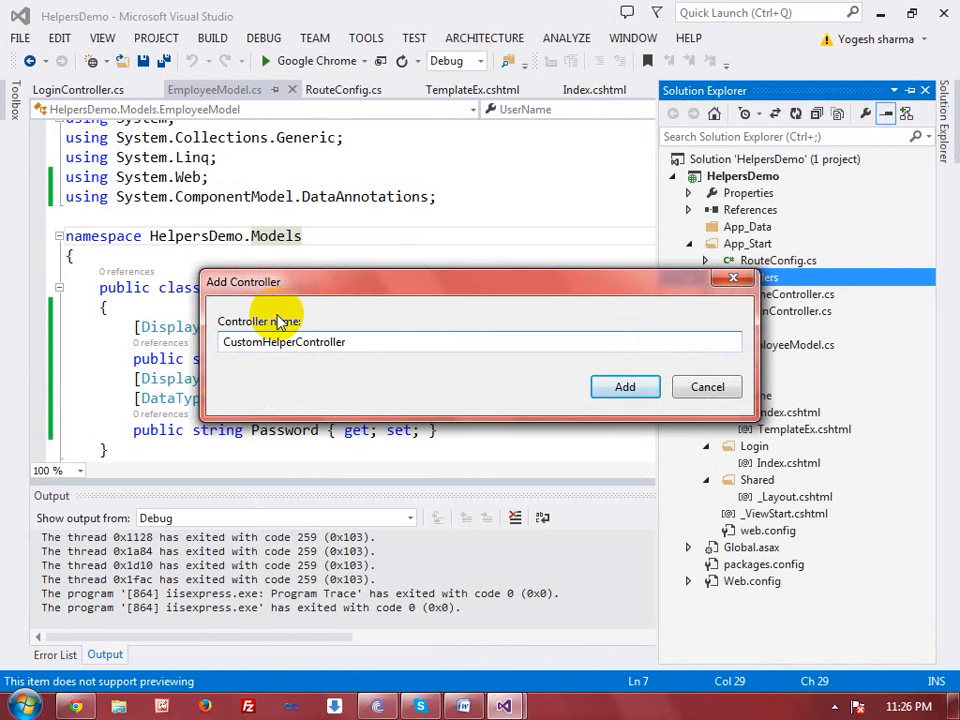
left_click(624, 387)
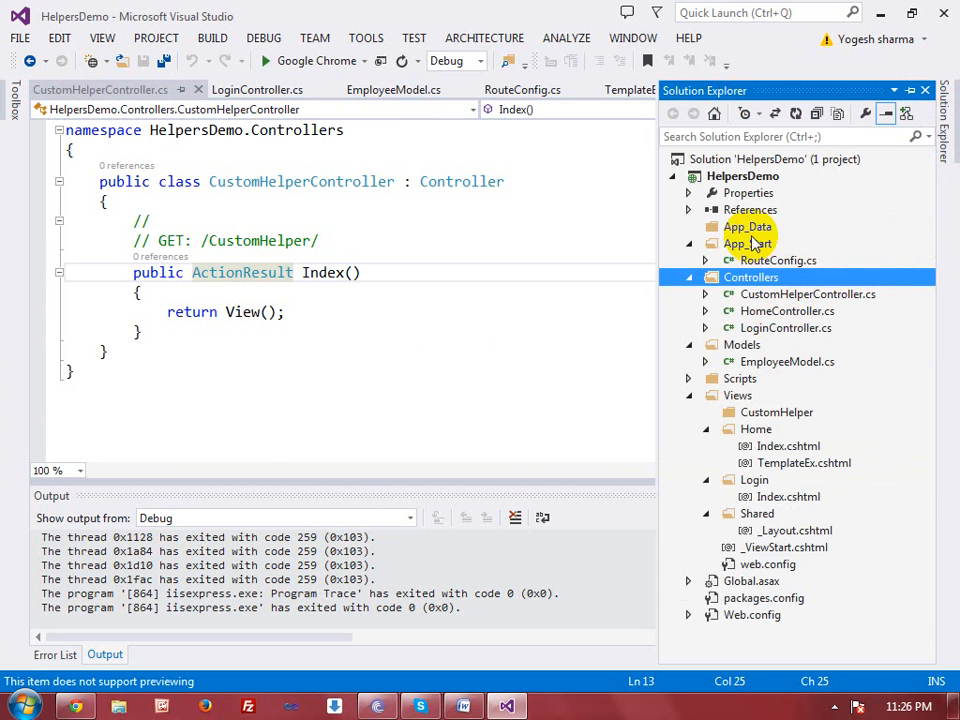
Add a class named CustomHelperClass.cs at the HelpersDemo project root
right_click(742, 175)
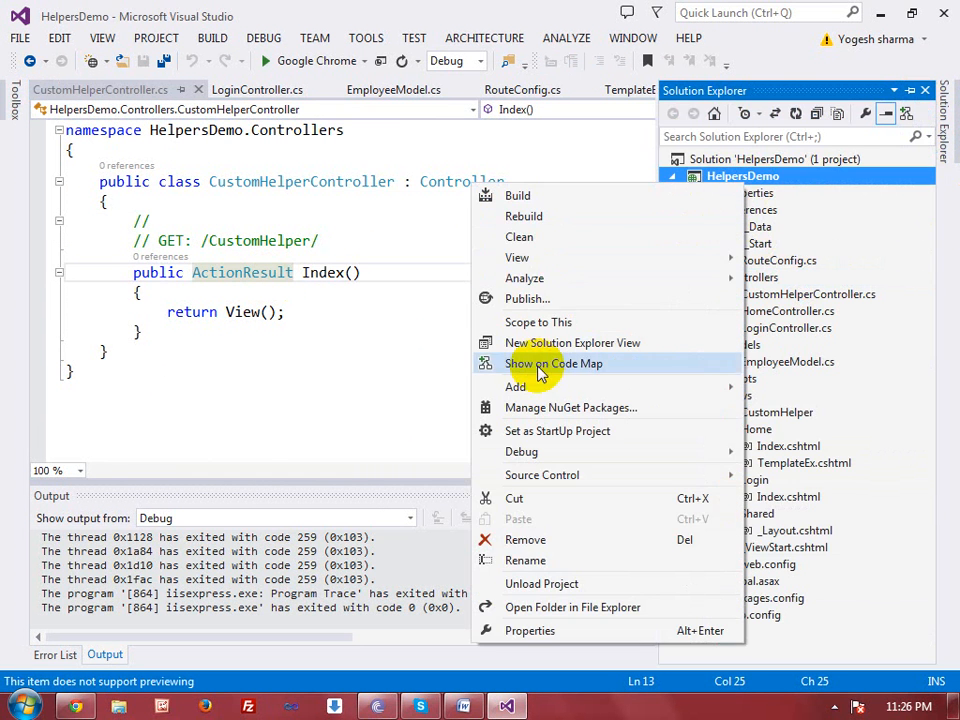
mouse_move(280, 312)
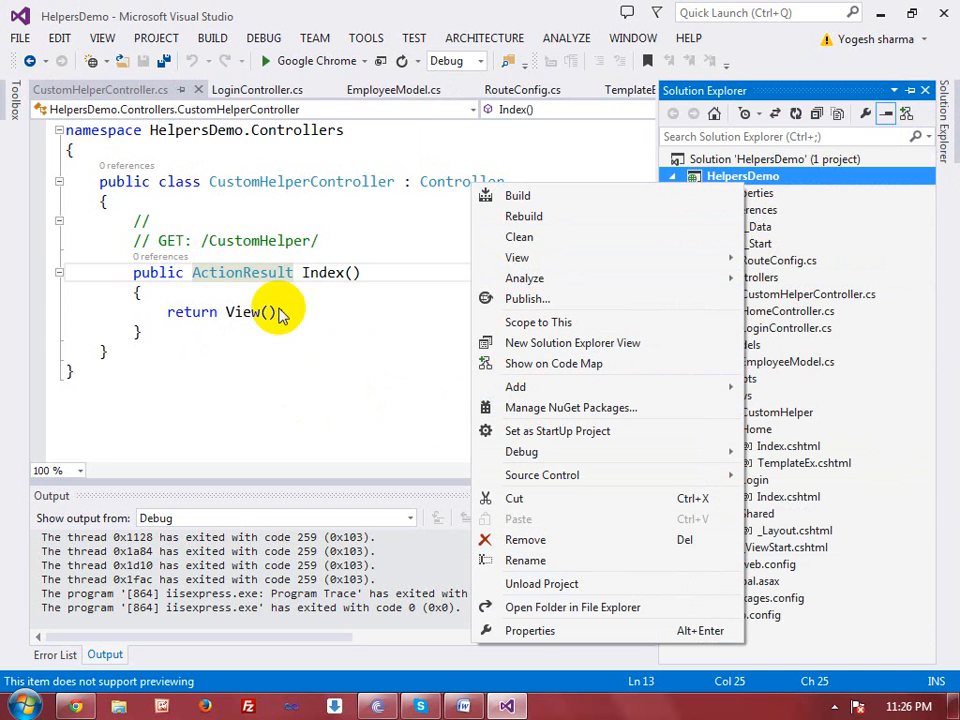
left_click(516, 387)
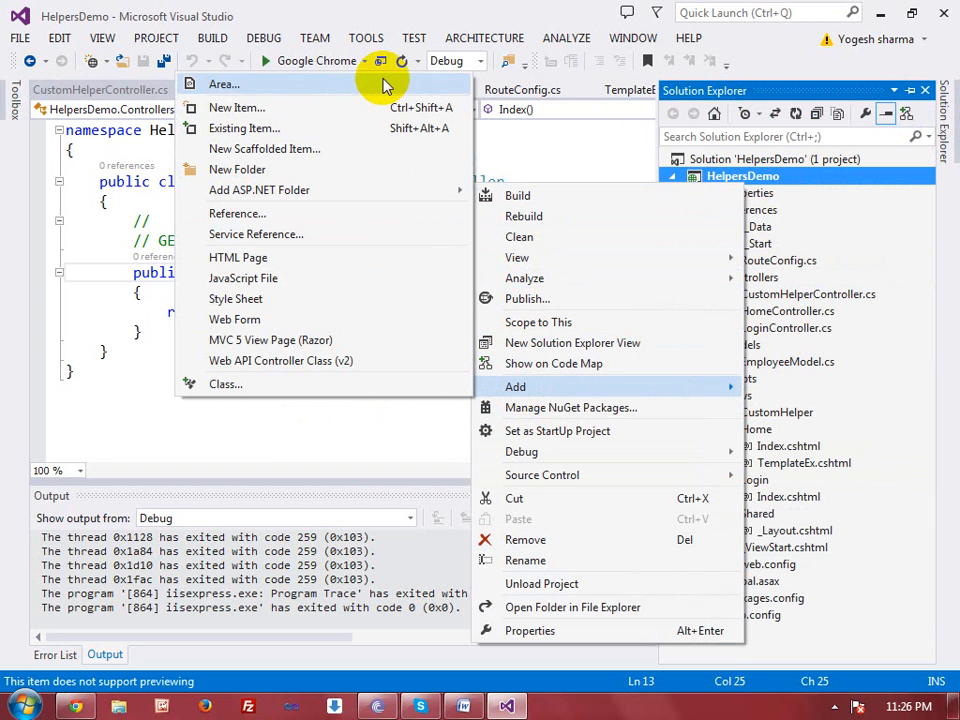
mouse_move(360, 107)
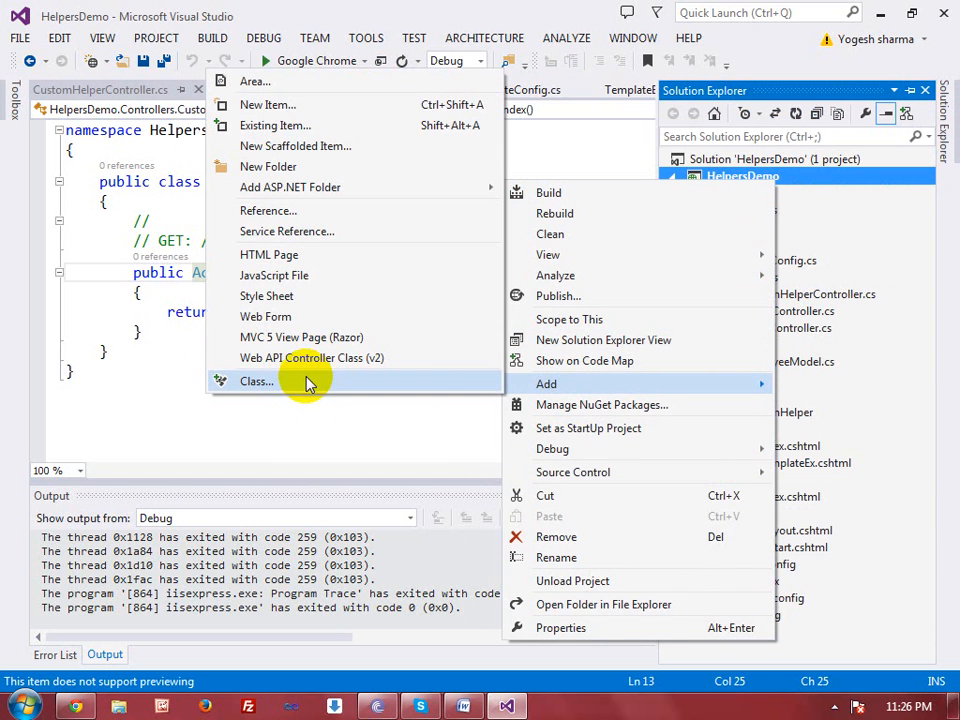
left_click(257, 381)
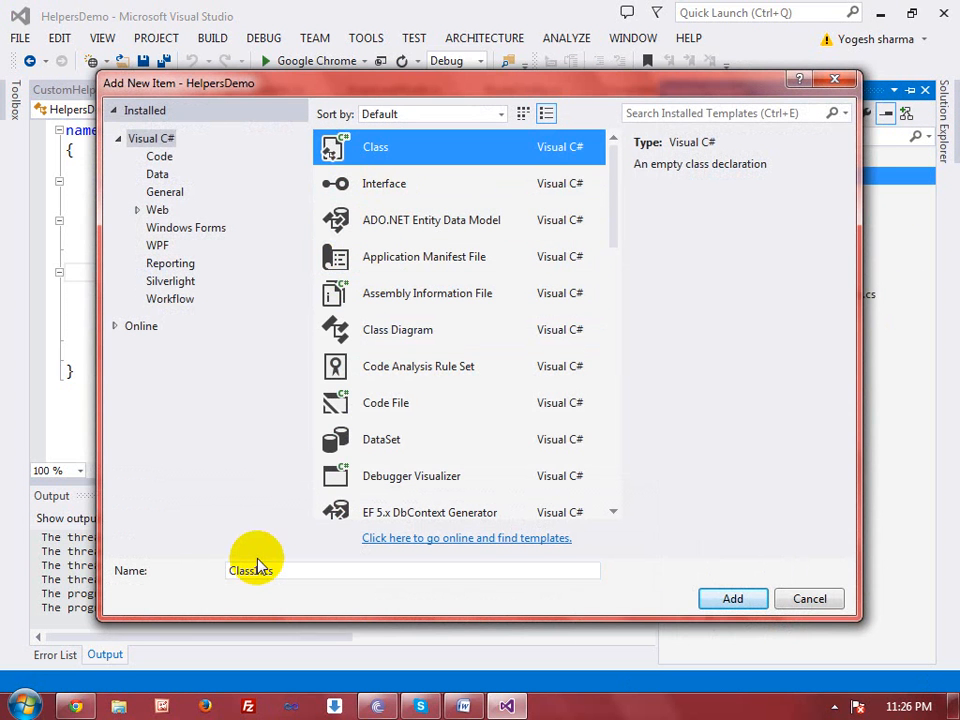
left_click(250, 570)
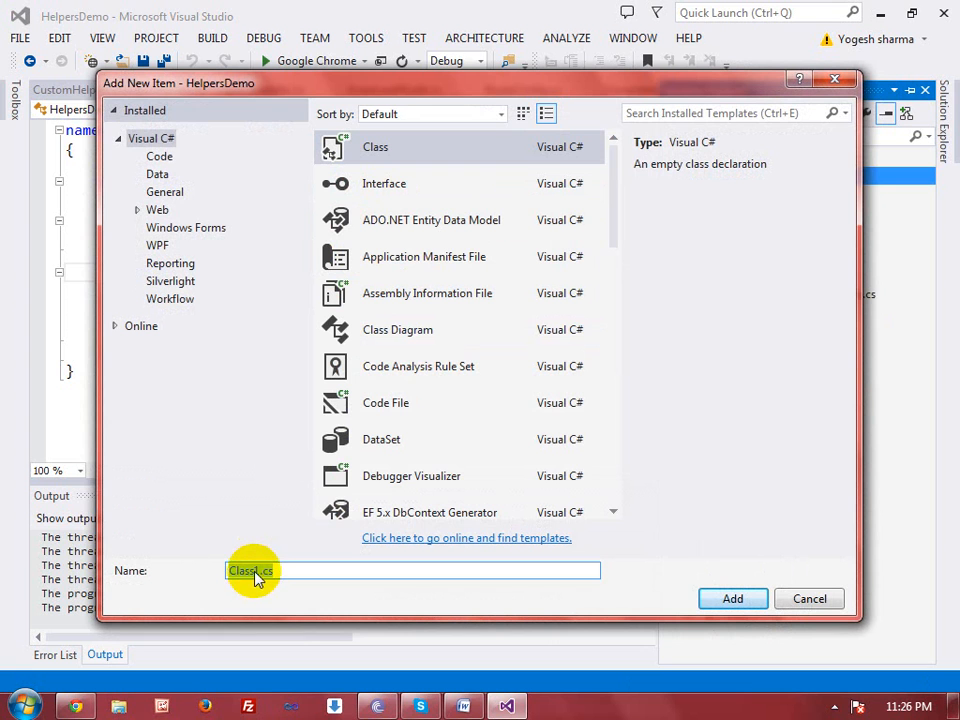
mouse_move(130, 540)
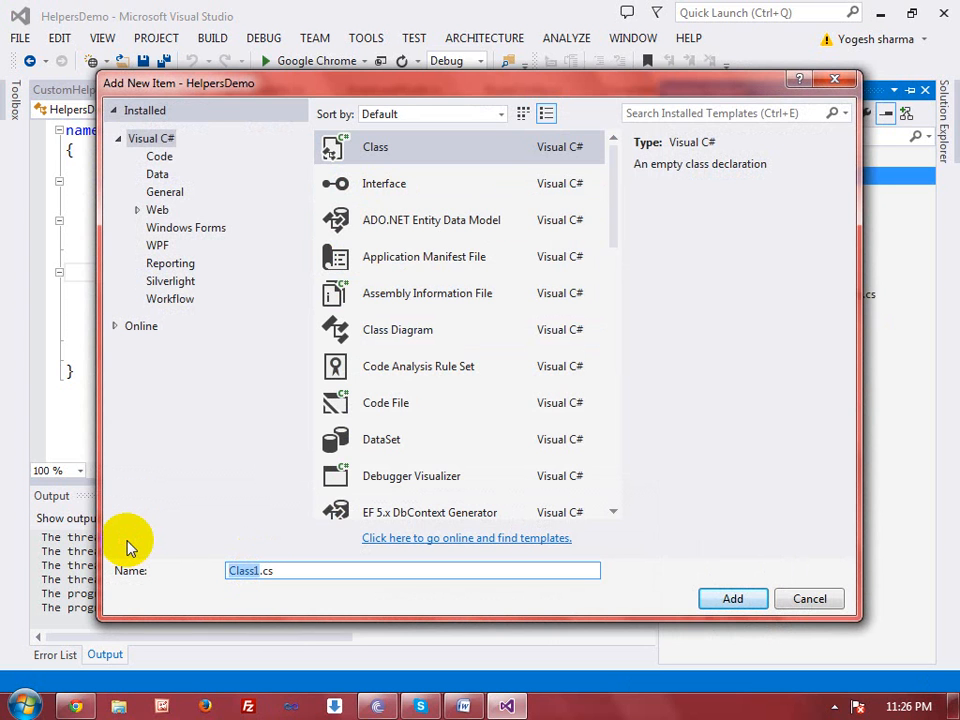
type("CustomHelper")
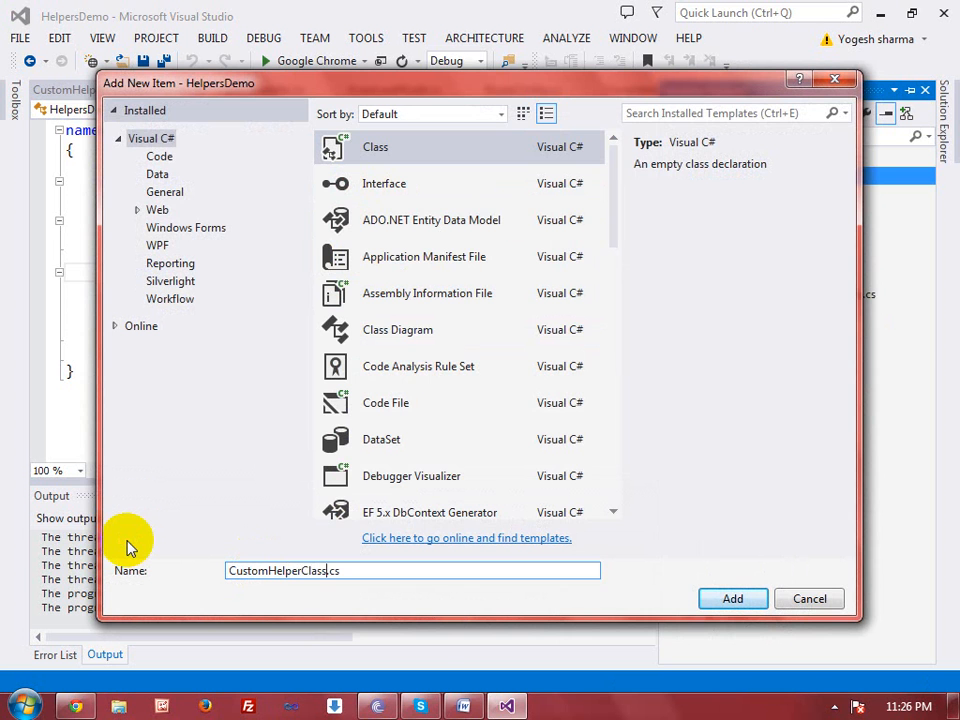
left_click(732, 598)
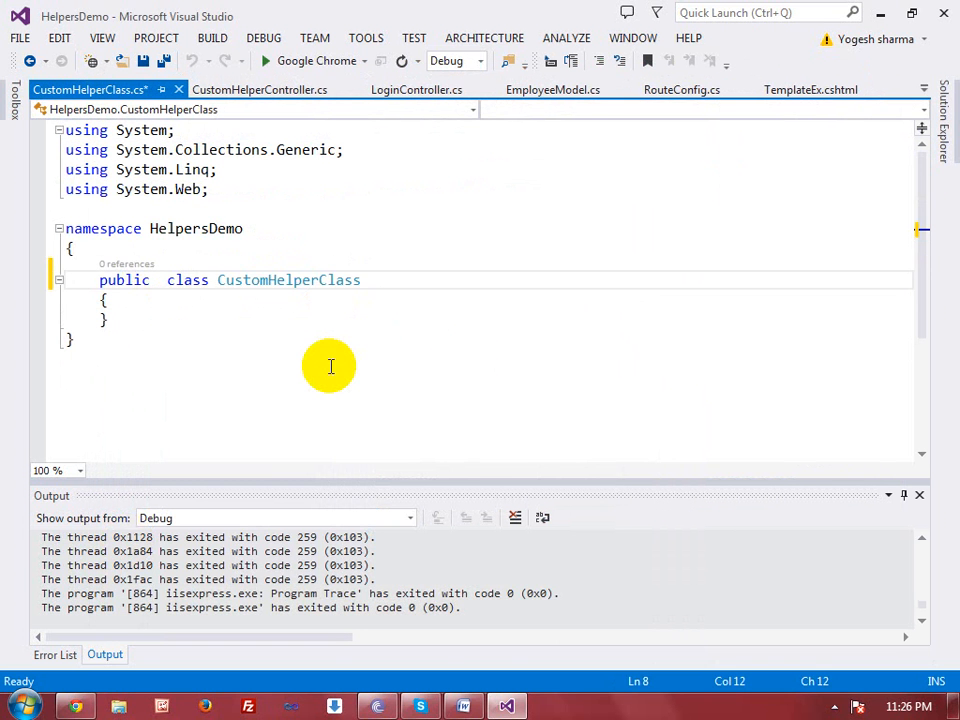
Declare CustomHelperClass static and add 'using System.Web.Mvc;' to the usings
type("static")
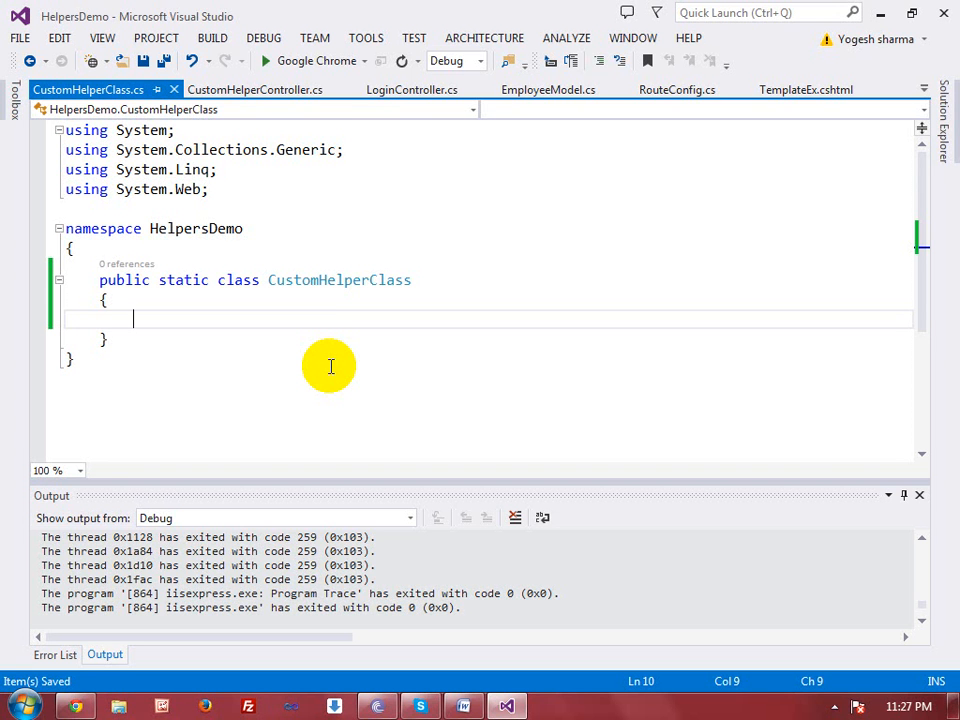
mouse_move(315, 225)
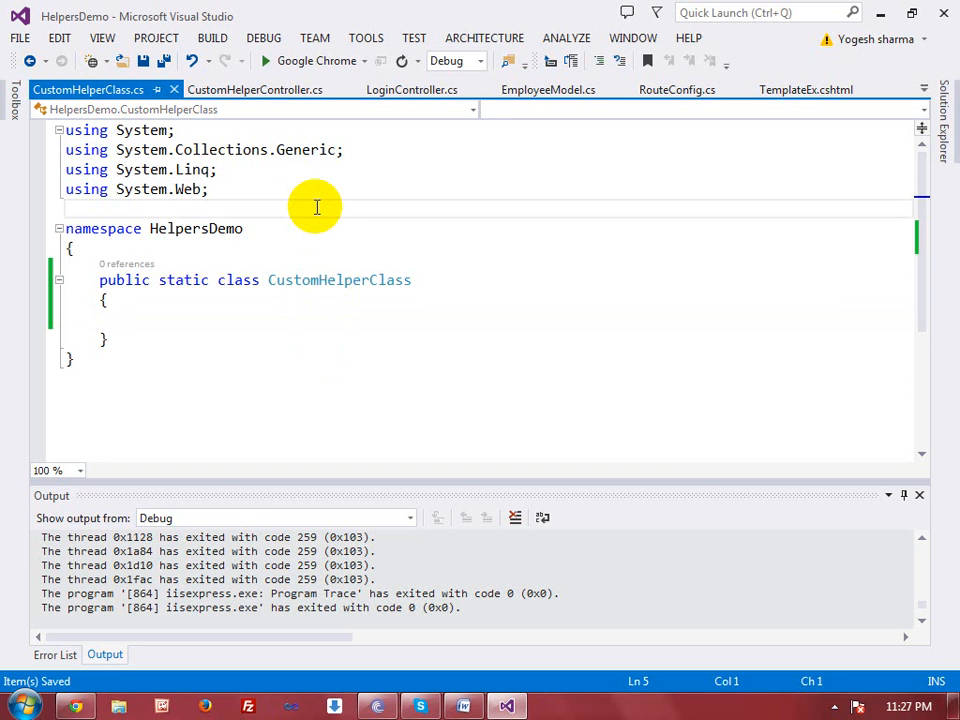
type("using System.we")
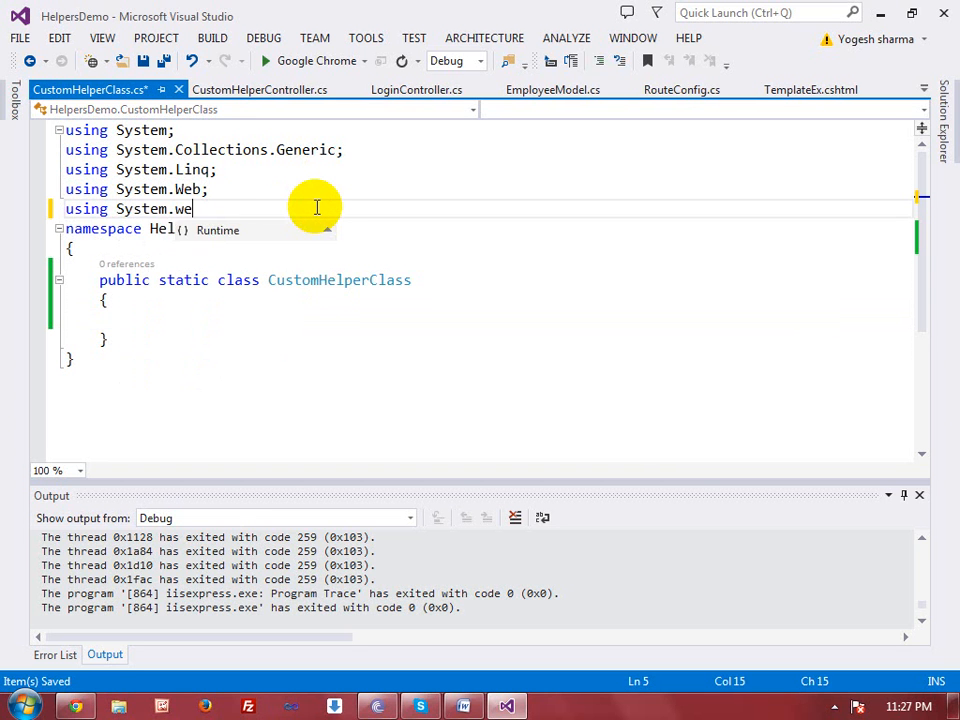
type("b.")
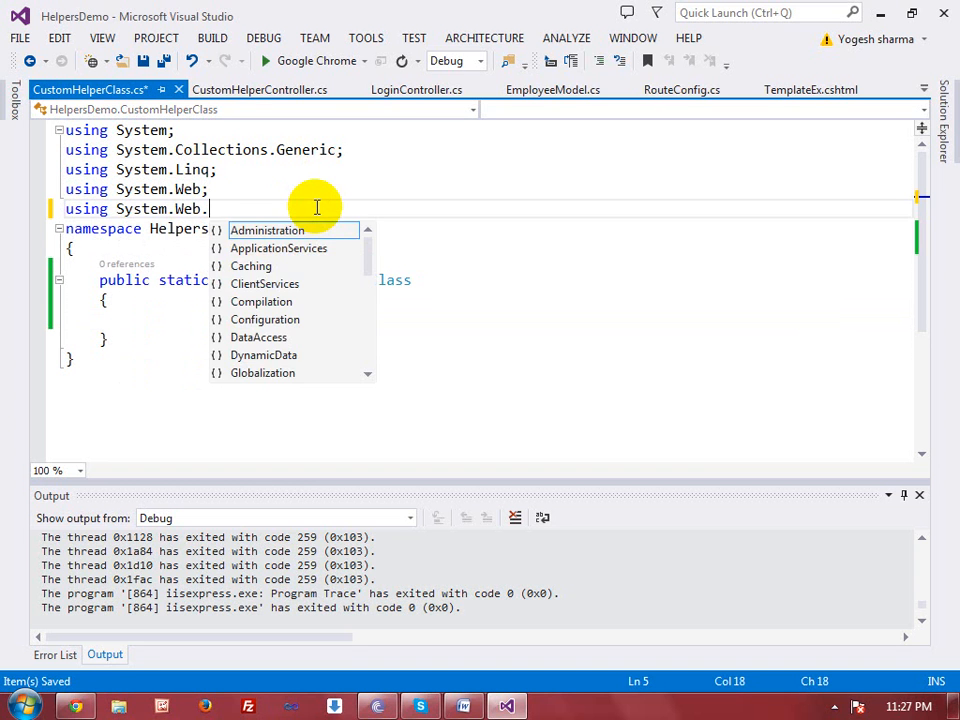
type("Mvc;")
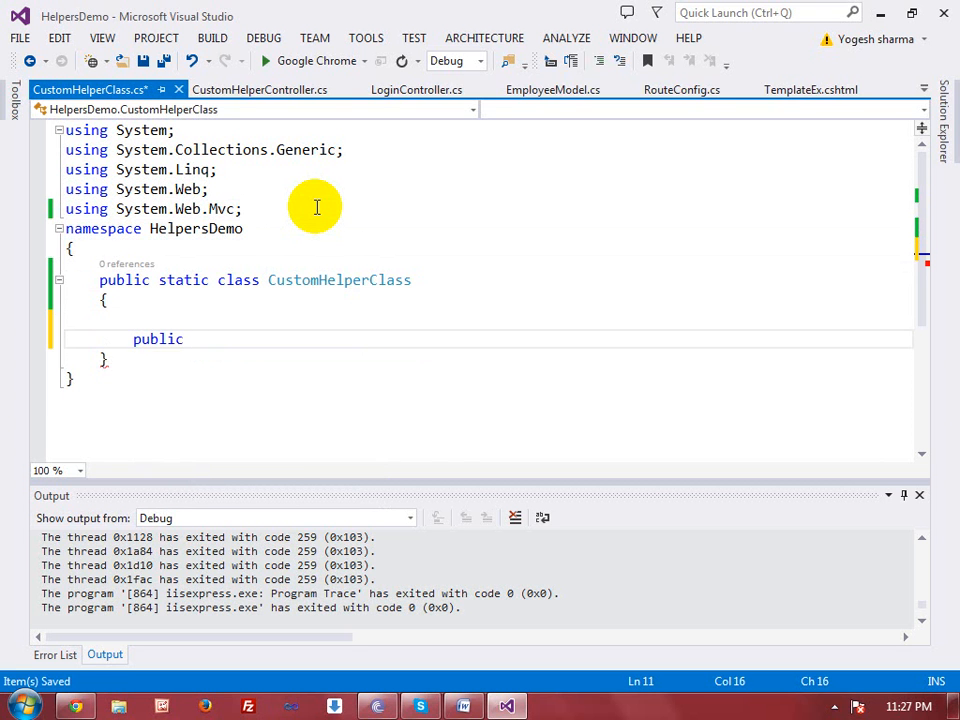
Type a static MvcHtmlString method with this HtmlHelper helper, string value and string name parameters
type("stat")
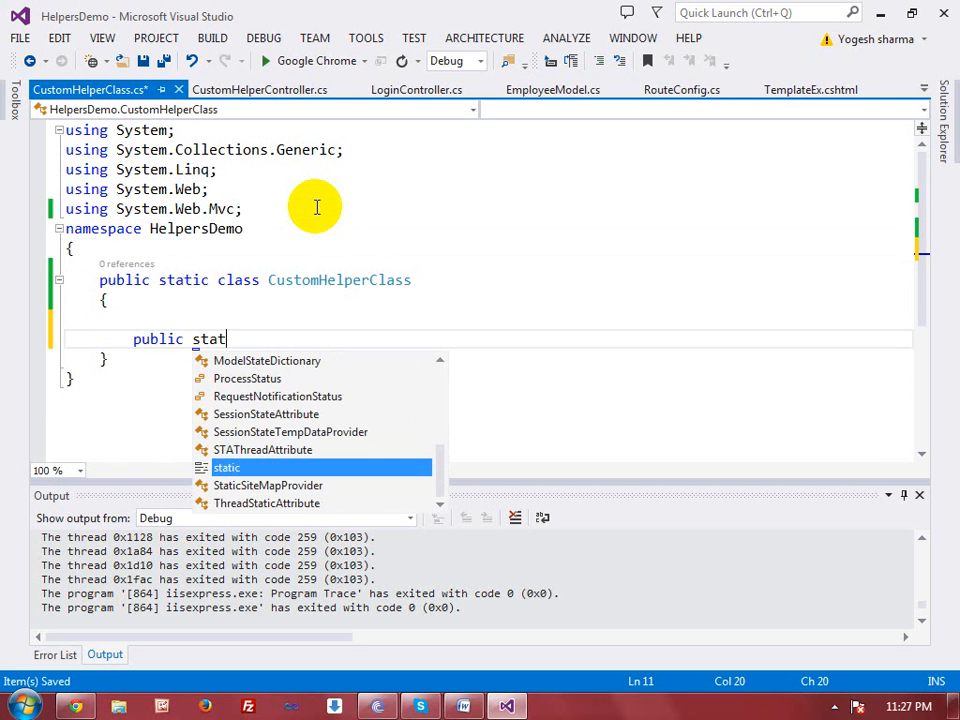
type("ic")
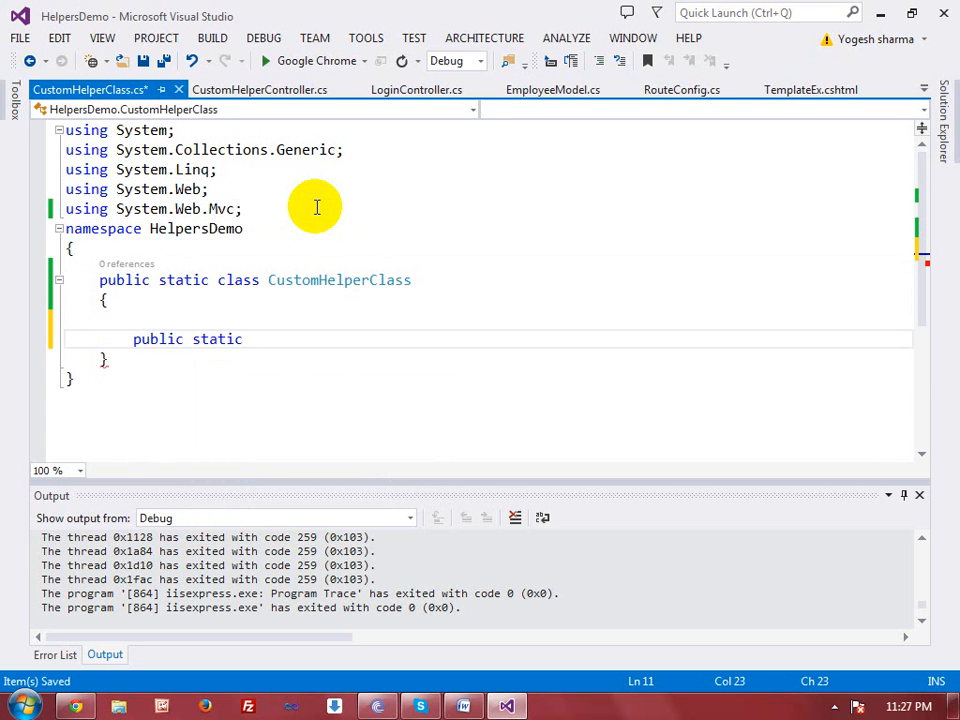
type("M")
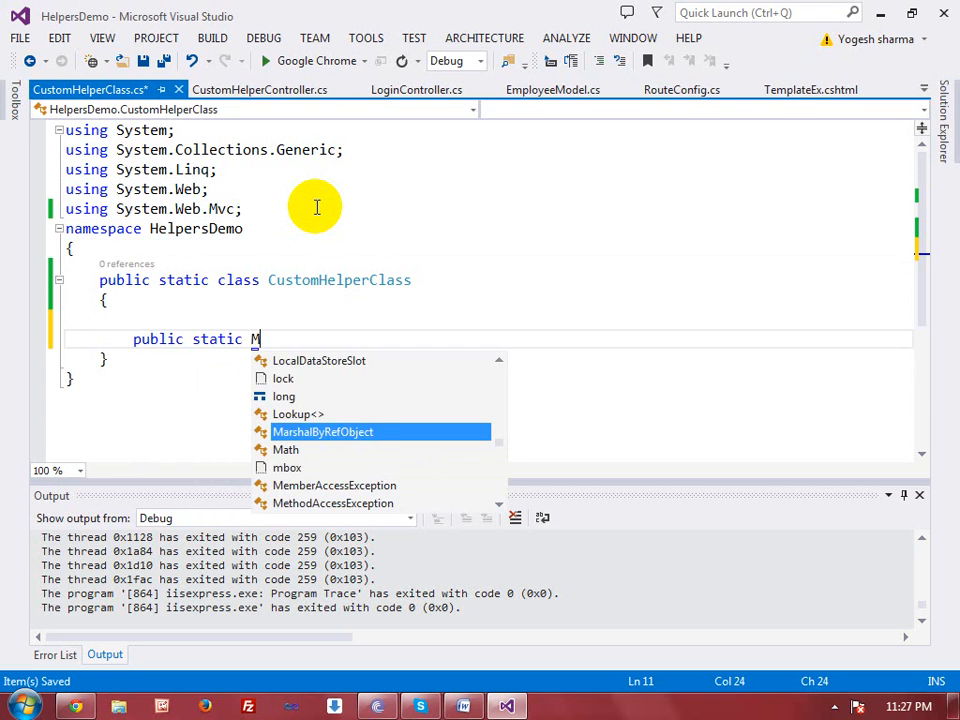
type("vcHtmlString(this")
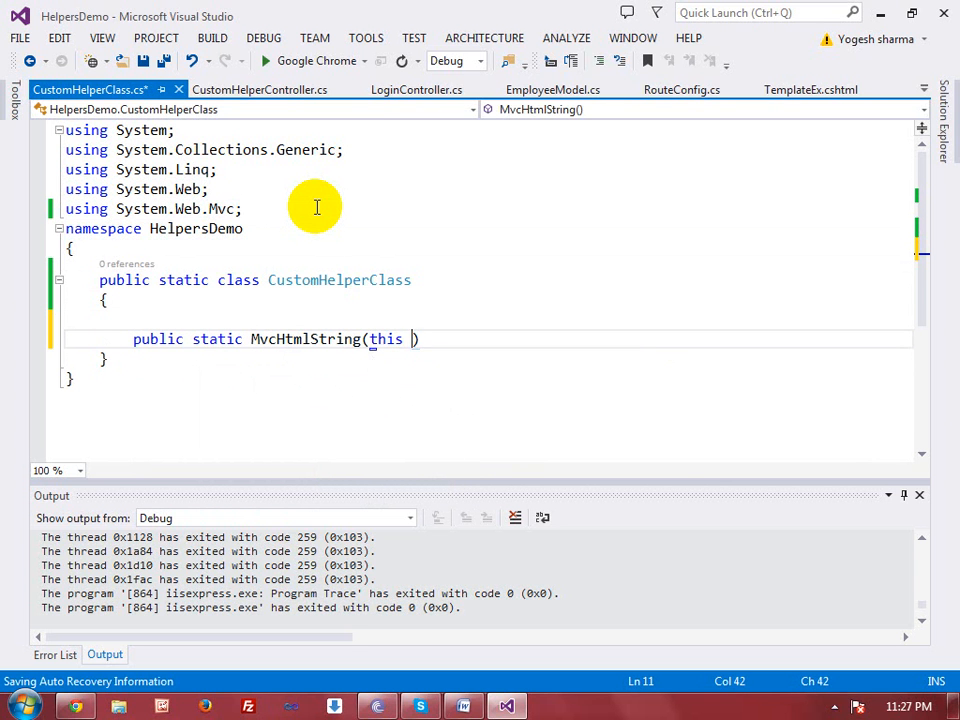
type("HelpersDemo")
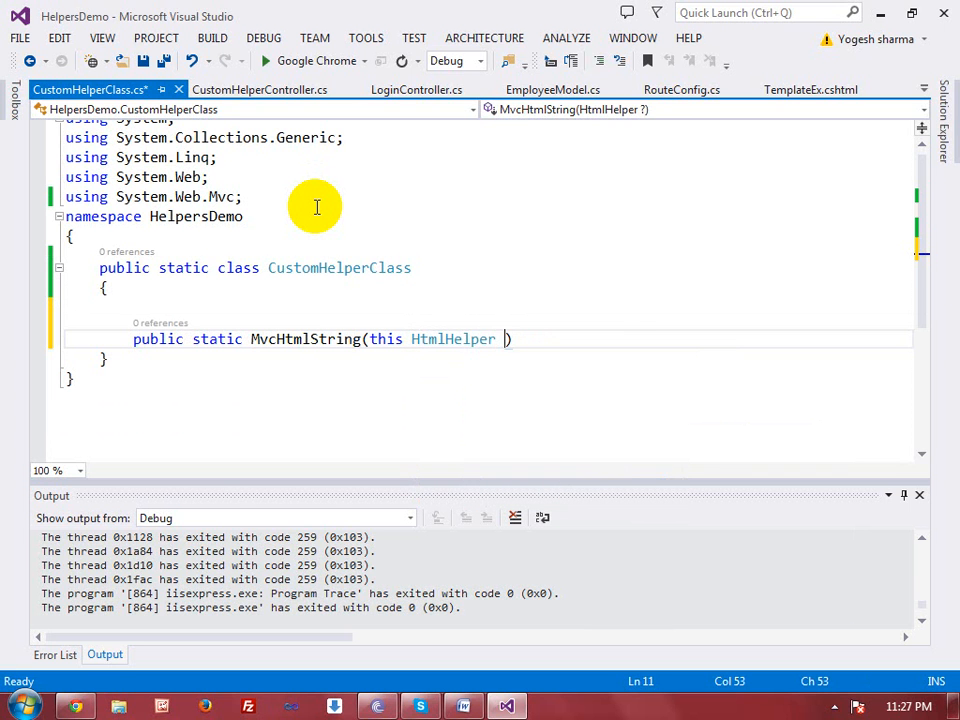
type("hel")
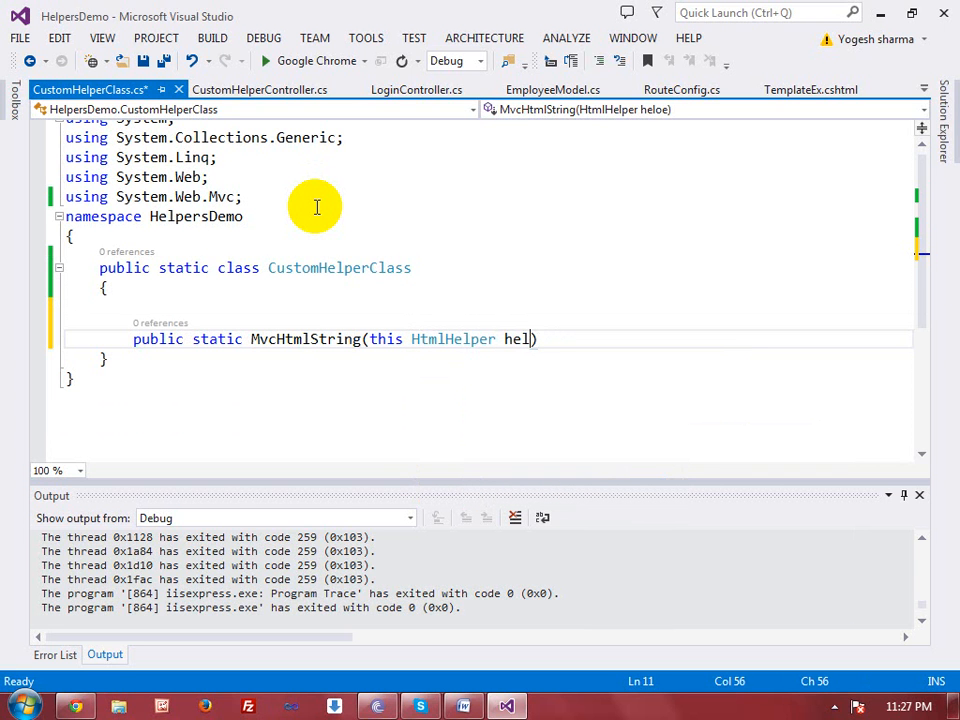
type("per")
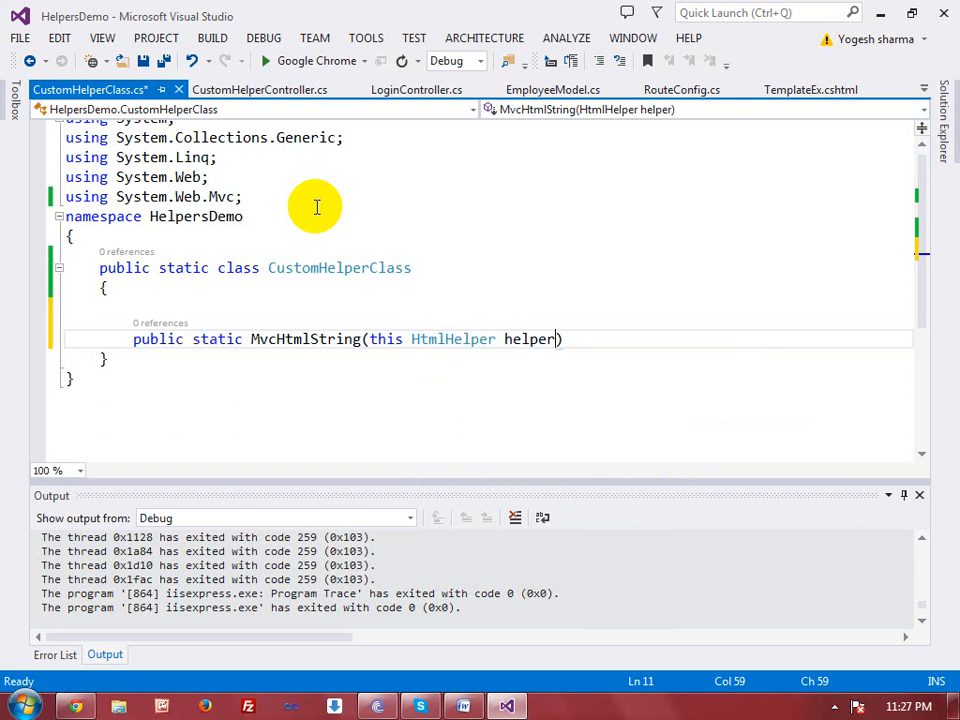
type(",\"\"")
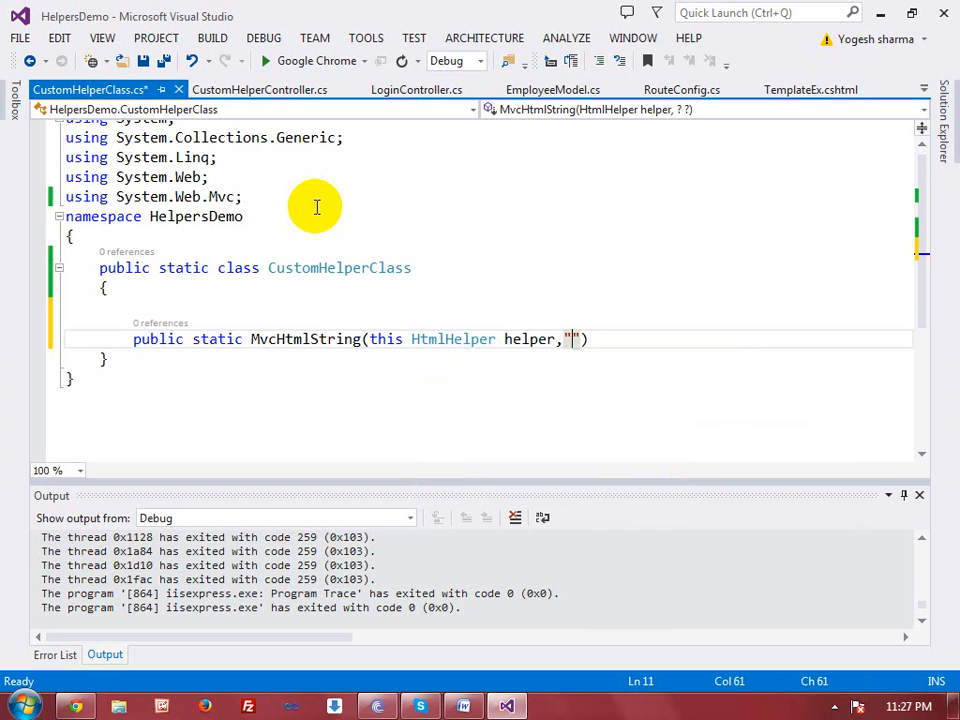
type(",string value")
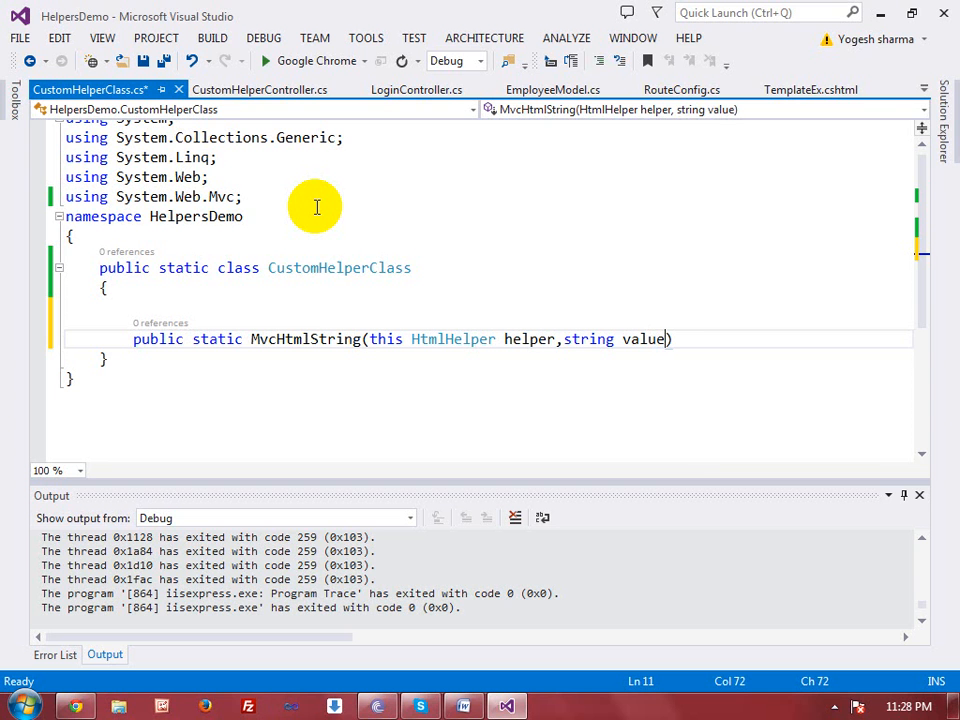
type(",string name")
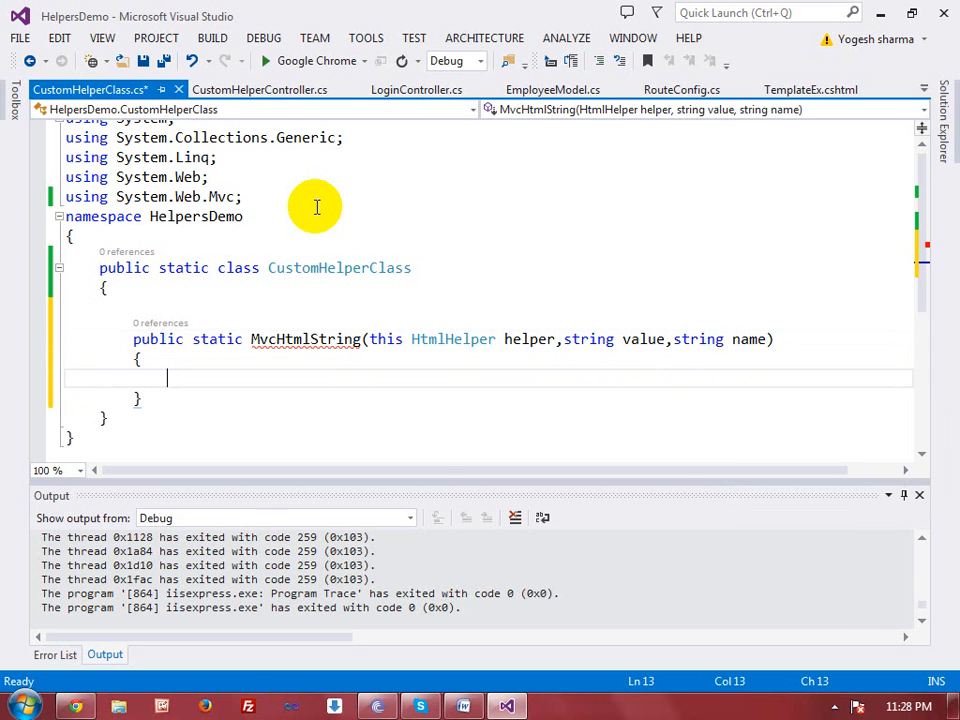
type("string valu")
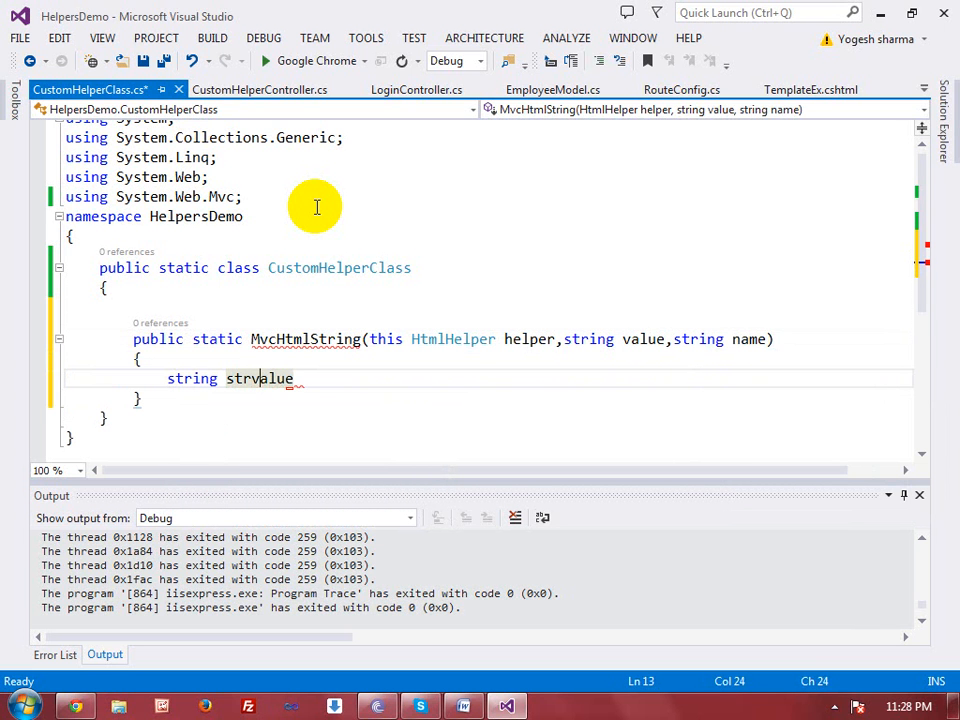
Assign strvalue an <input type='submit'> markup string built from name and value
type("=")
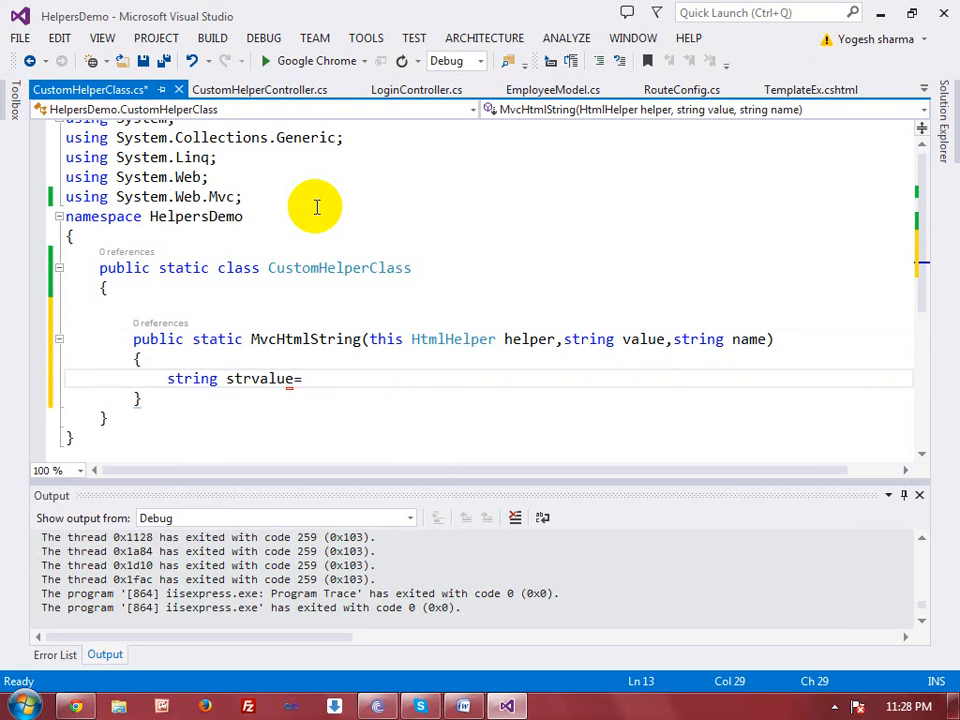
type("()")
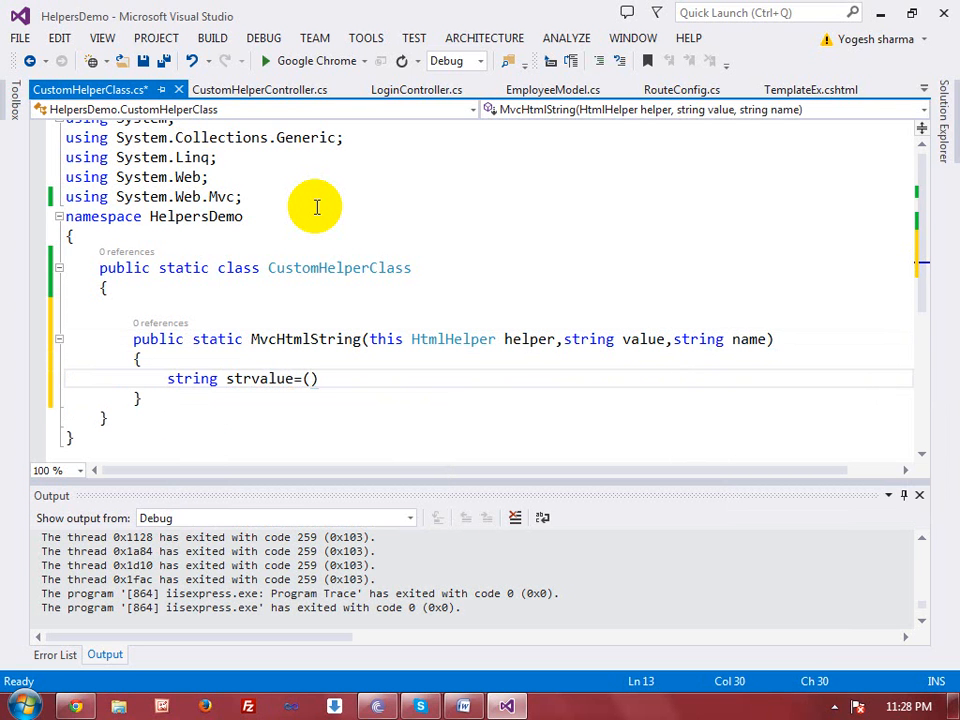
type("\"")
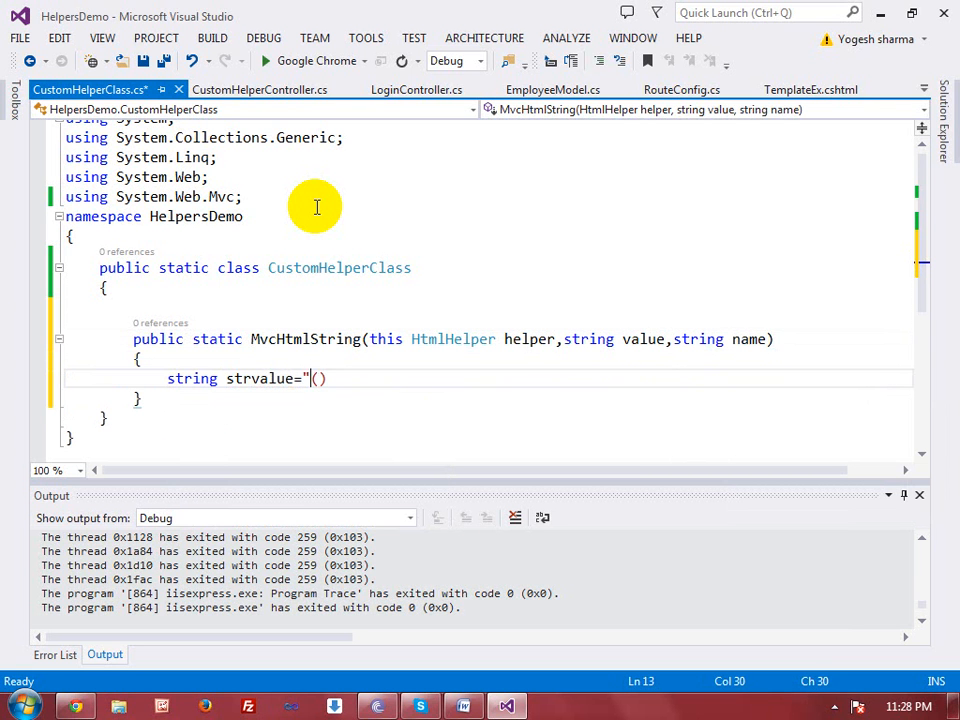
key("Backspace")
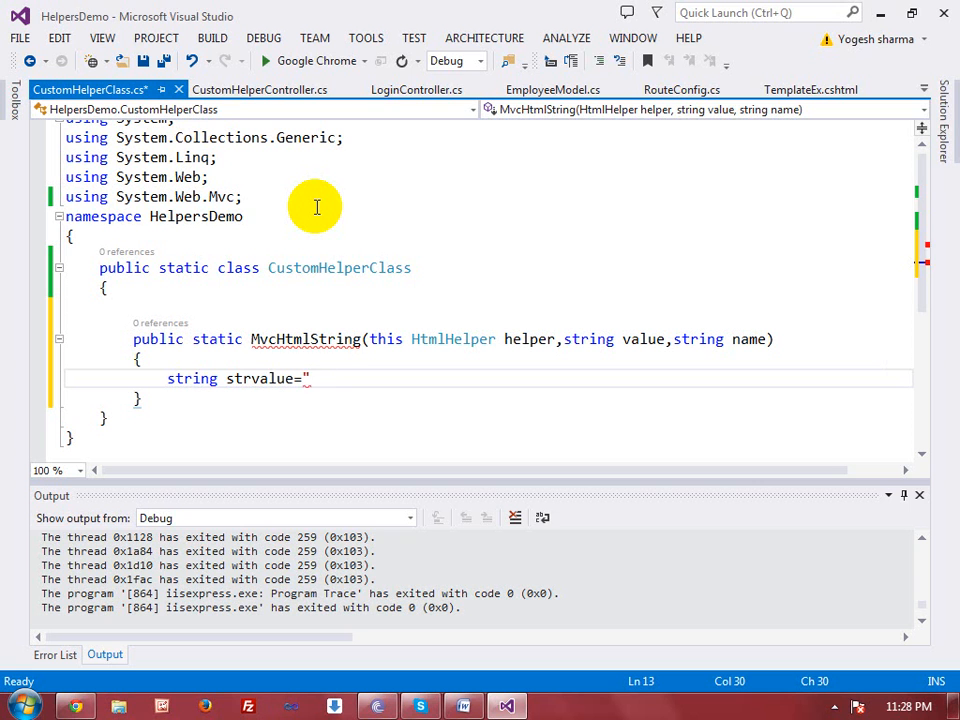
type("<i")
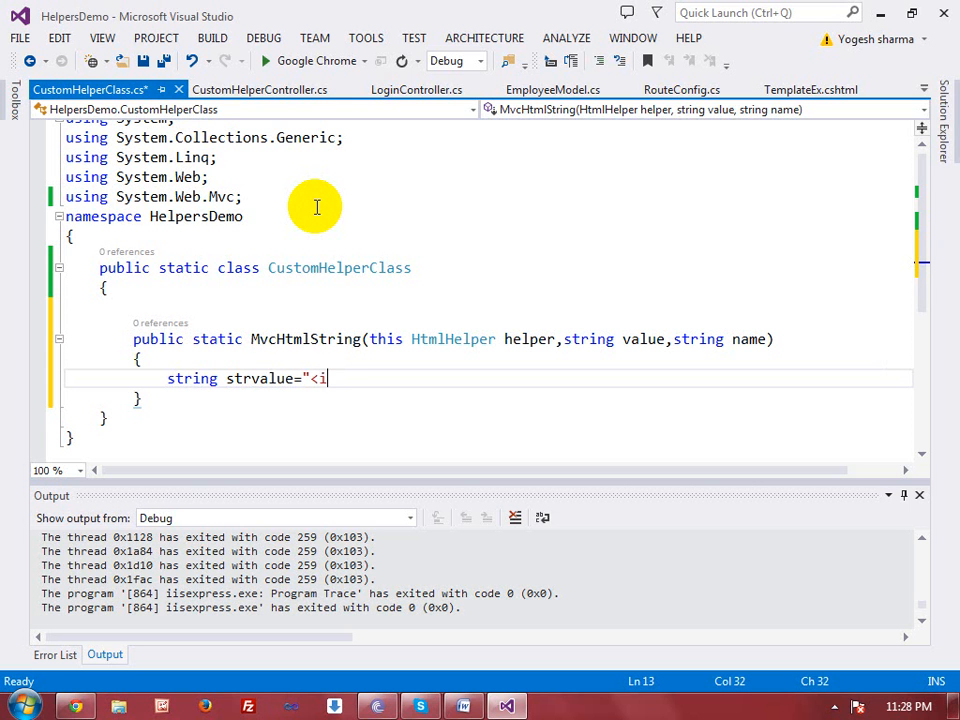
type("nput")
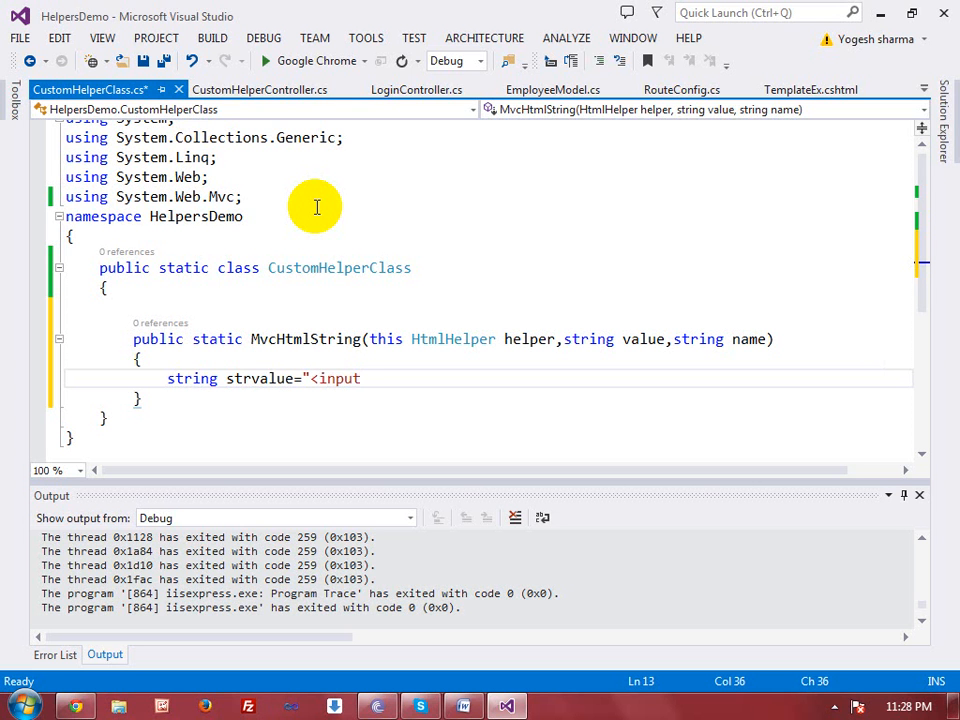
type("type")
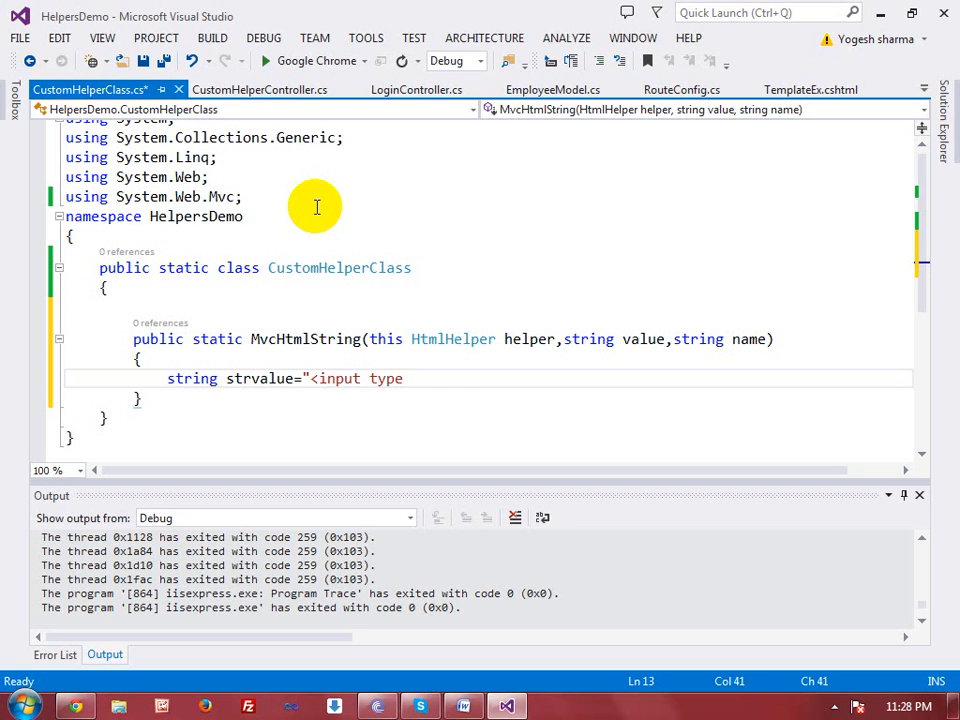
type("='sub")
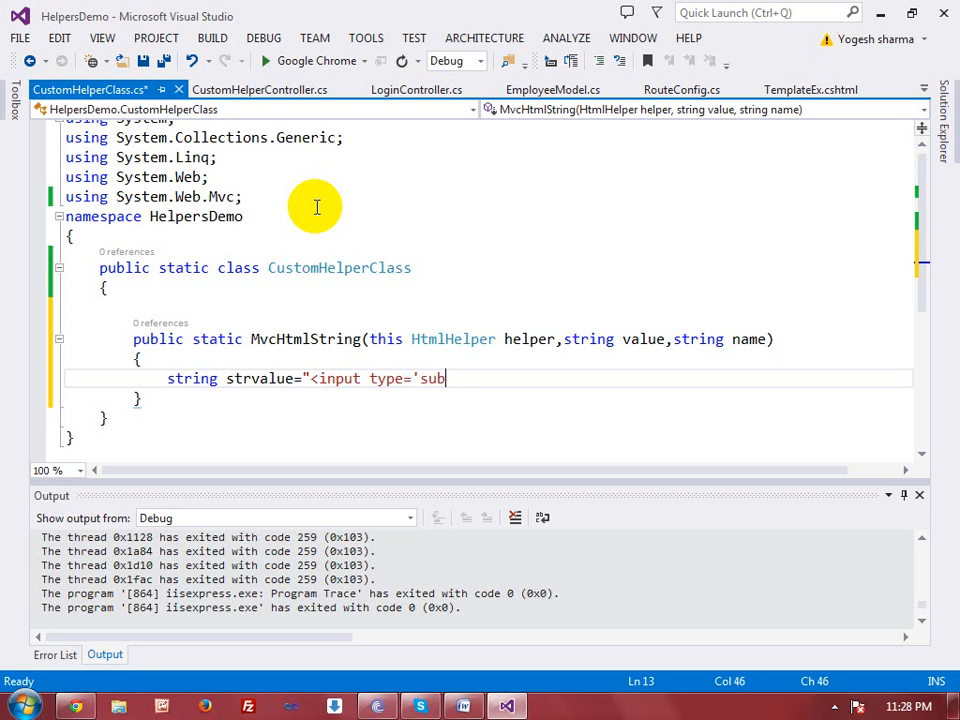
type("m")
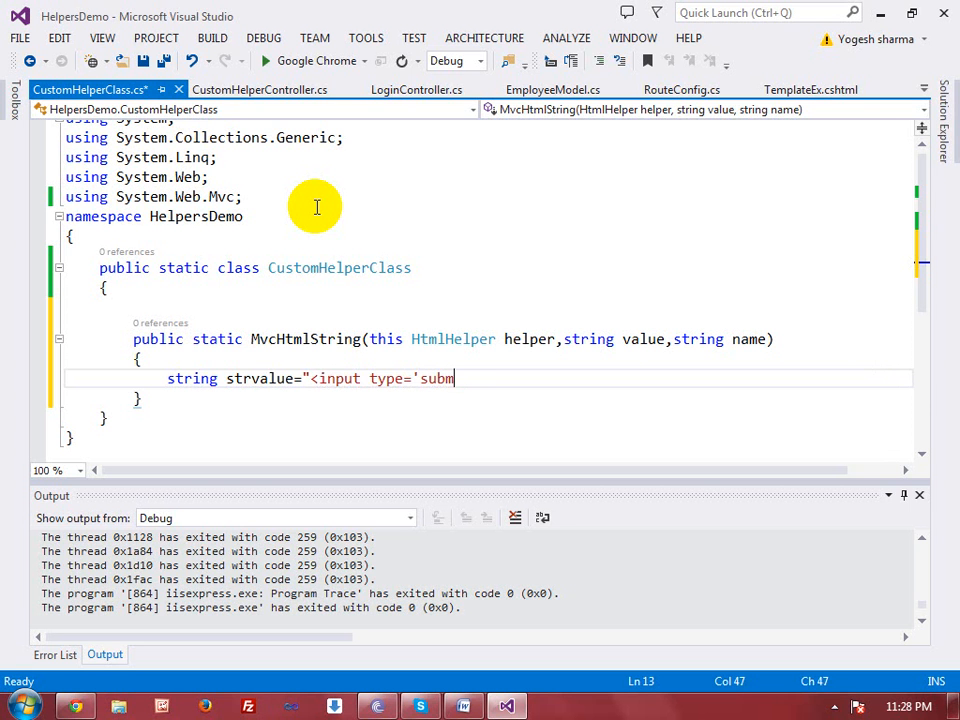
type("it'")
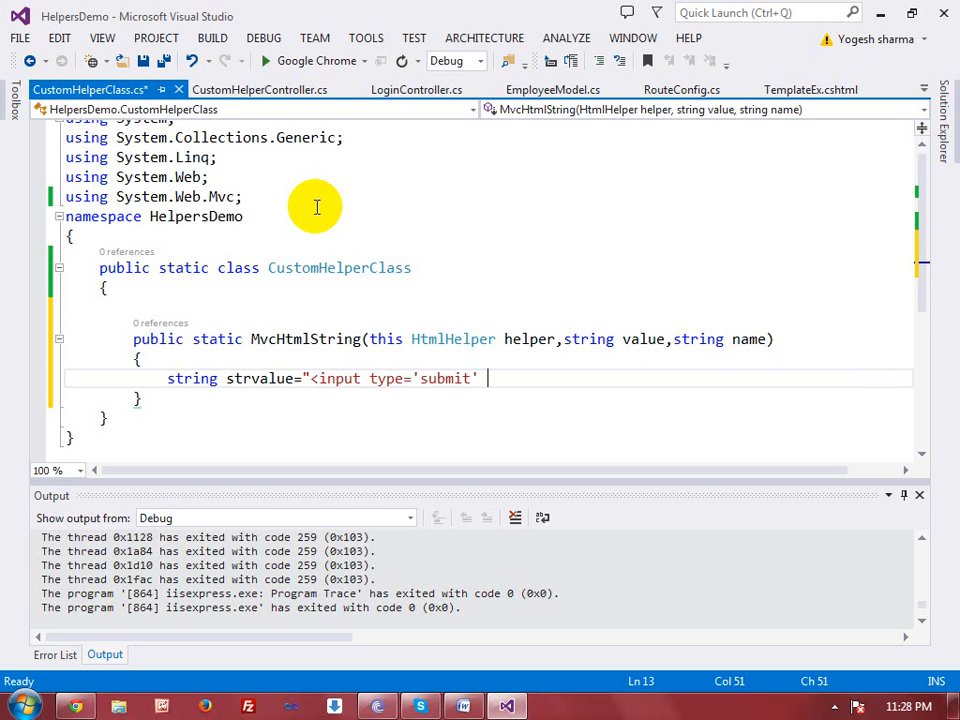
type("nam")
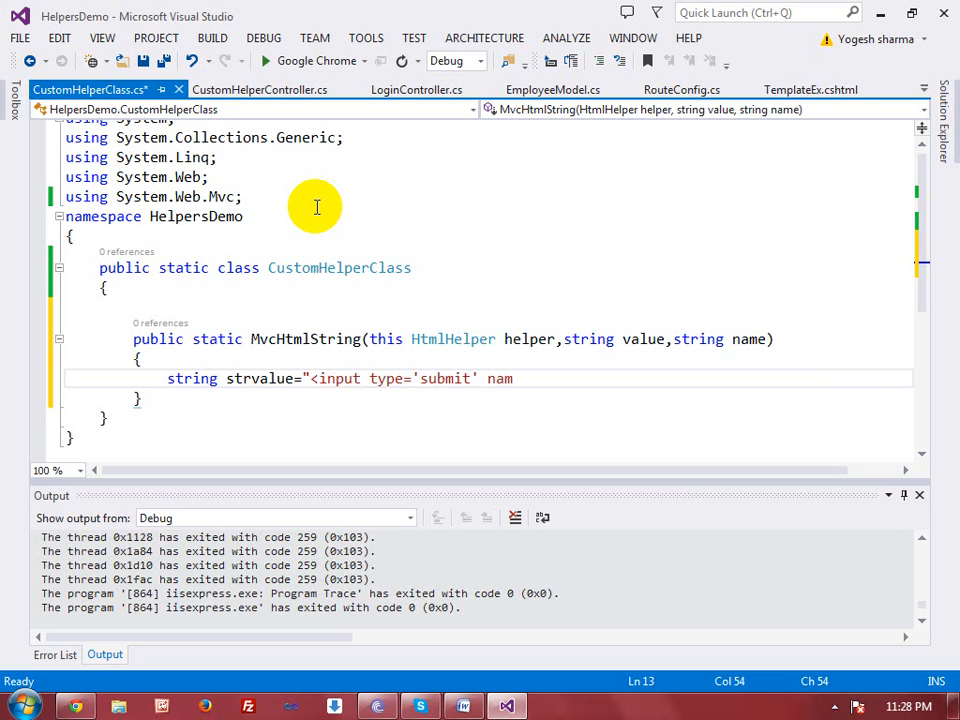
type("e='\"+")
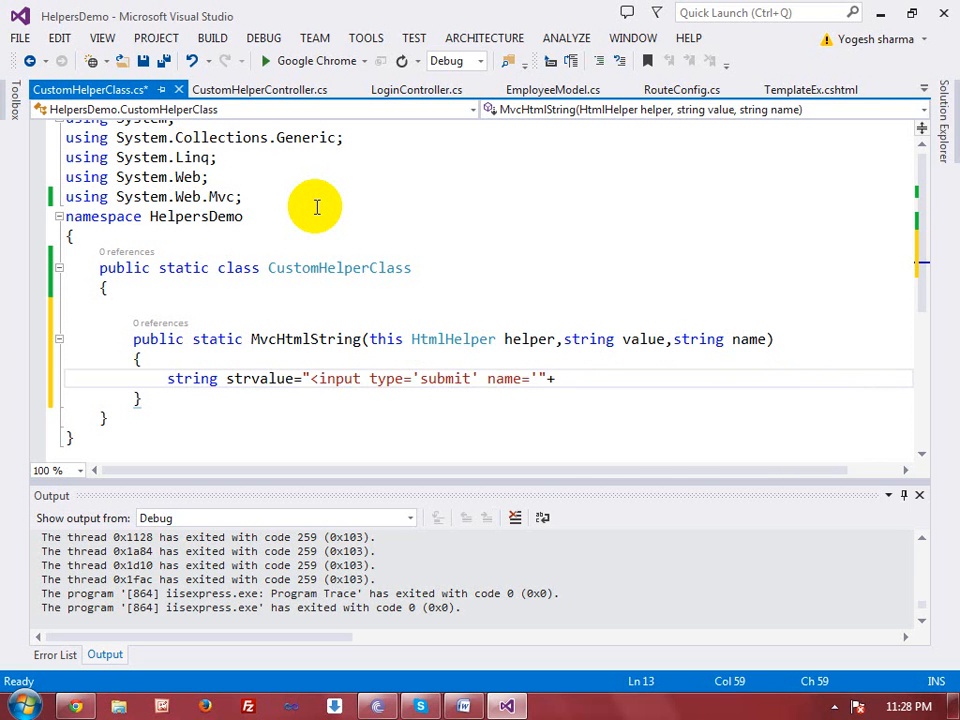
type("name")
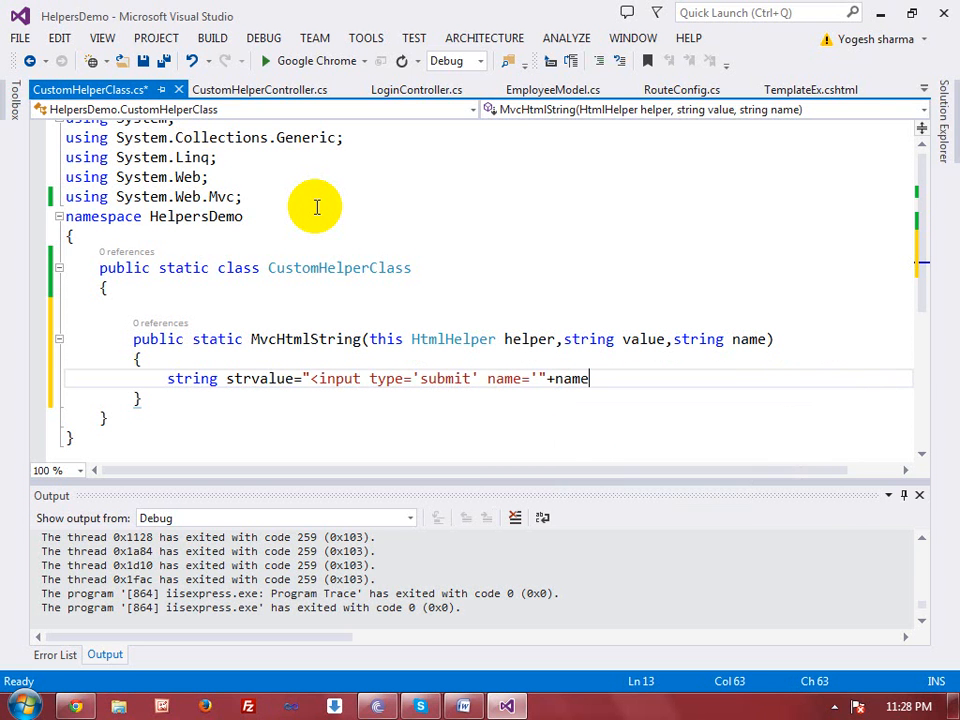
type("+\"' v\"")
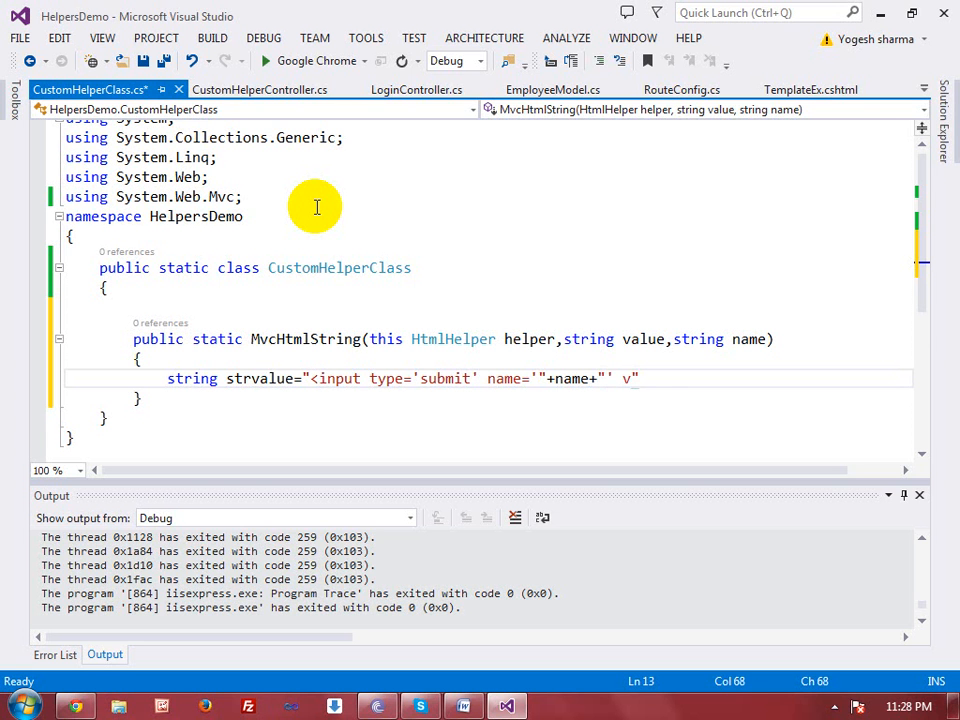
type("value=\"")
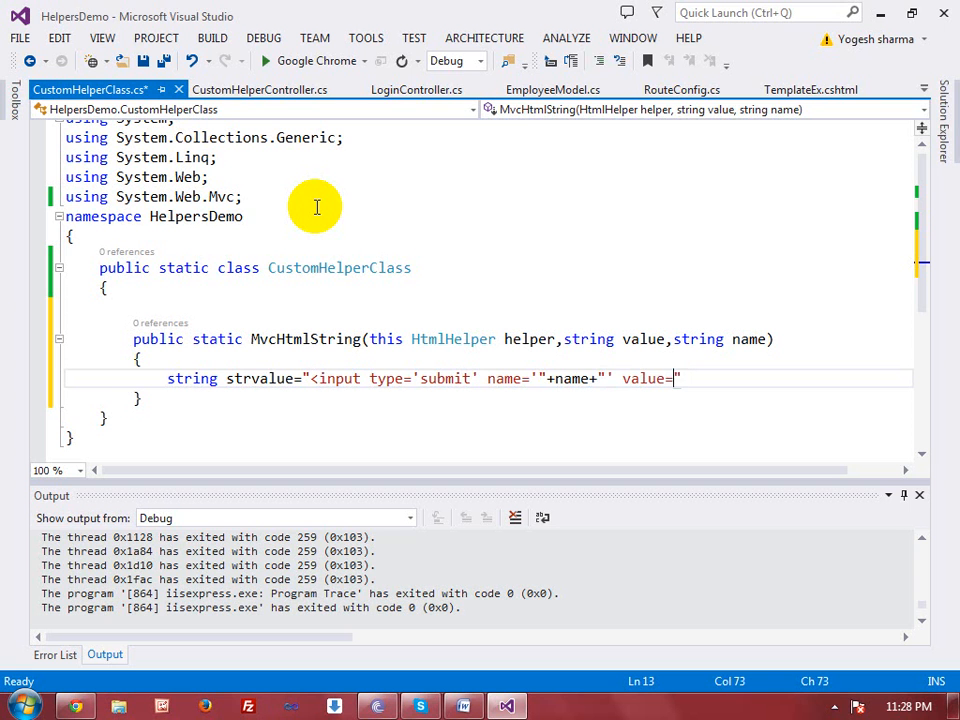
type("'")
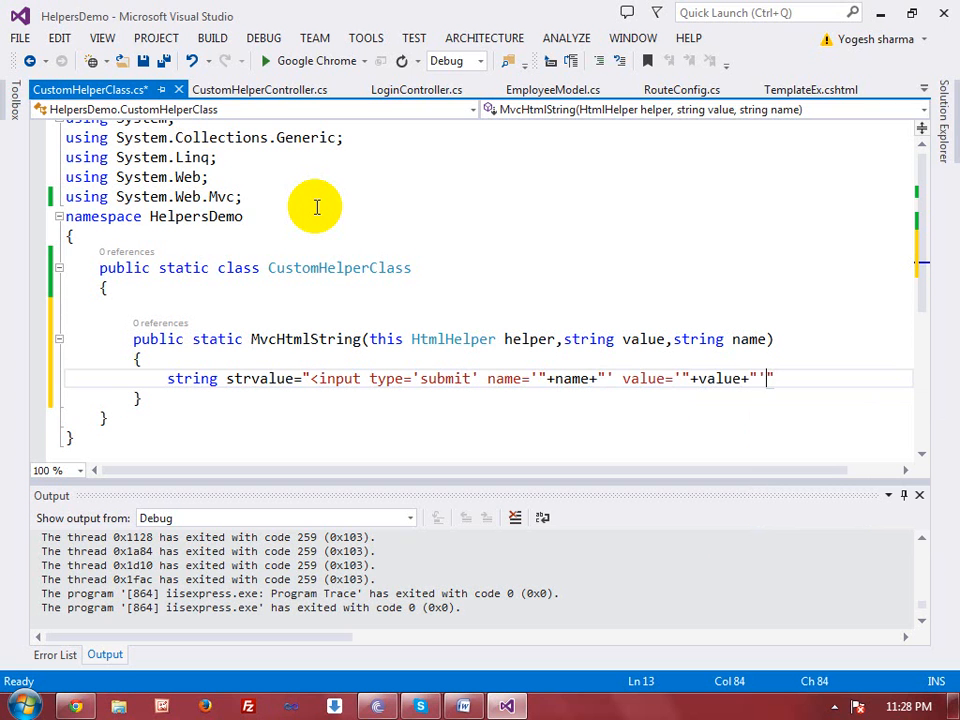
type("/>\")")
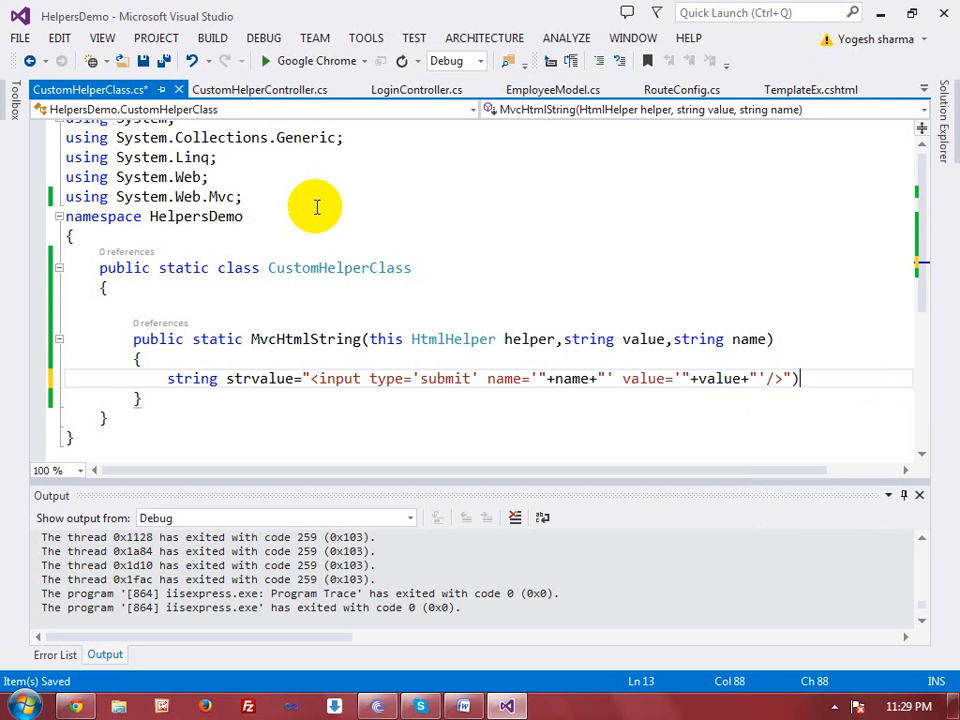
type(";")
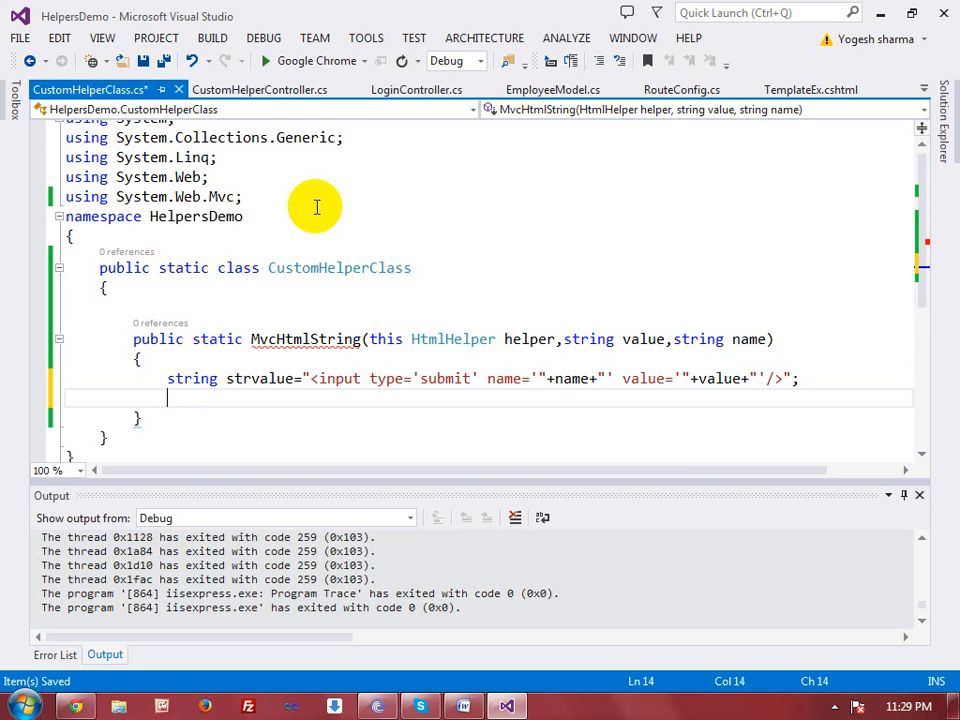
Return new MvcHtmlString(strvalue) from the helper method
type("return new")
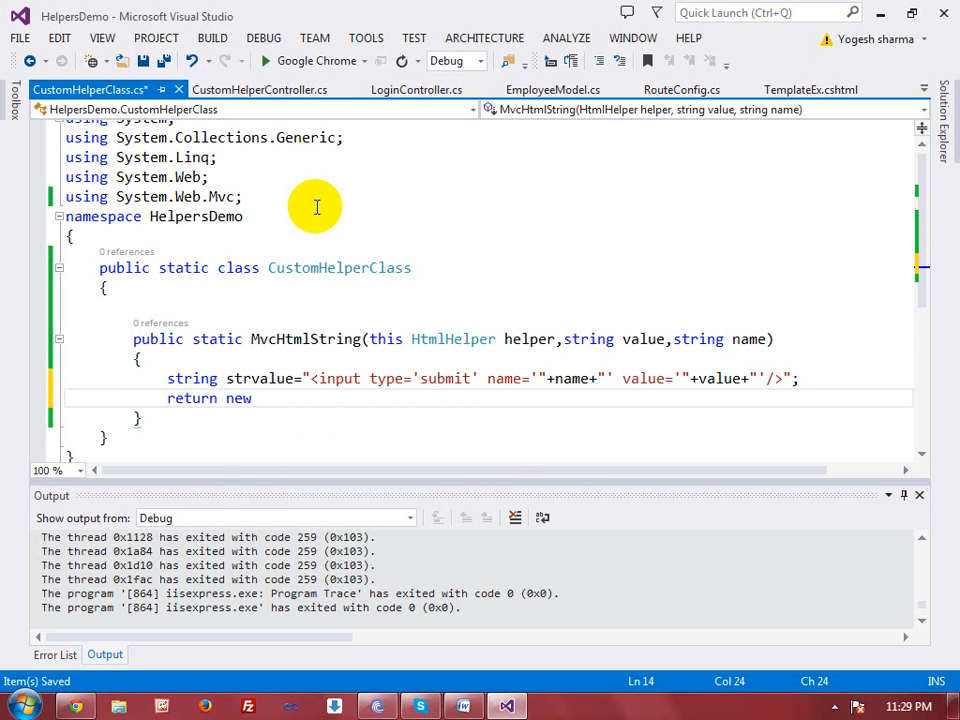
type("MvcHtmlString")
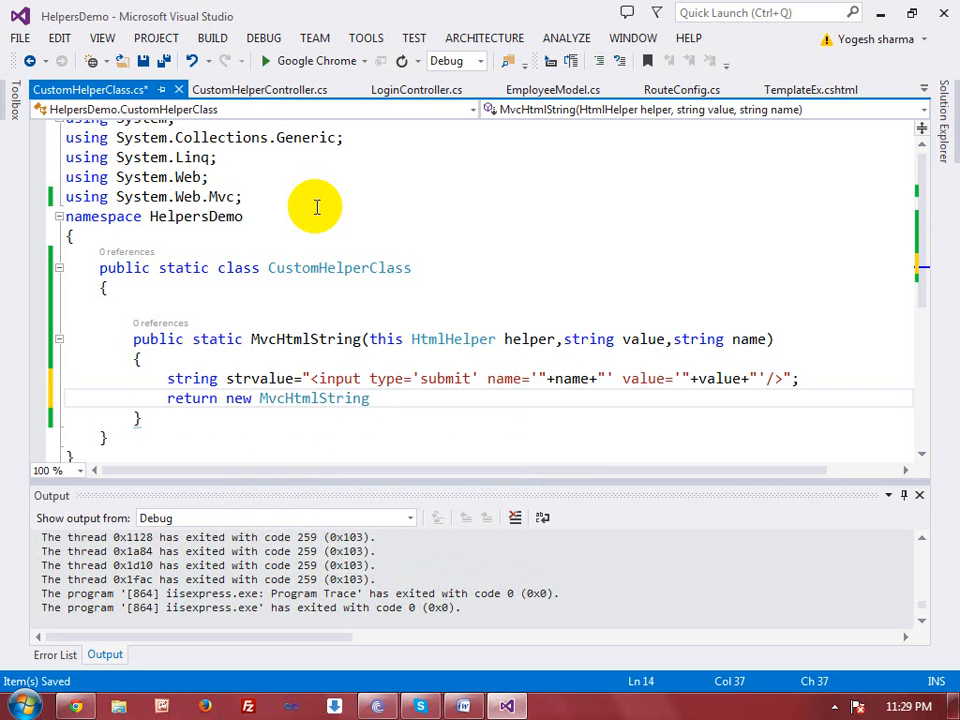
type("(strvalue);")
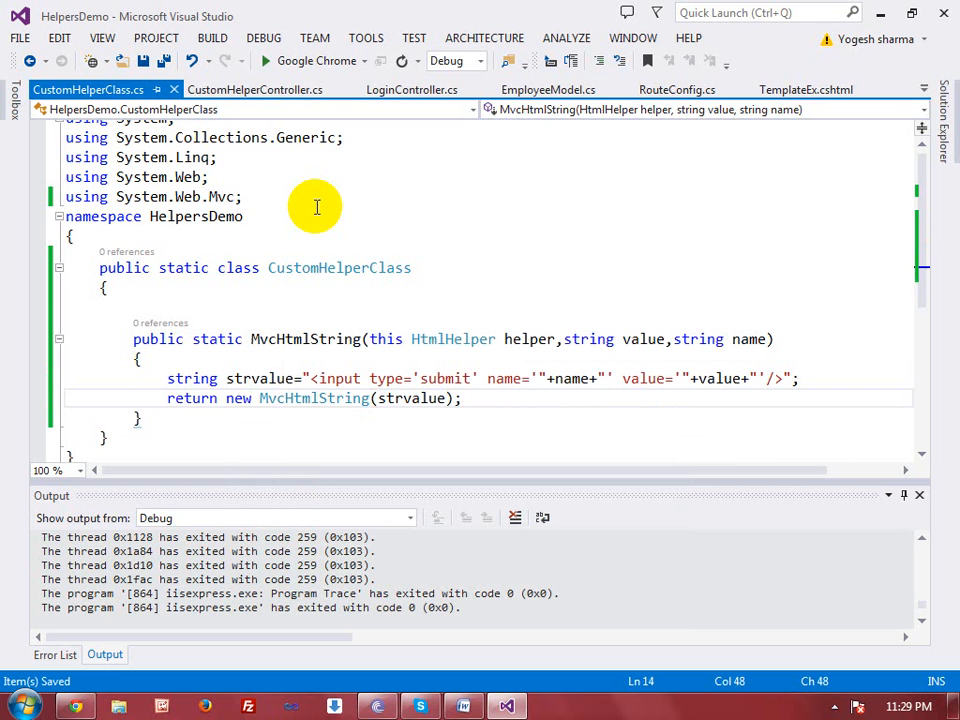
Build the solution and check the reported errors
left_click(212, 38)
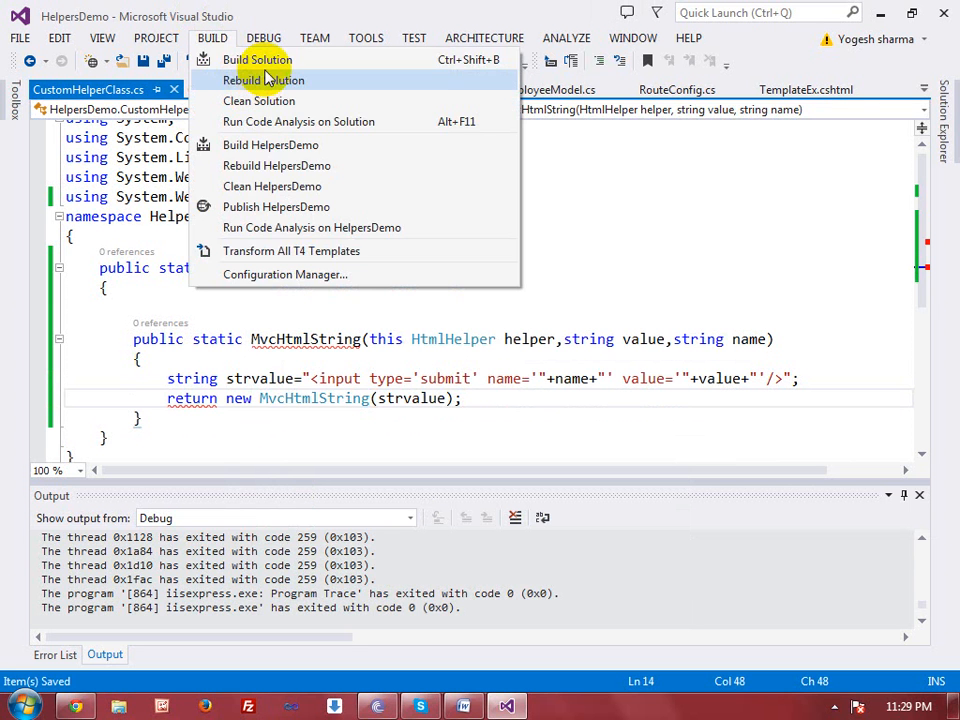
left_click(256, 59)
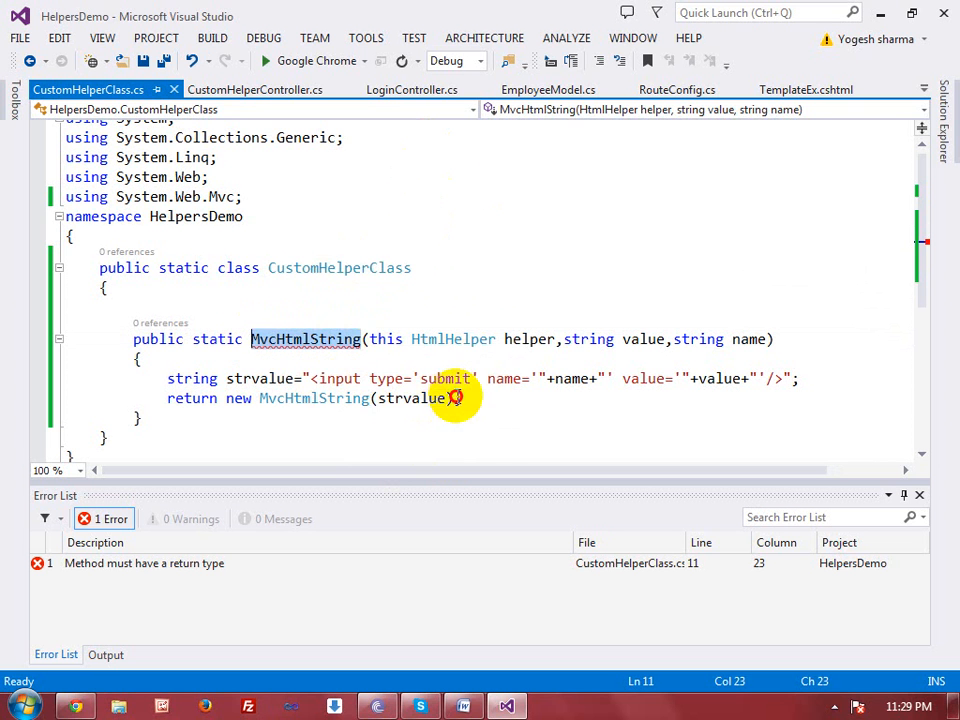
left_click(462, 398)
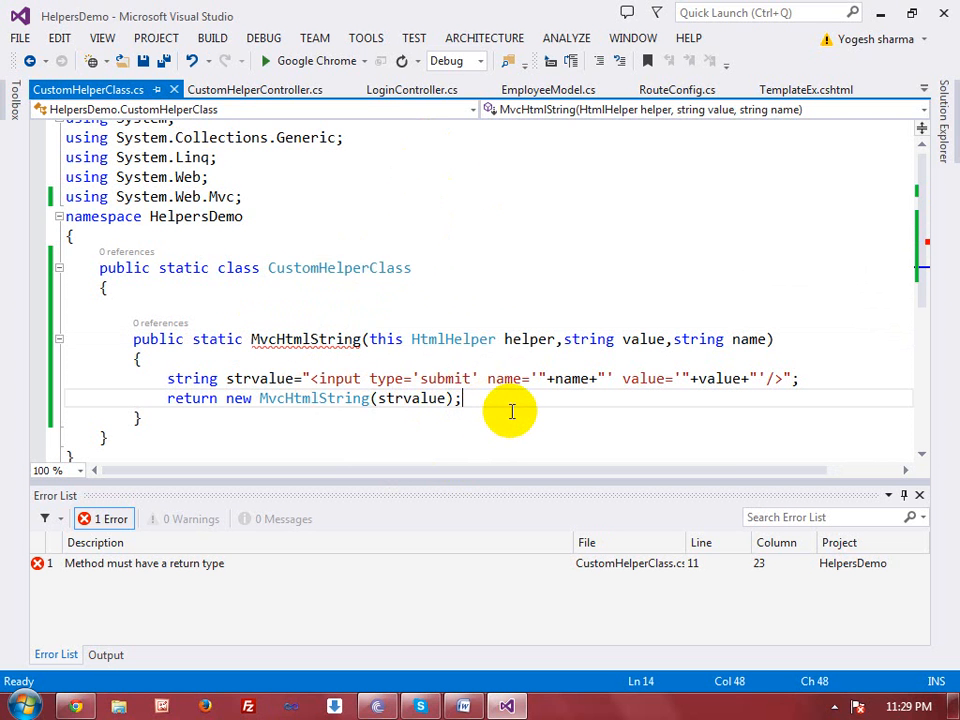
Edit the faulty method signature and save, trimming the declaration back to public
double_click(305, 339)
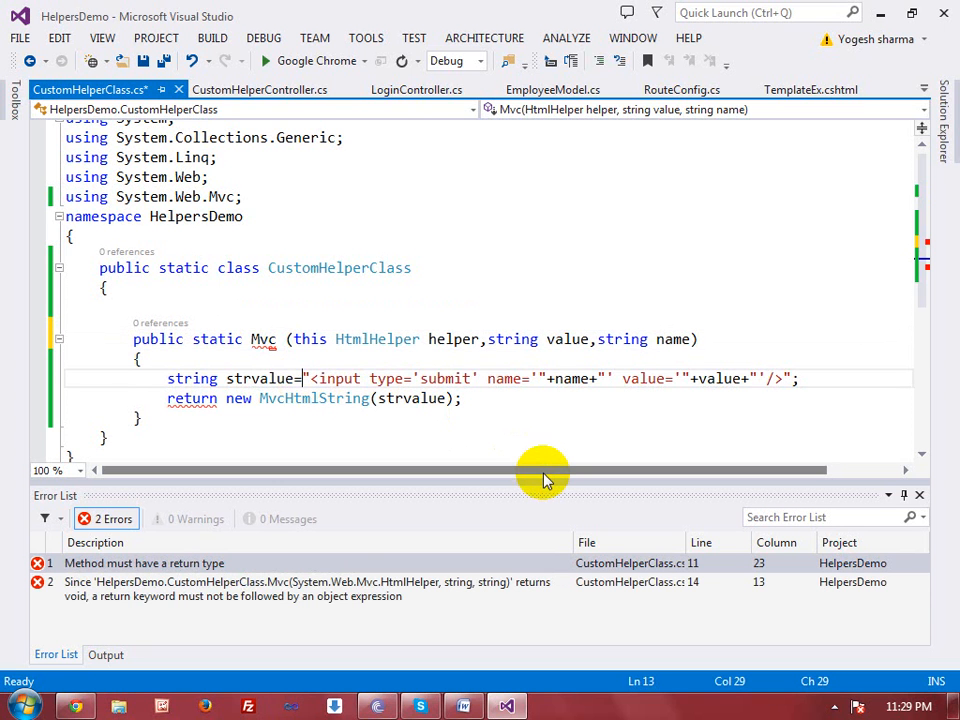
type("(")
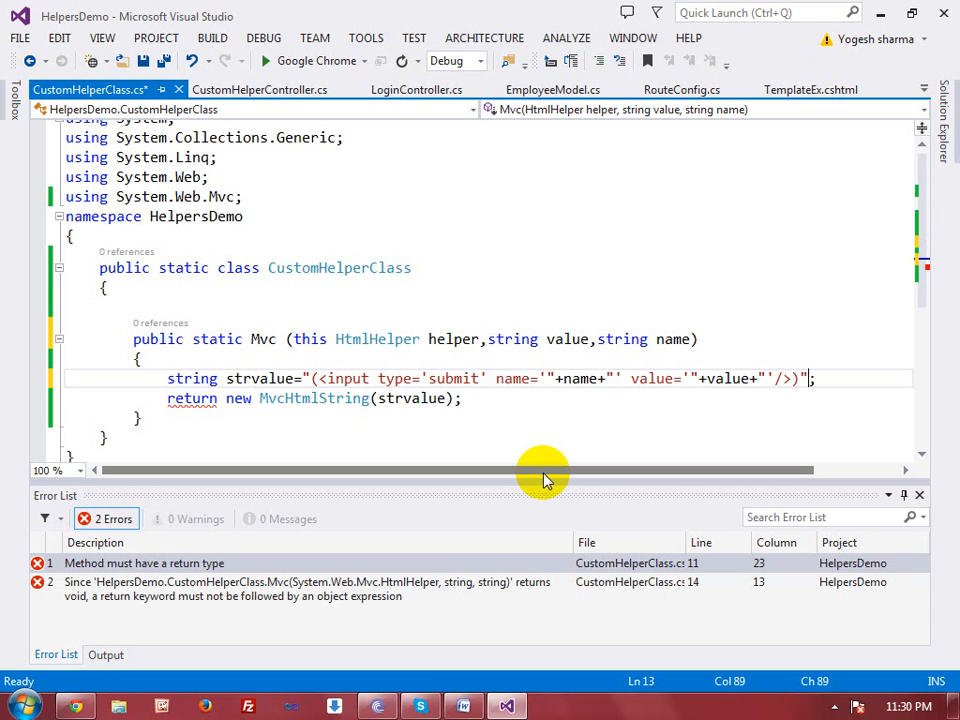
key("ctrl+s")
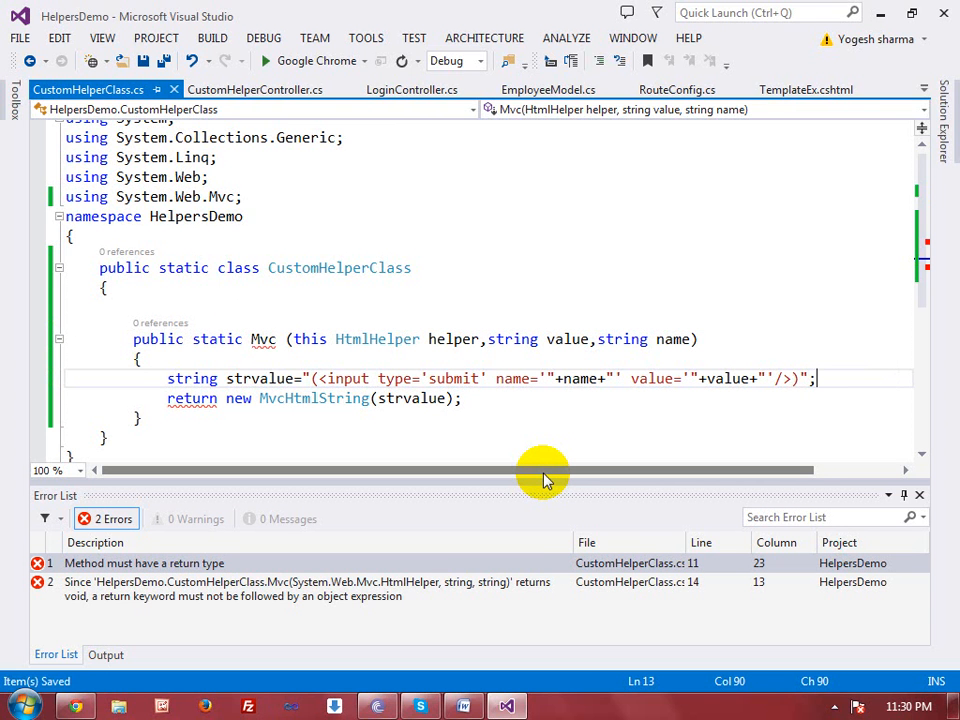
mouse_move(283, 339)
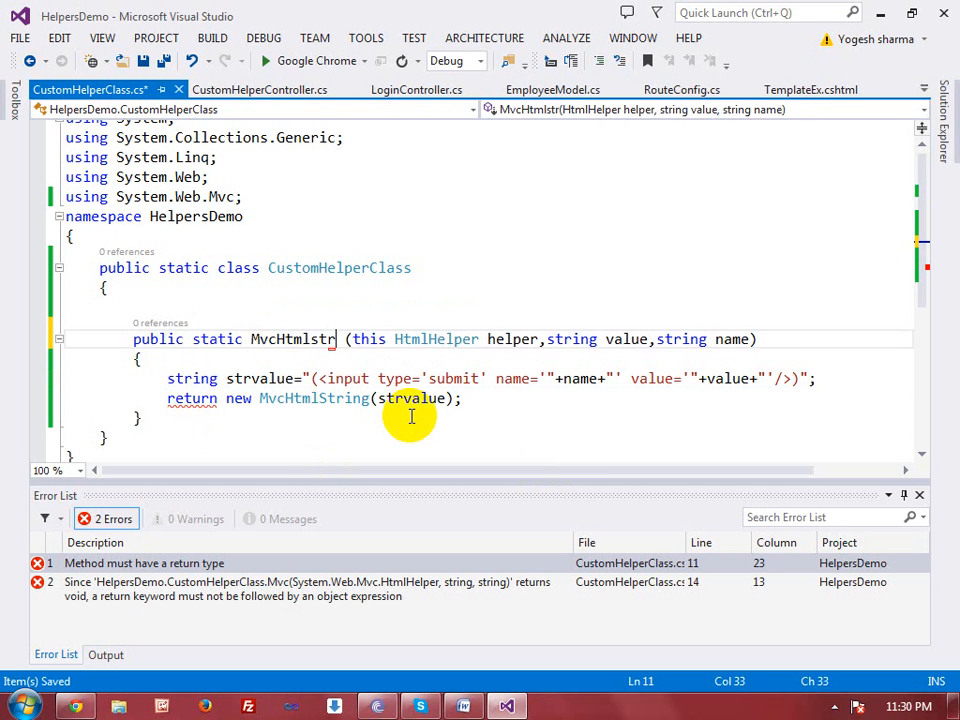
type("ing")
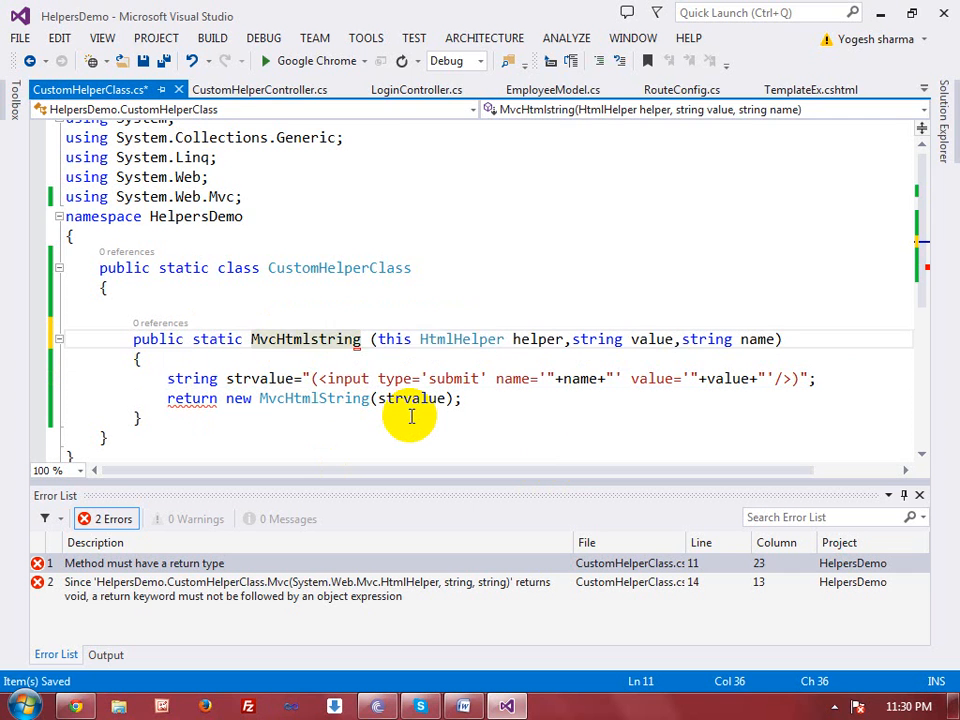
double_click(305, 339)
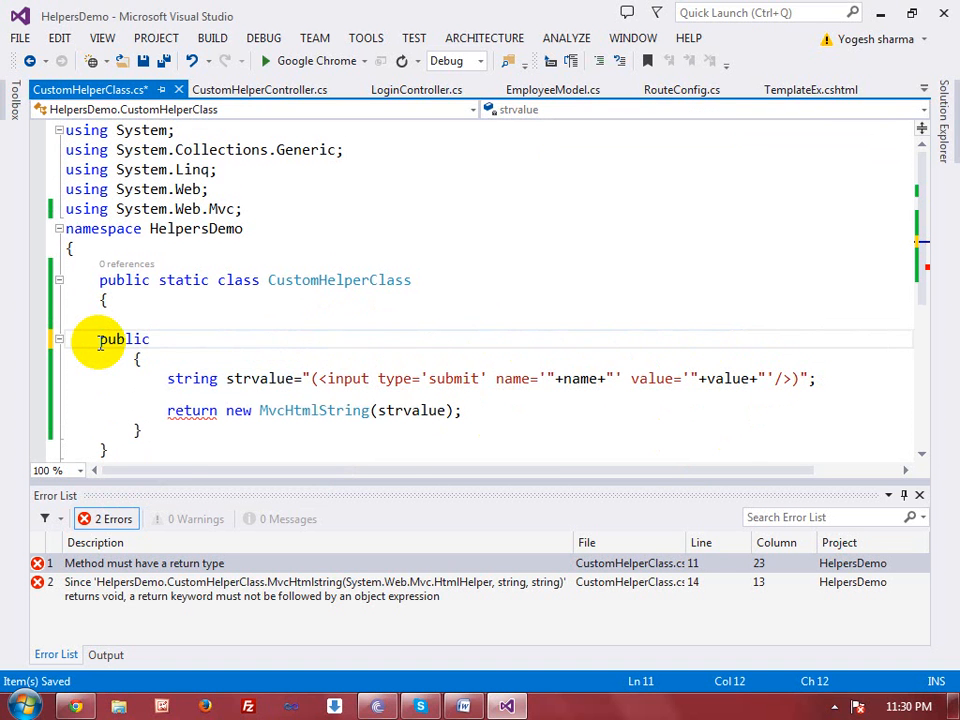
Retype the signature as public static MvcHtmlString submitbtn(this HtmlHelper helper, string name, string value)
type("sta")
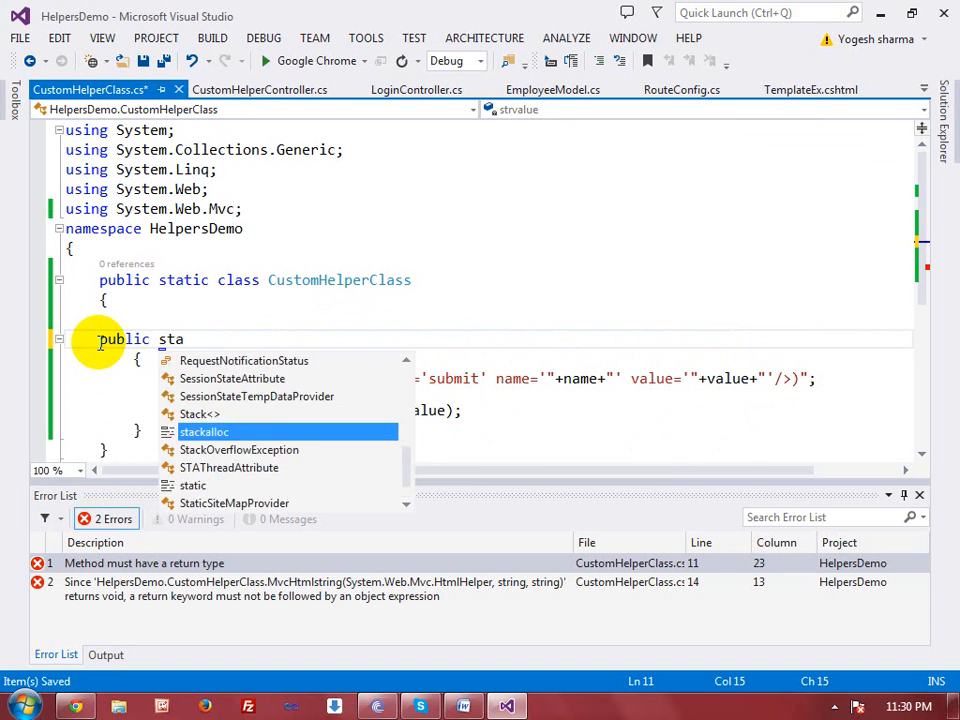
type("tic M")
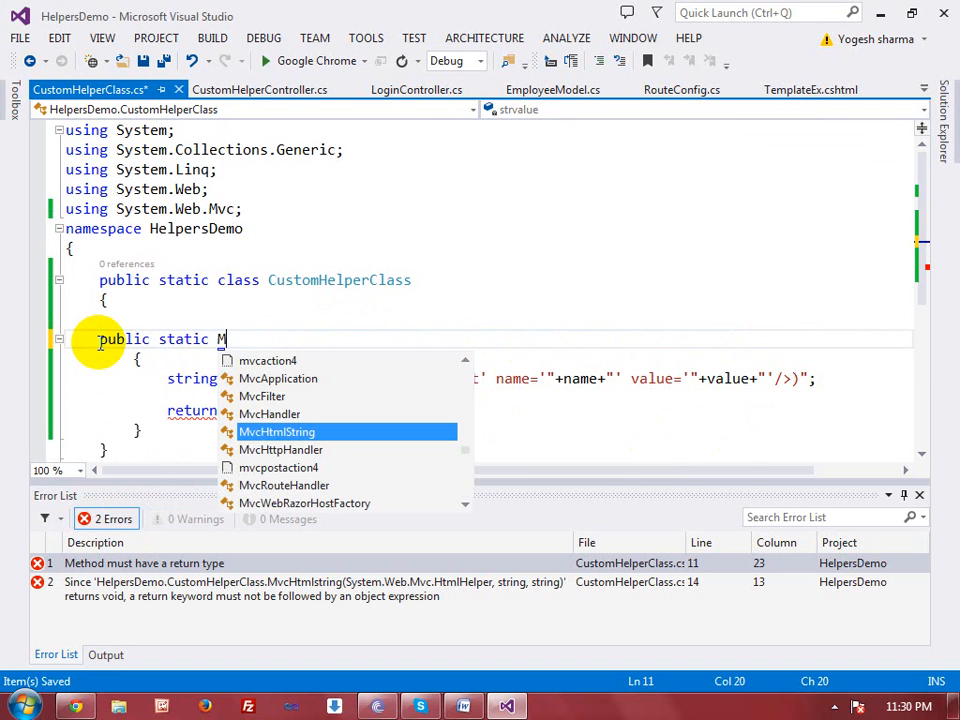
type("vcHtmlString(")
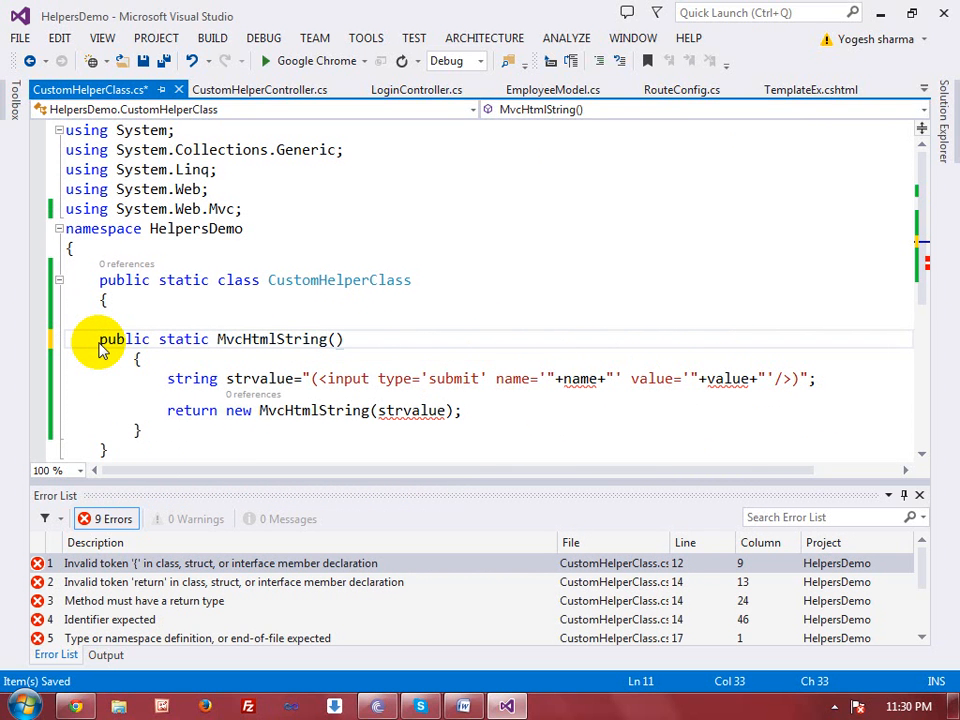
type("this HtmlHelper")
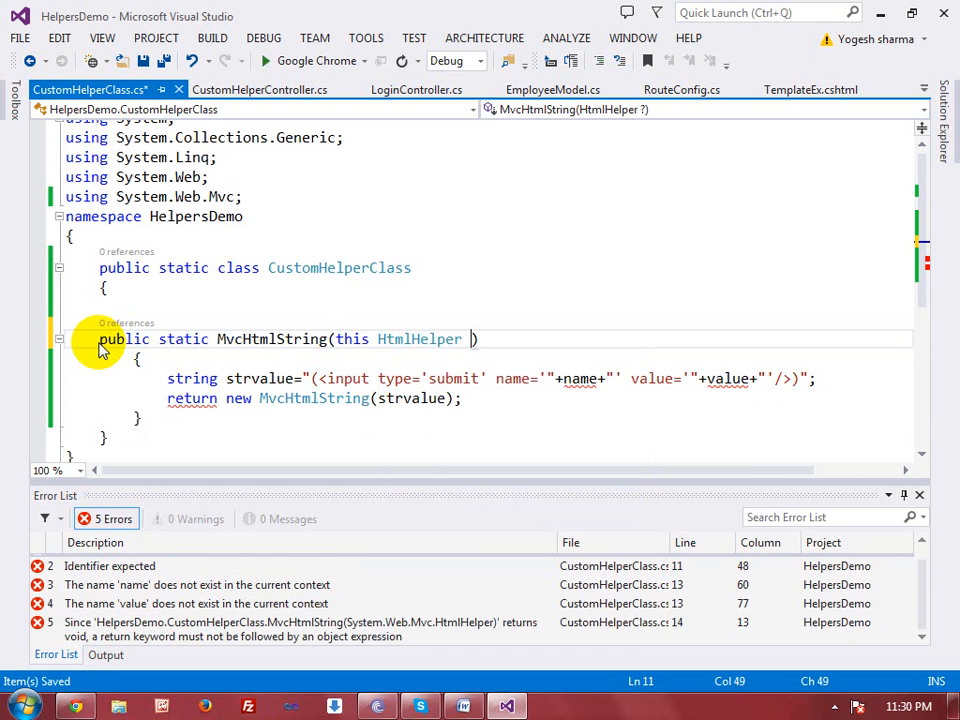
type("helpe")
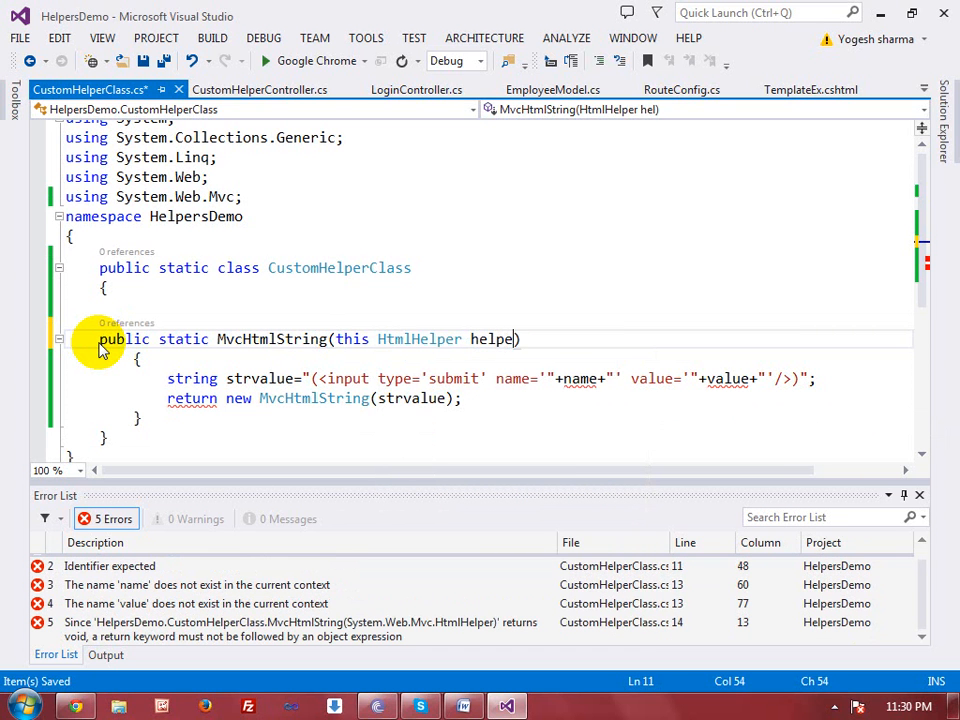
type("r,string name,string value")
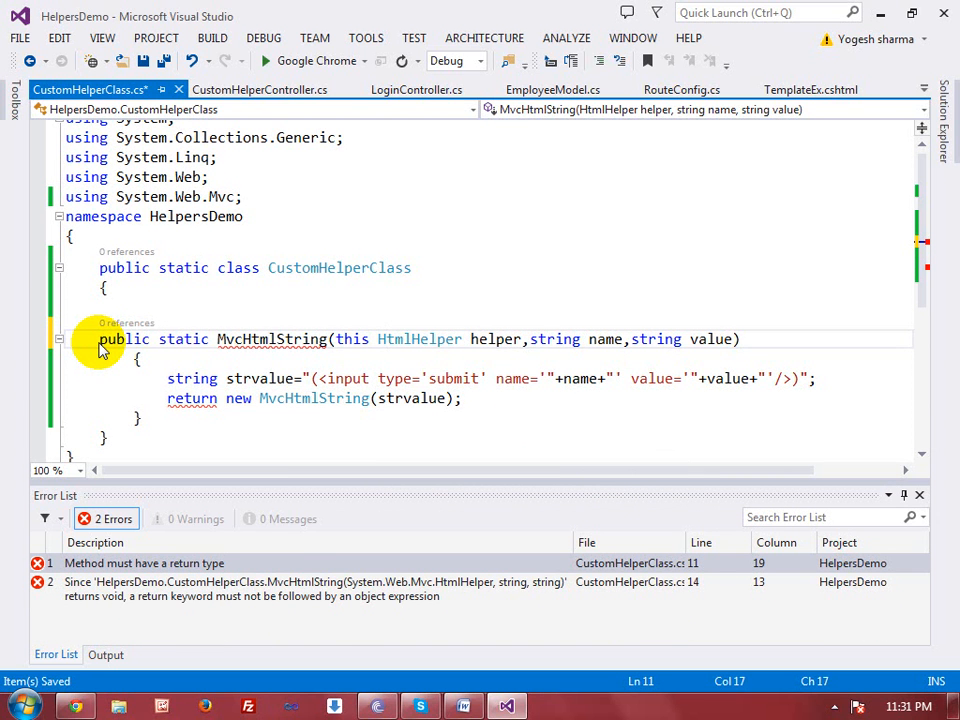
left_click(248, 339)
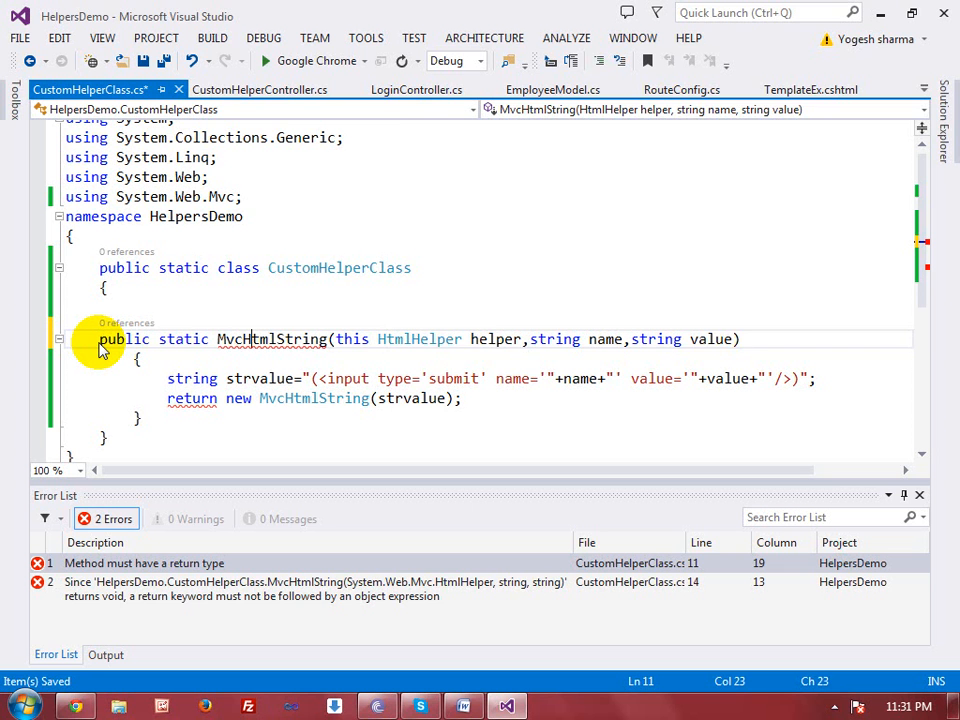
type("s")
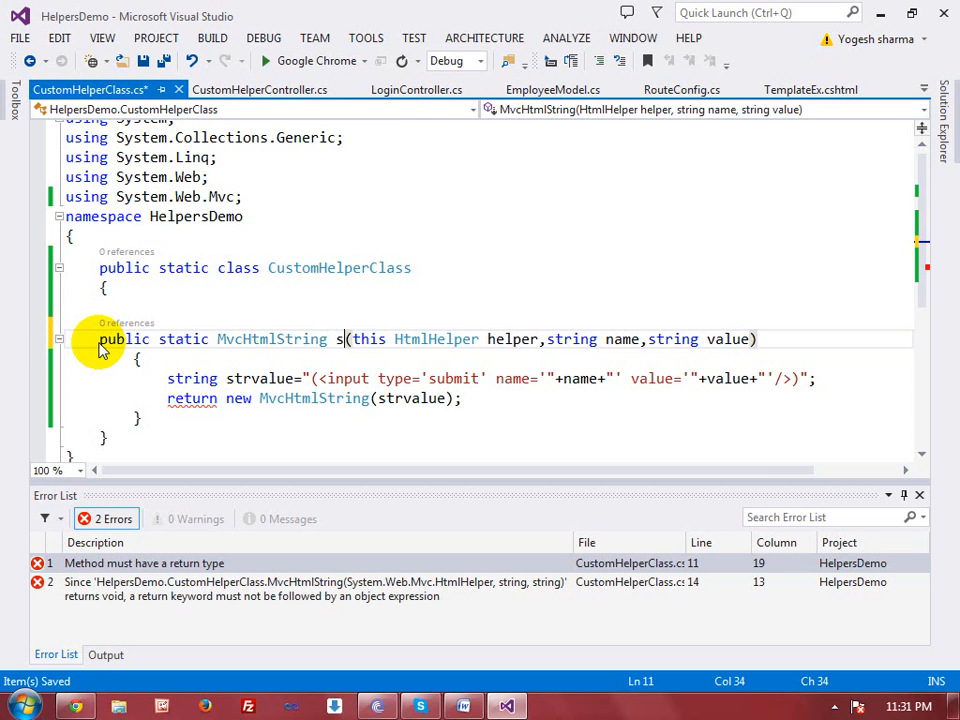
type("ubmitbtn")
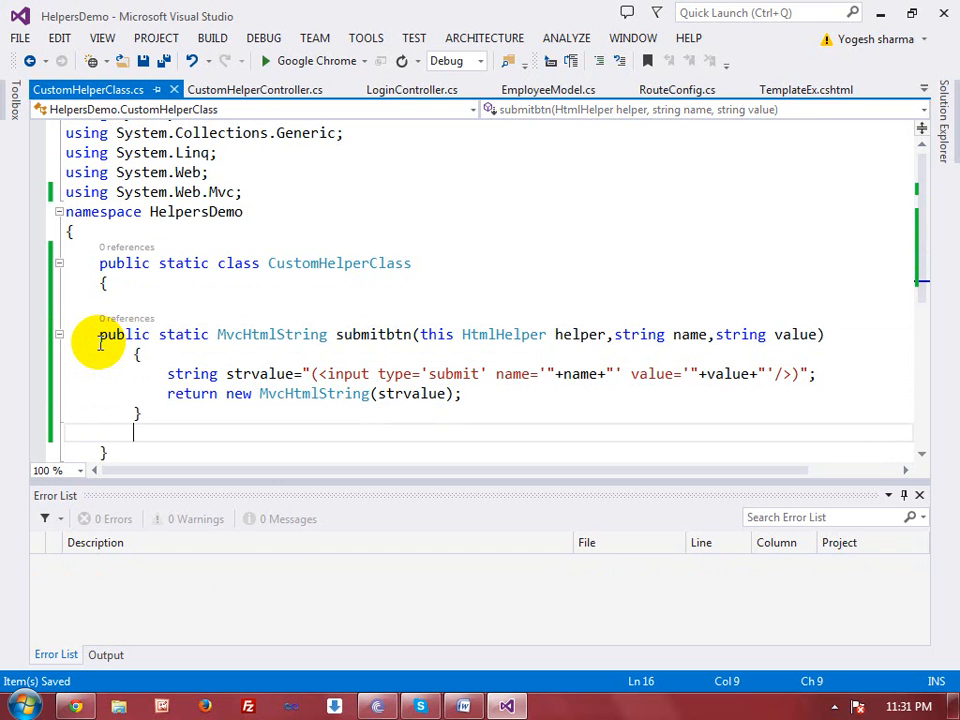
Type public static MvcHtmlString Label1(this HtmlHelper helper, string content) with empty braces below submitbtn
type("public st")
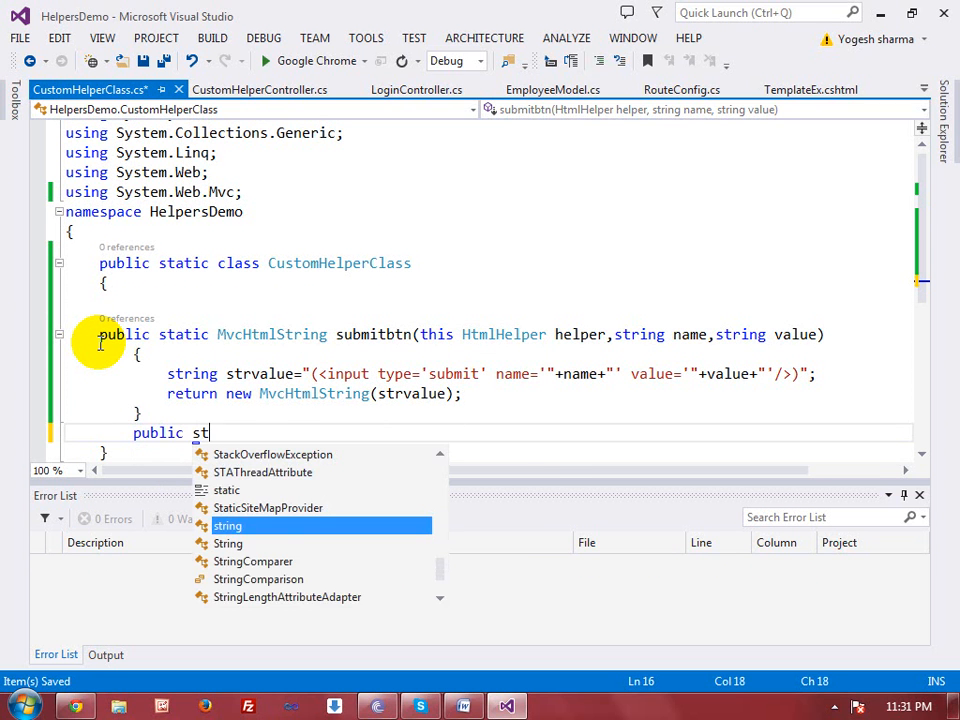
type("atic")
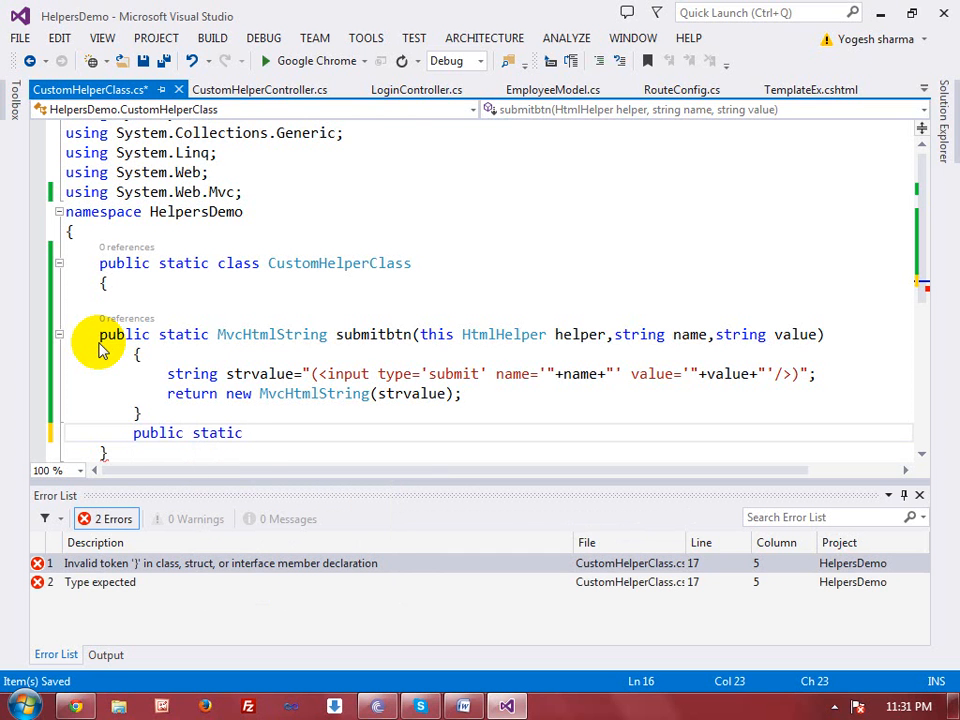
type("MvcHtmlString")
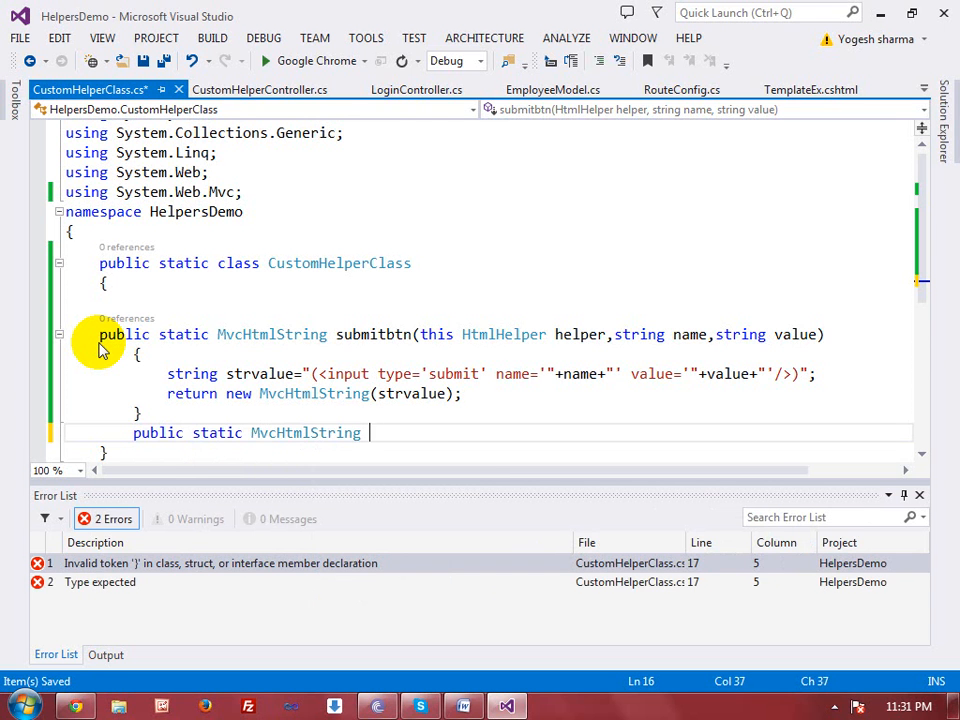
type("Label1")
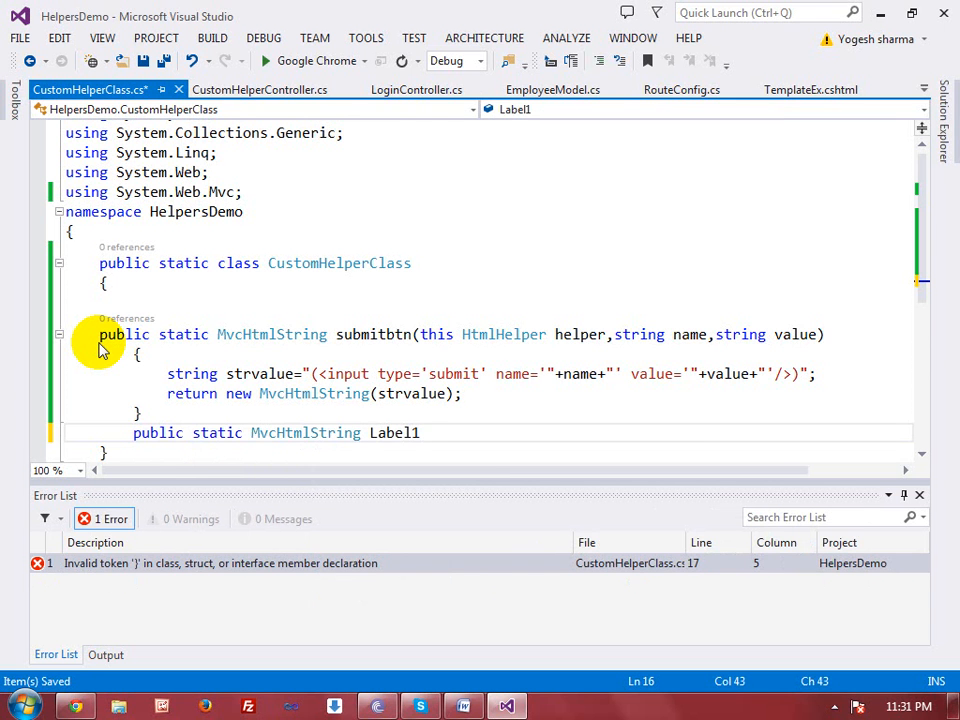
type("(this")
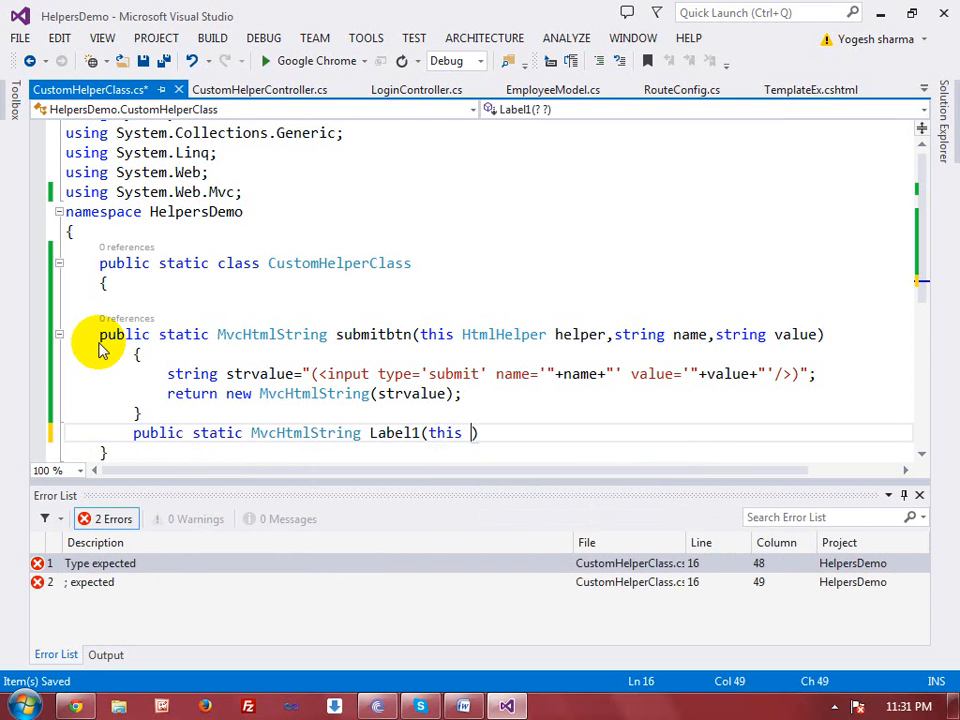
type("HtmlHelper")
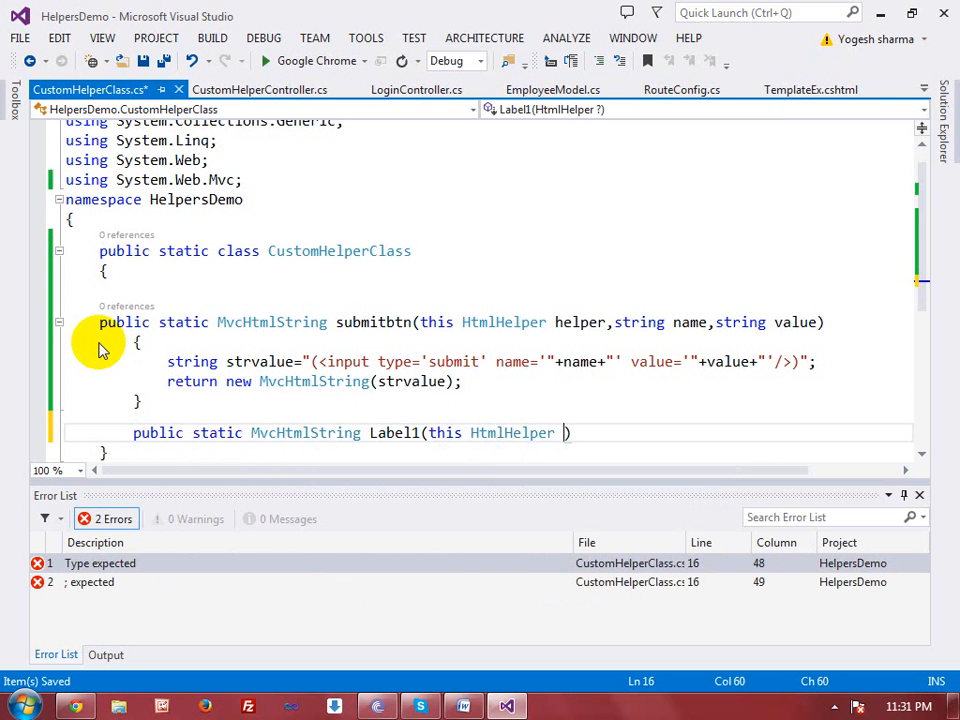
type("helper")
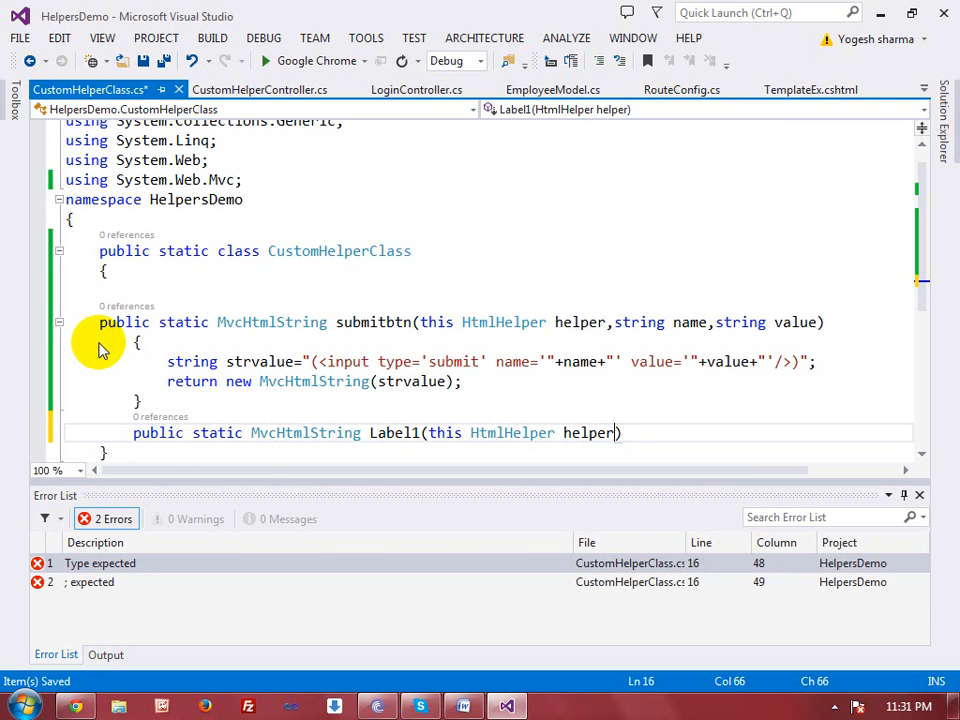
type(",str")
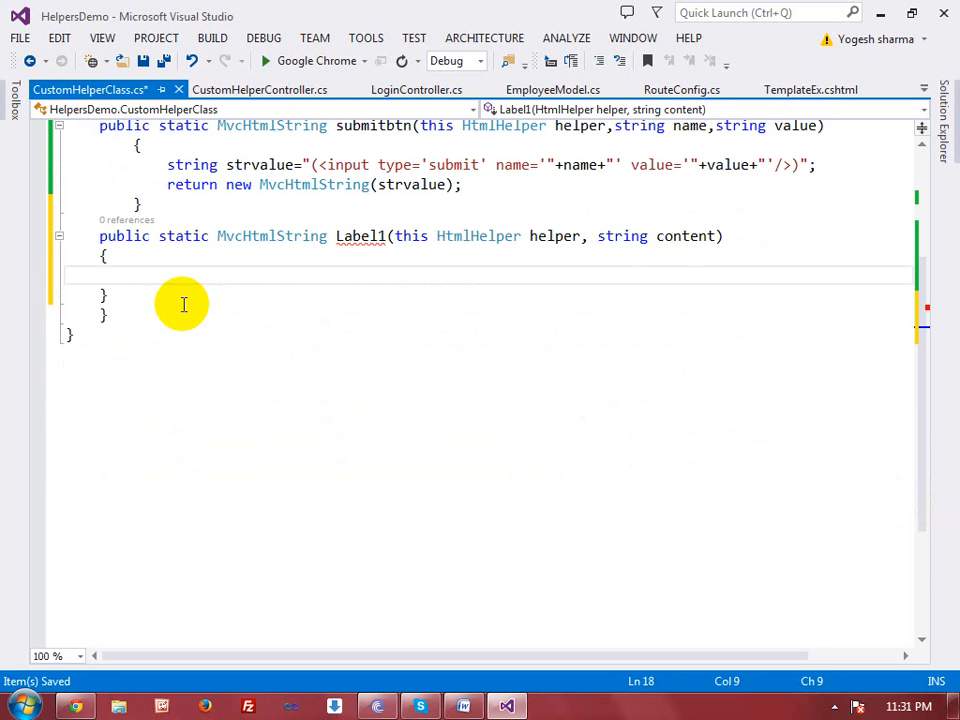
Build labelmarkup as "<span><mark>" + content + "</mark></span>" in Label1
type("string")
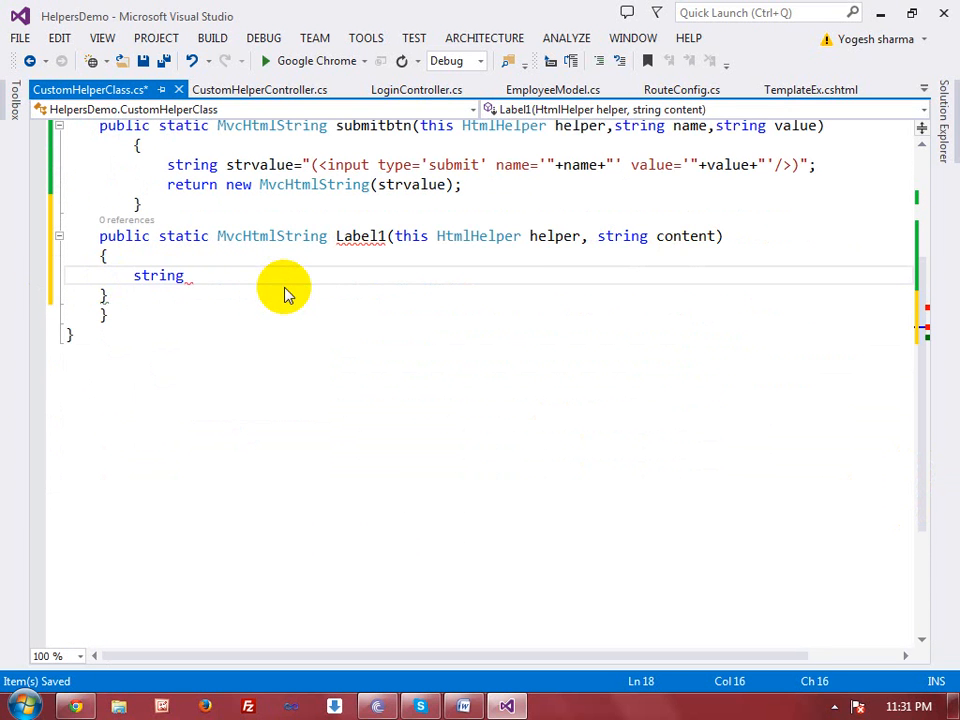
type("labelmar")
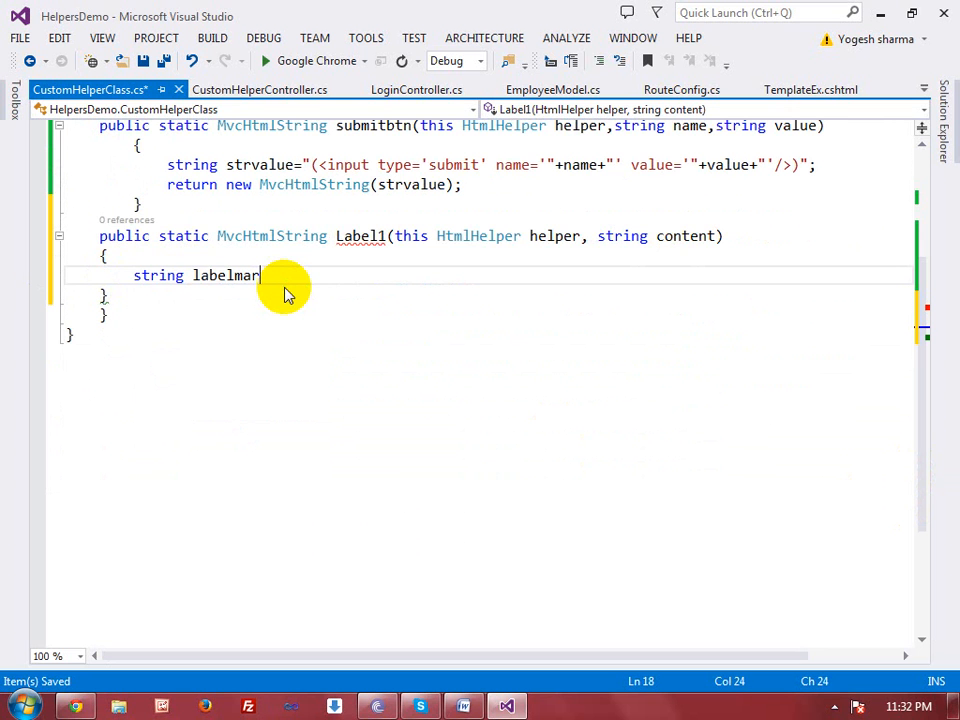
type("kup")
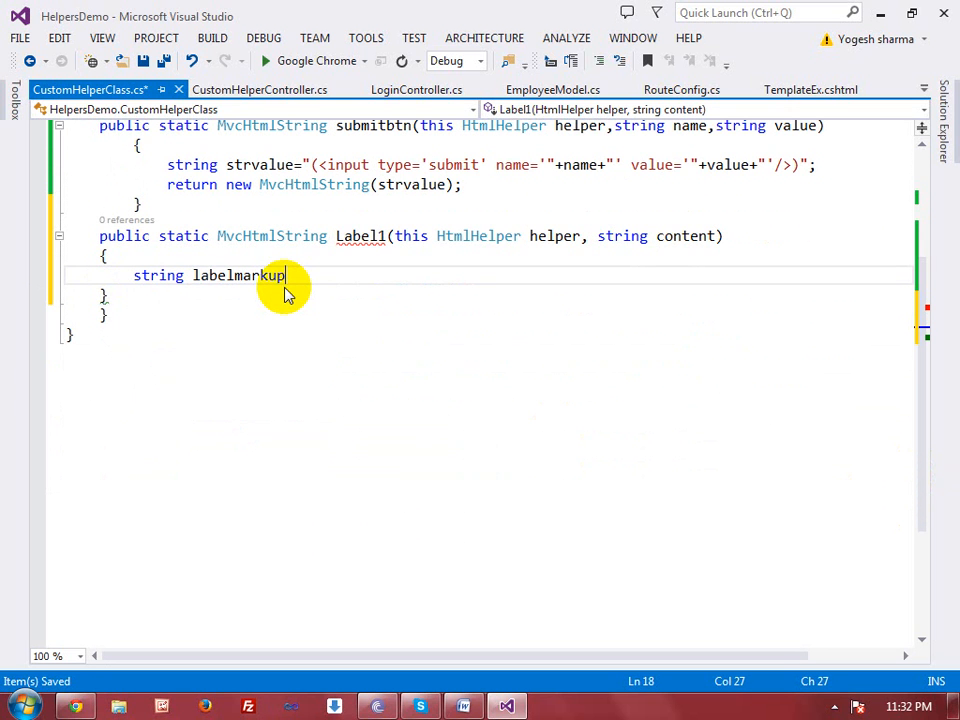
double_click(238, 275)
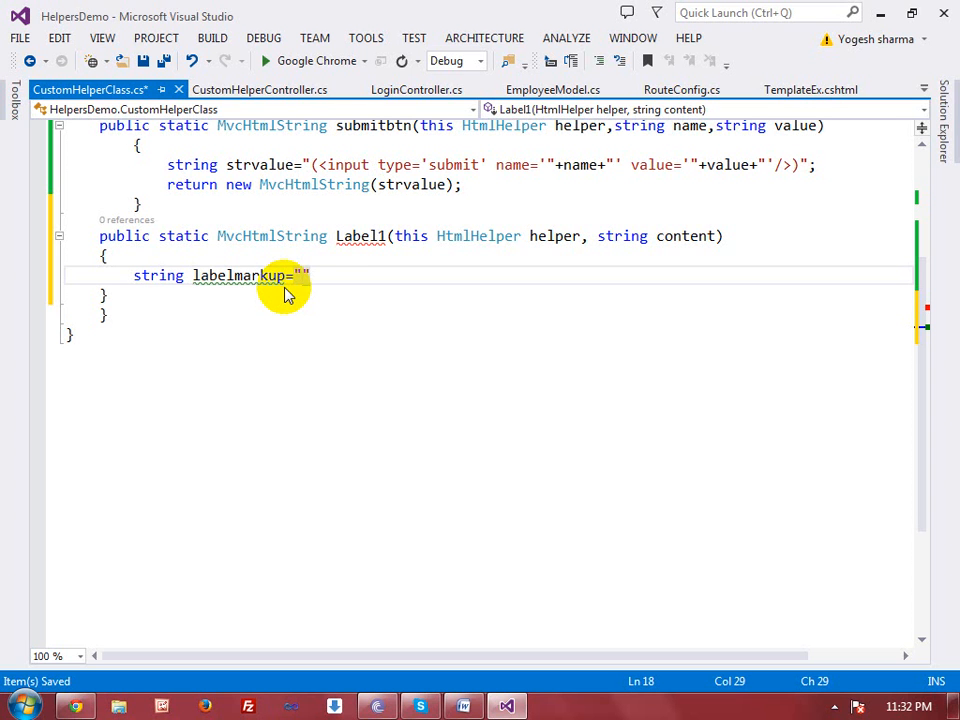
type("<span")
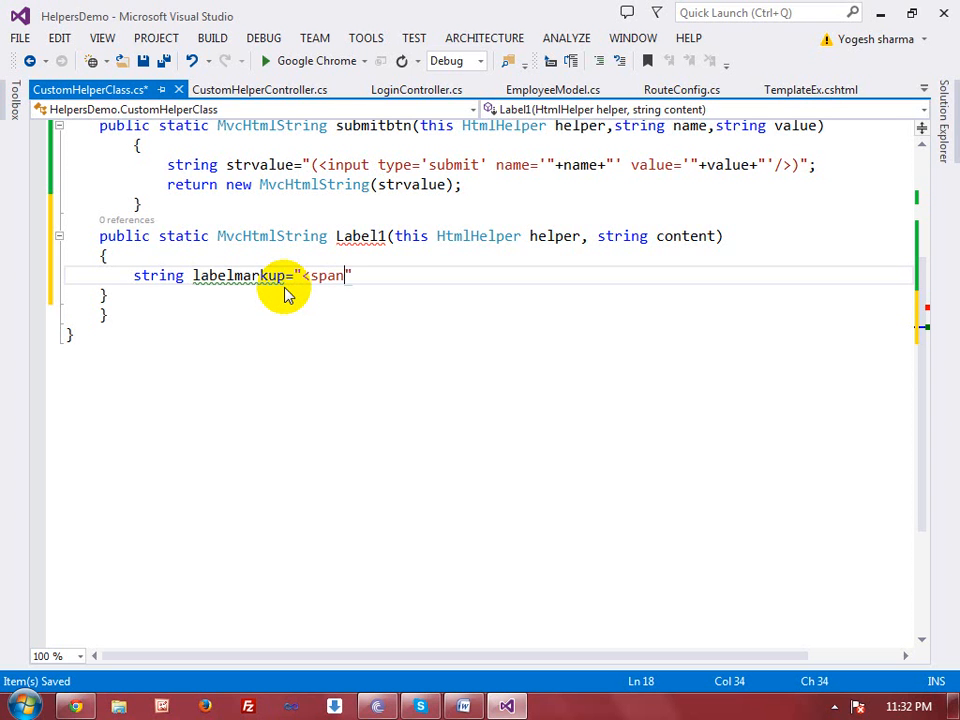
type("><")
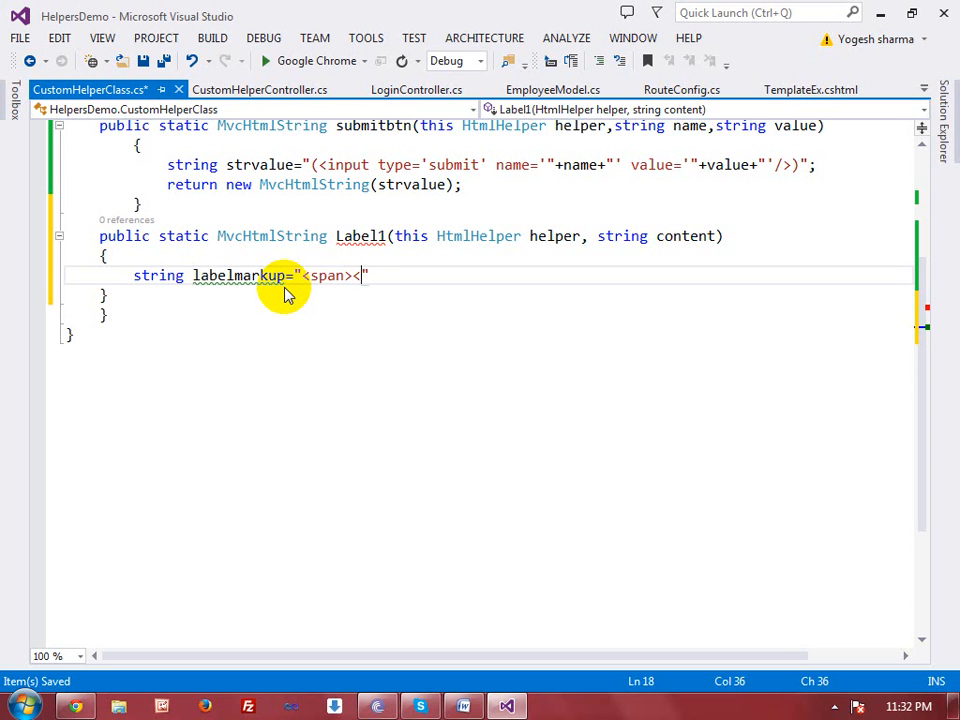
type("mark")
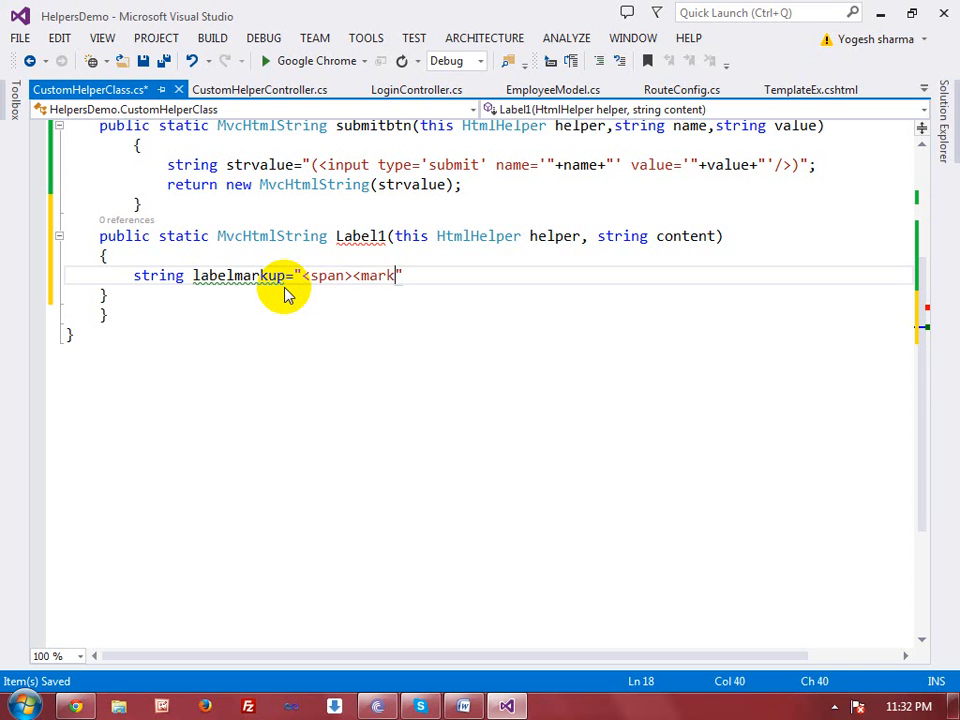
type(">")
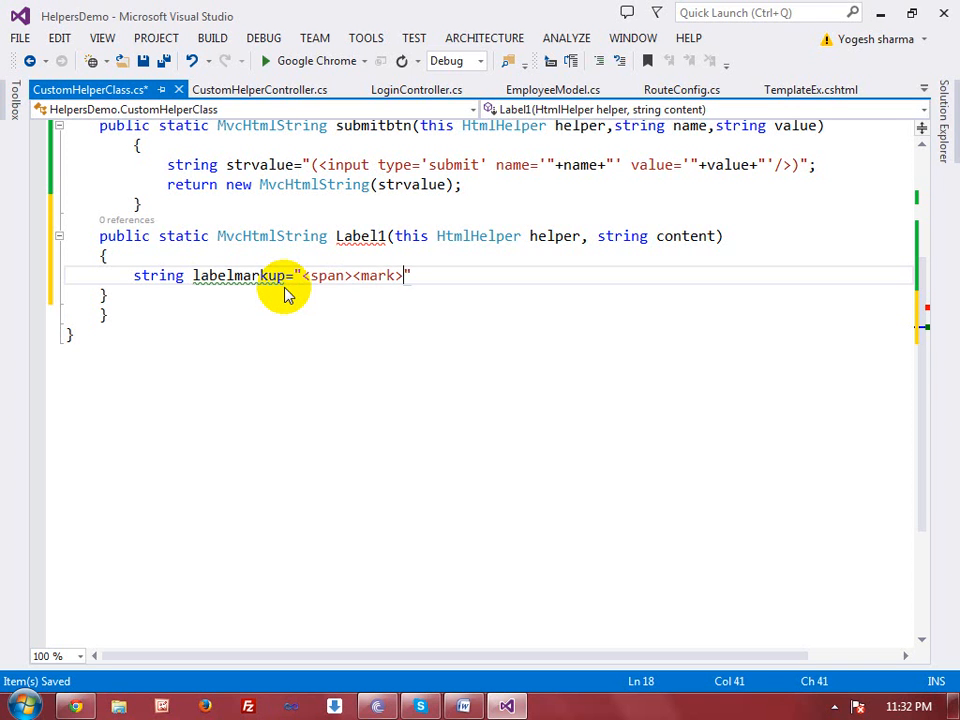
type("+c")
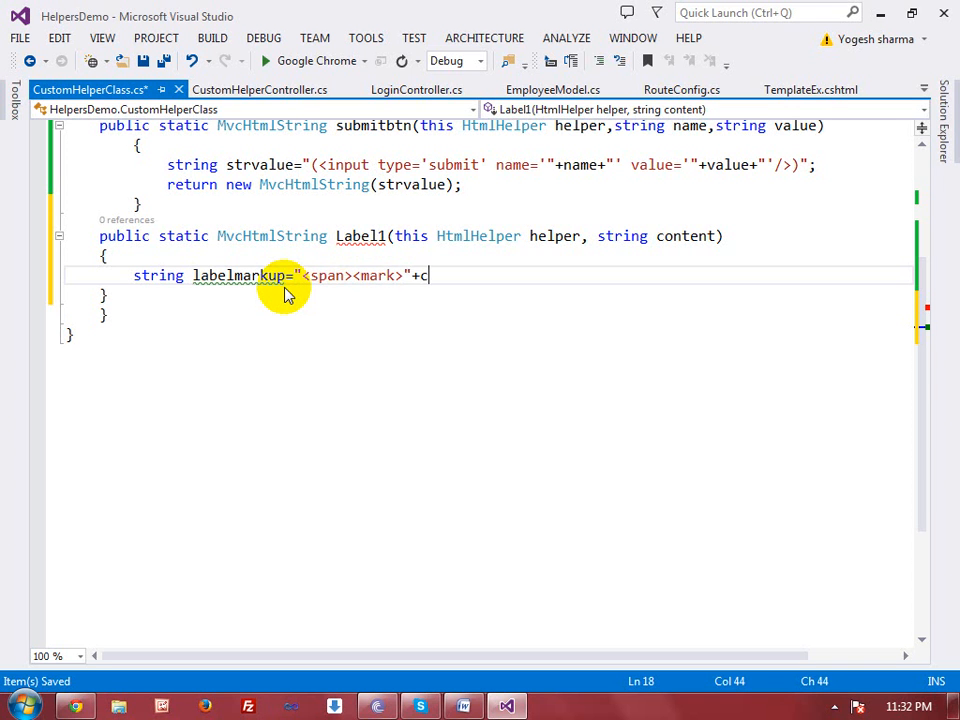
type("ontent+\"")
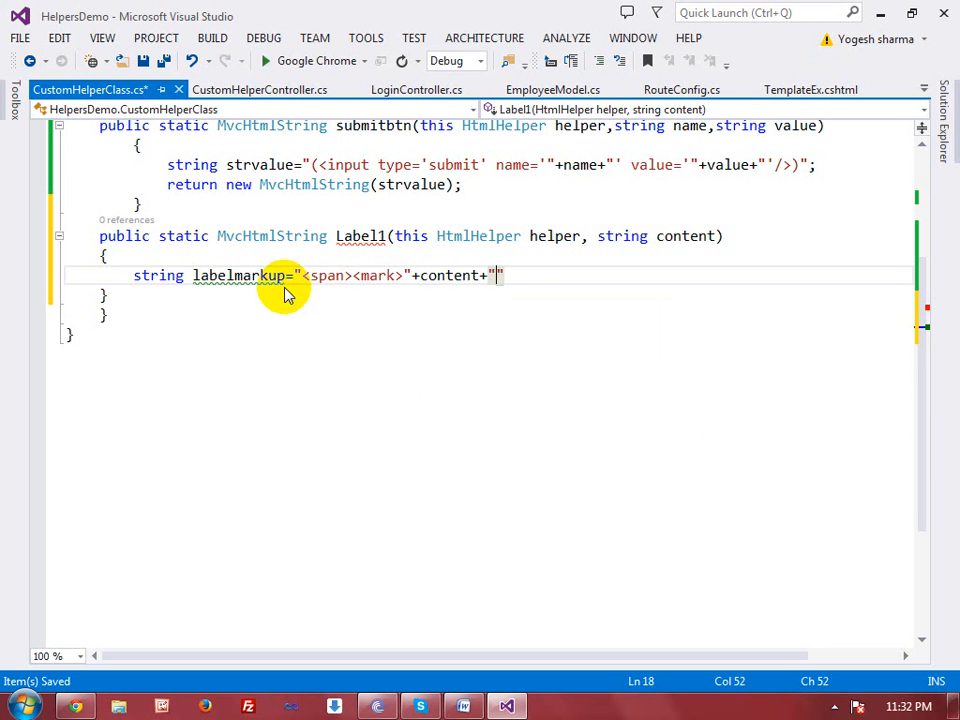
type("</")
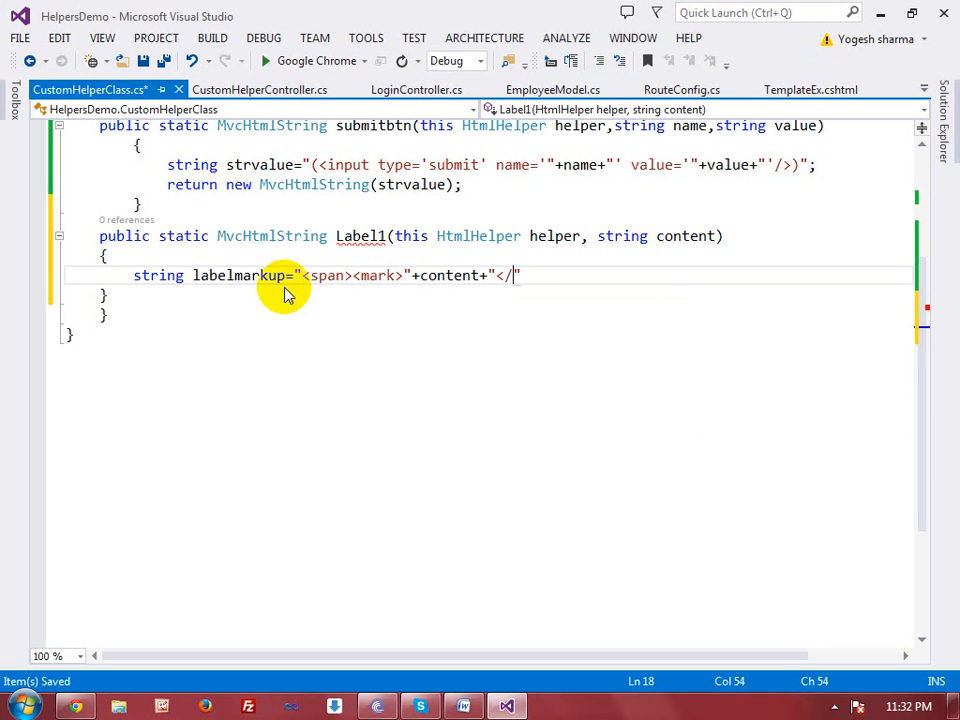
type("mark")
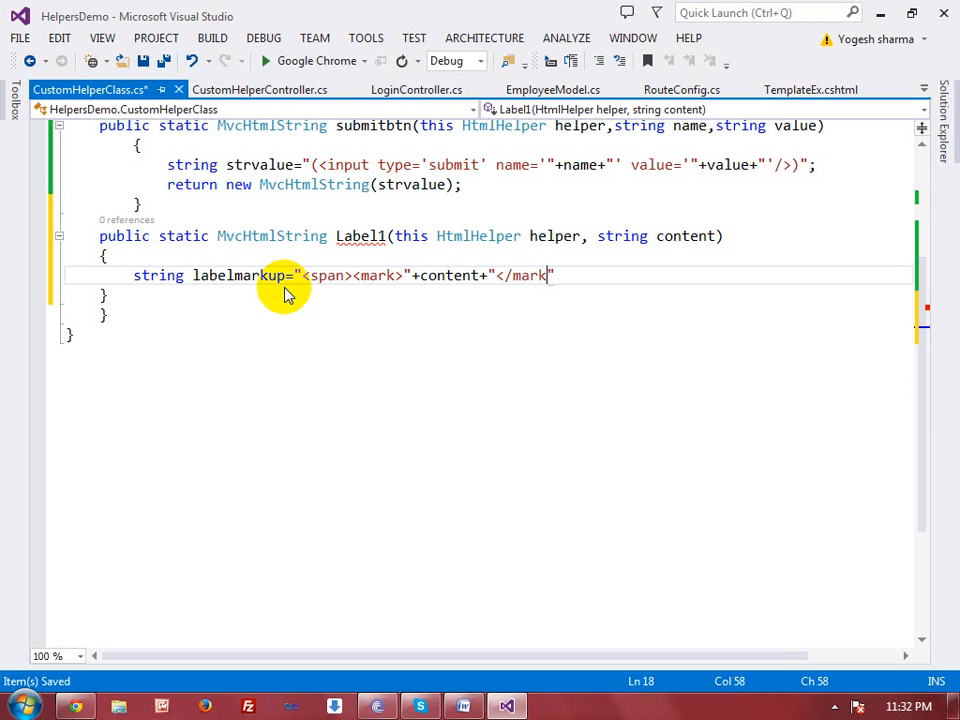
type("<")
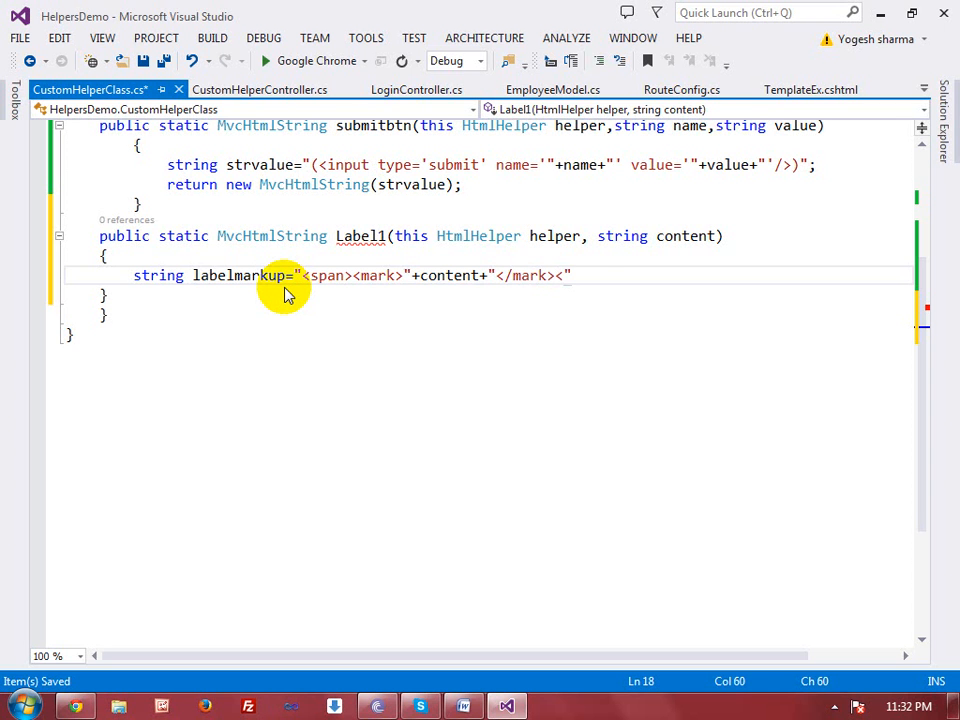
type("/span>")
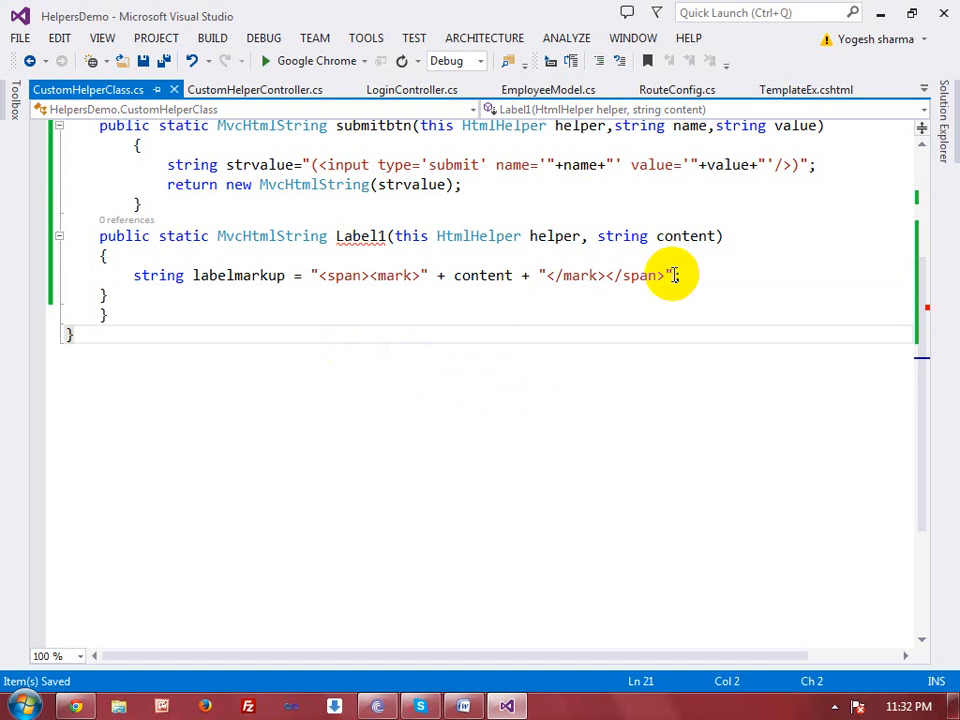
Return new MvcHtmlString(labelmarkup) from Label1, then view the controller's Index action
type("return new")
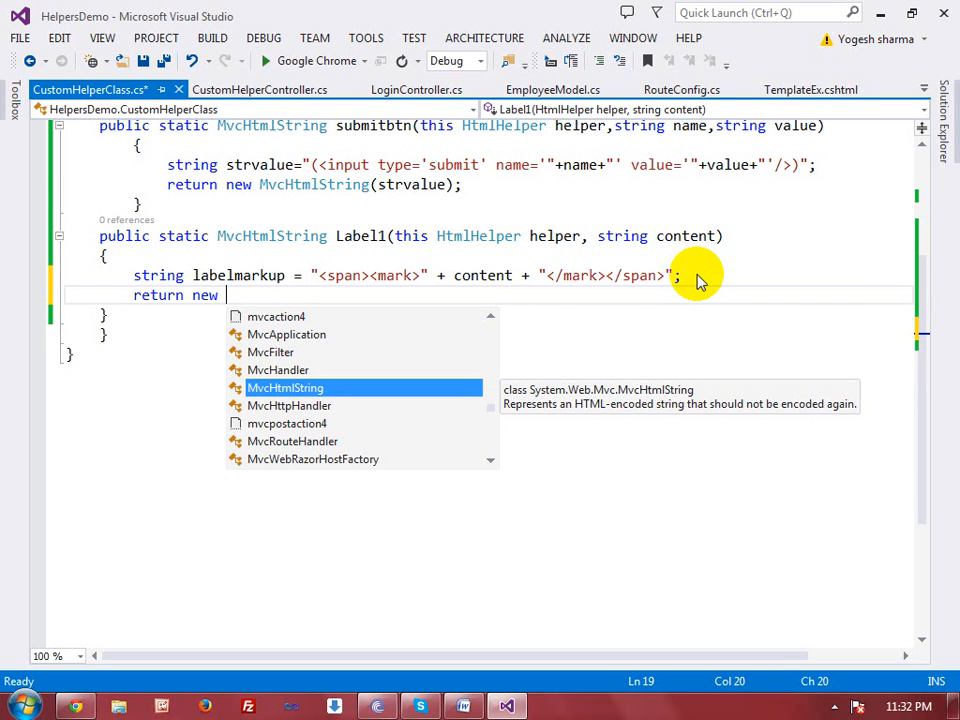
type("MvcHtmlString(")
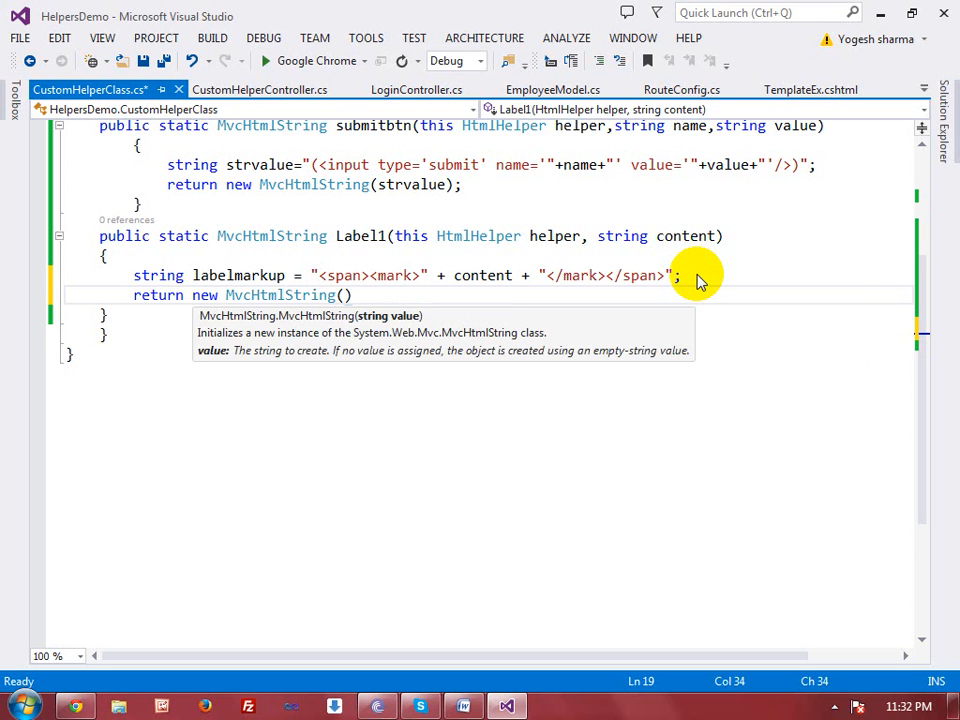
type("labelmarkup")
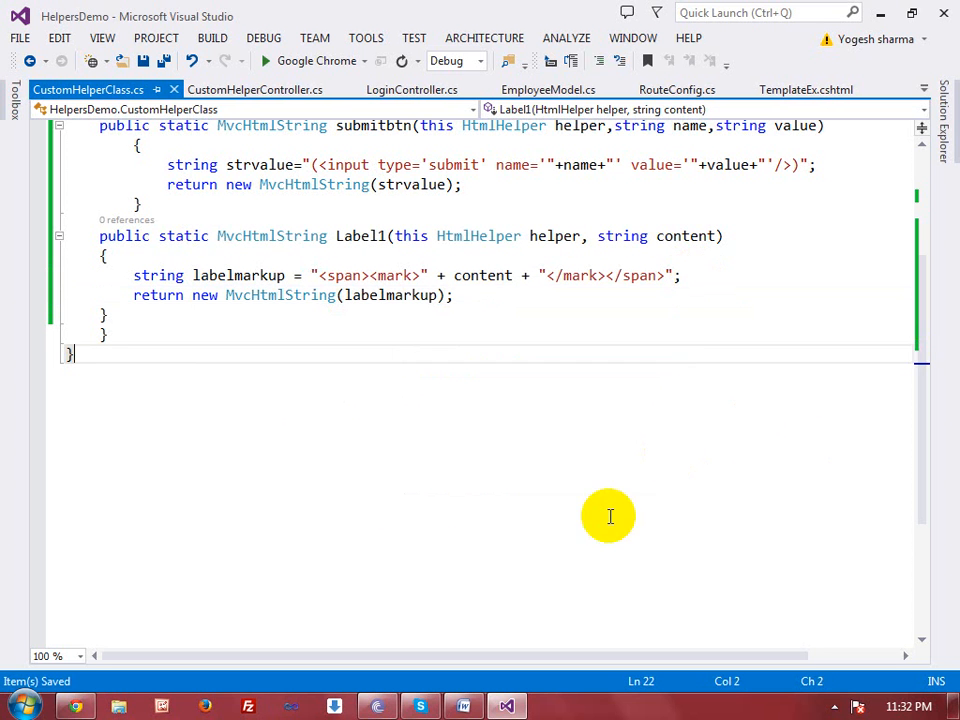
left_click(255, 89)
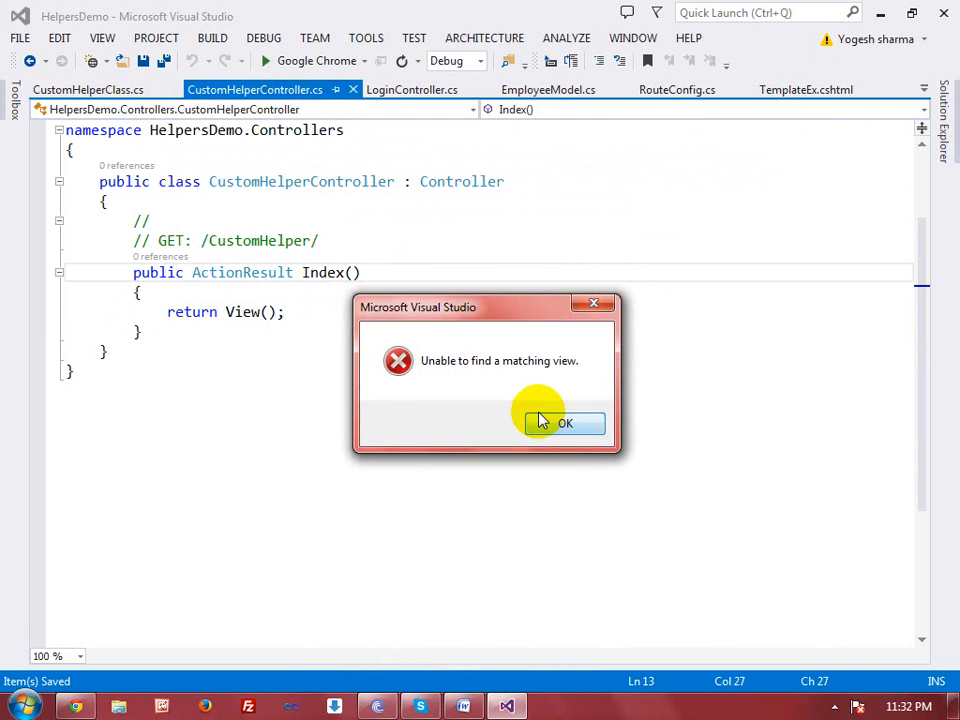
Dismiss the missing-view error so the Index.cshtml view can be opened
left_click(564, 423)
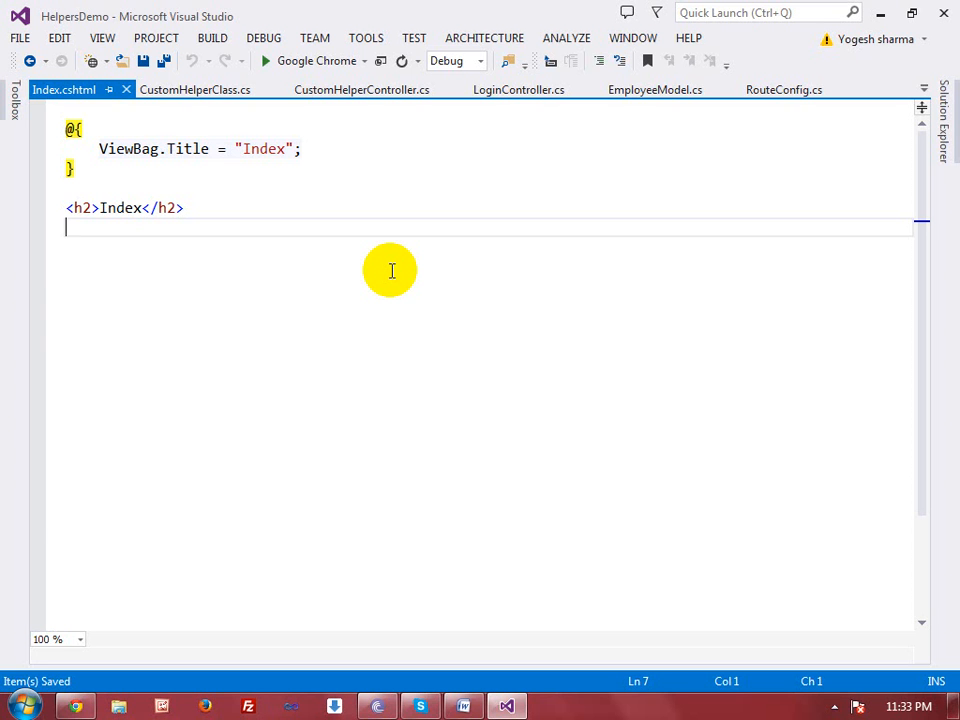
type("@")
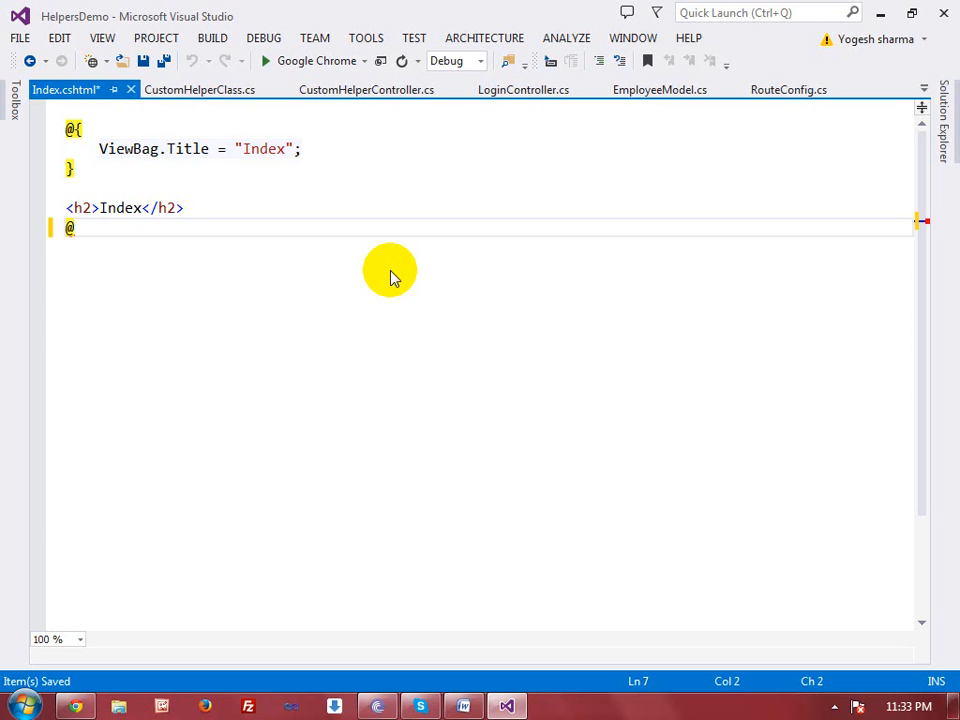
type("Html")
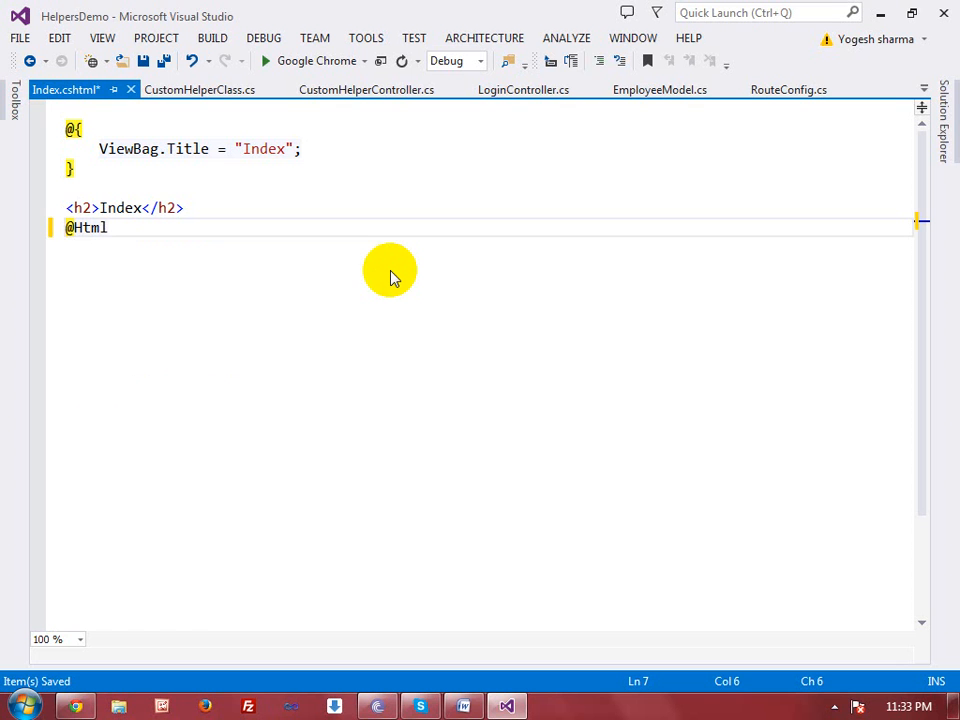
type(".")
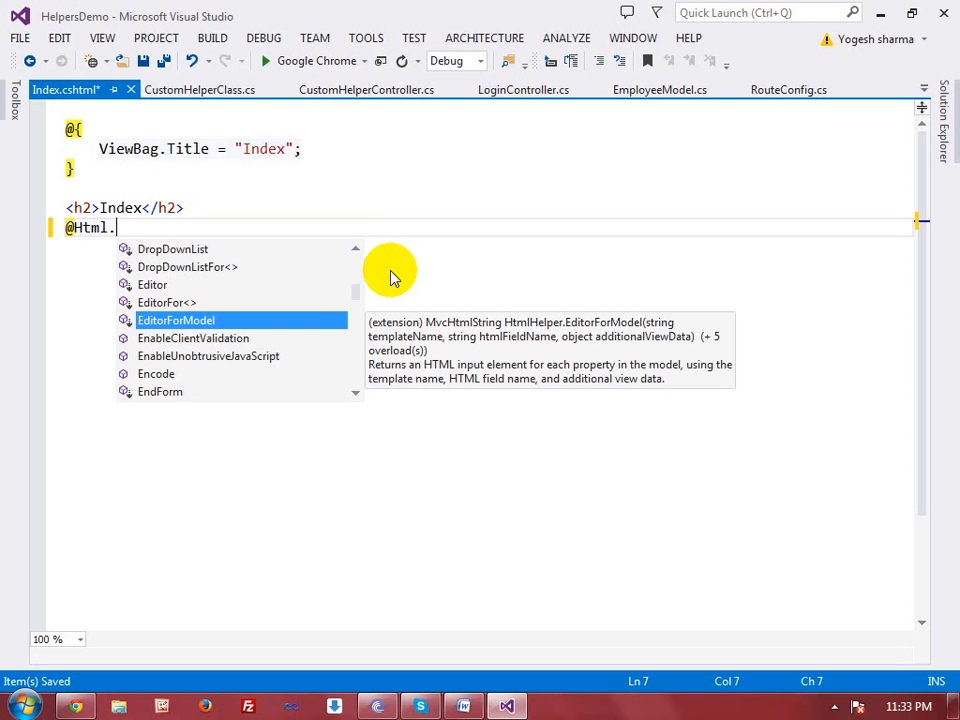
type("submitbtn")
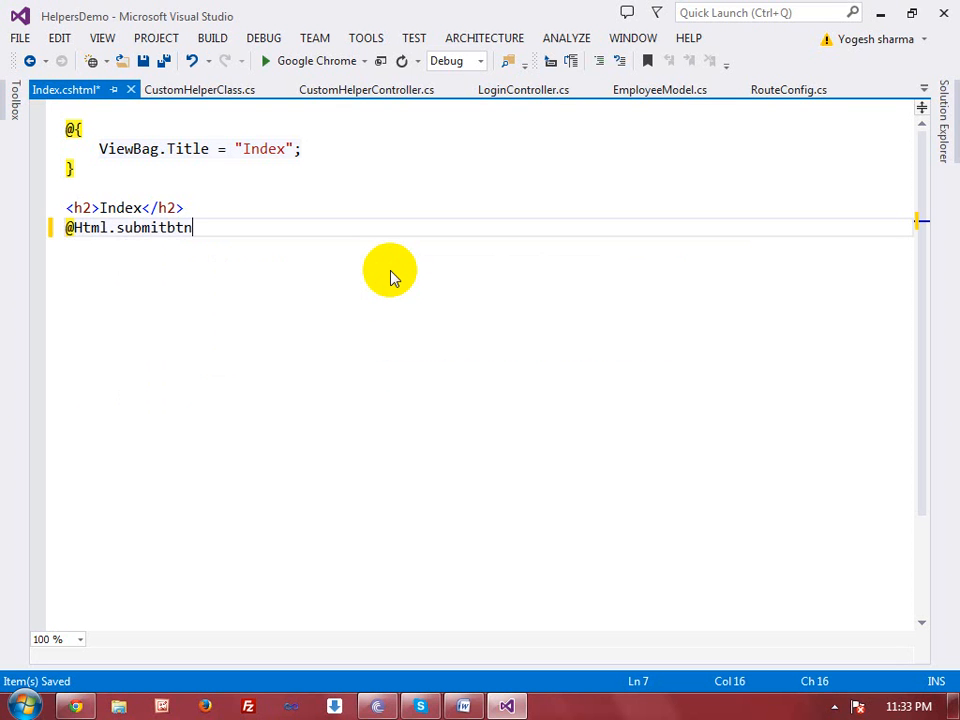
type("()")
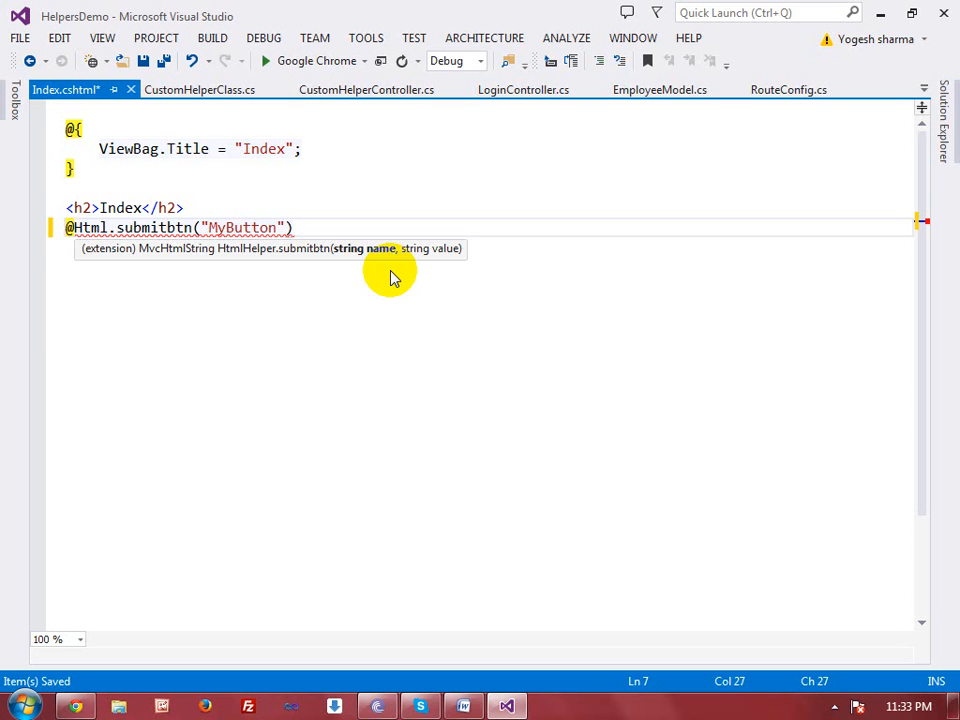
type(",\"")
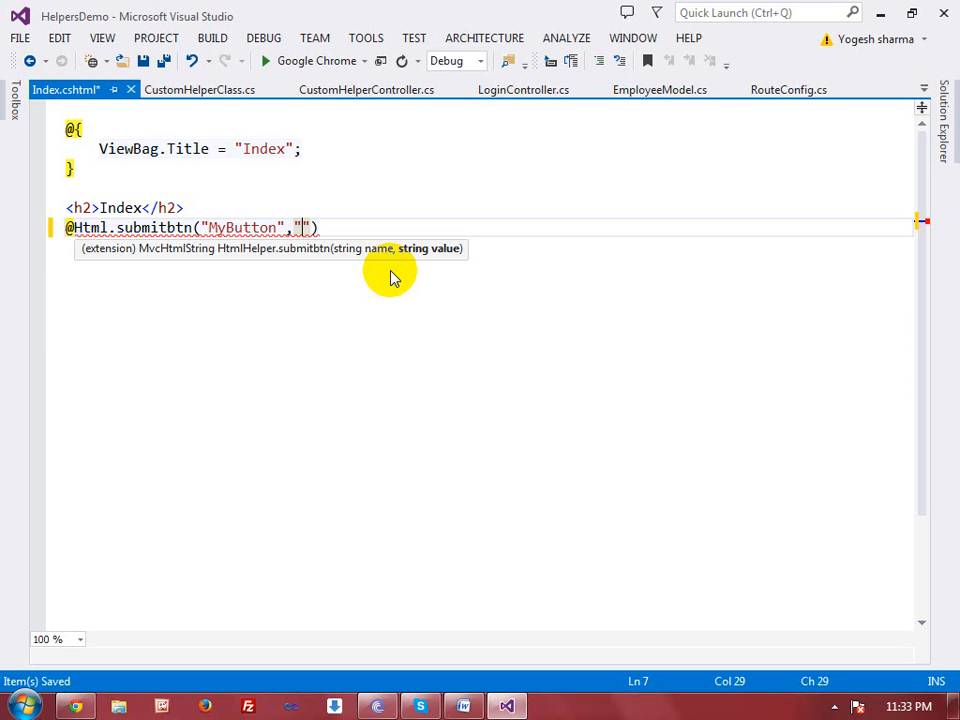
type("Reg")
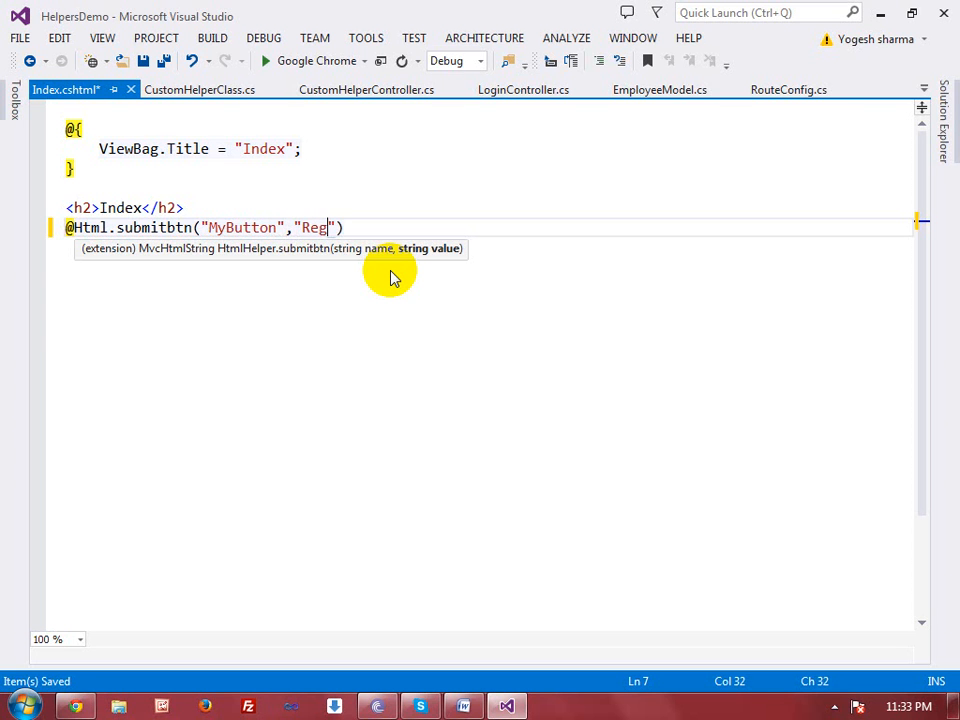
type("ister Me")
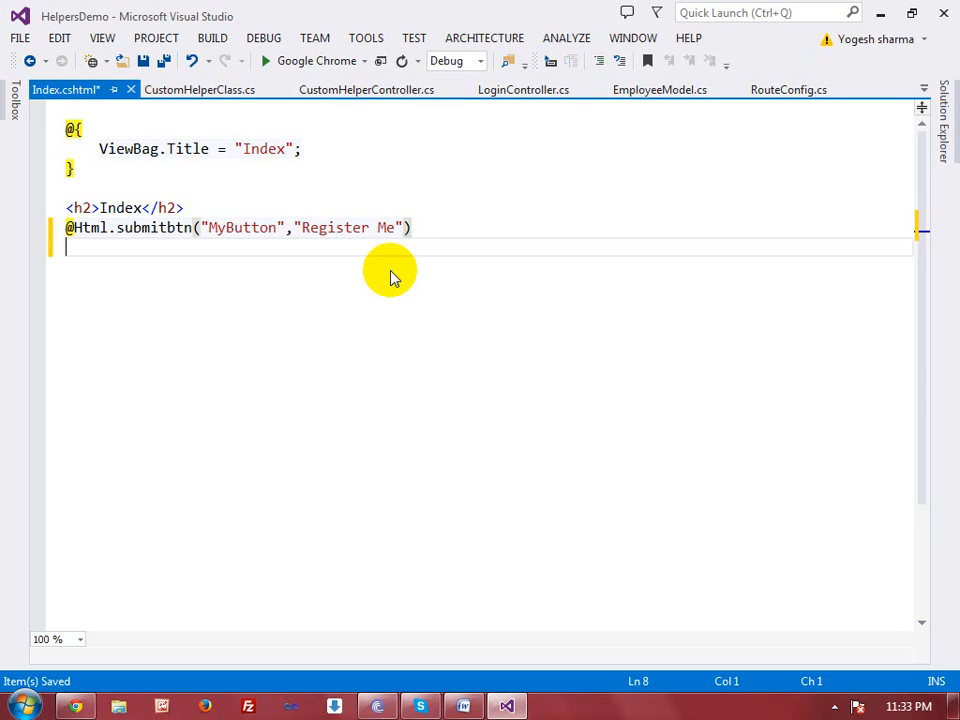
key("Backspace")
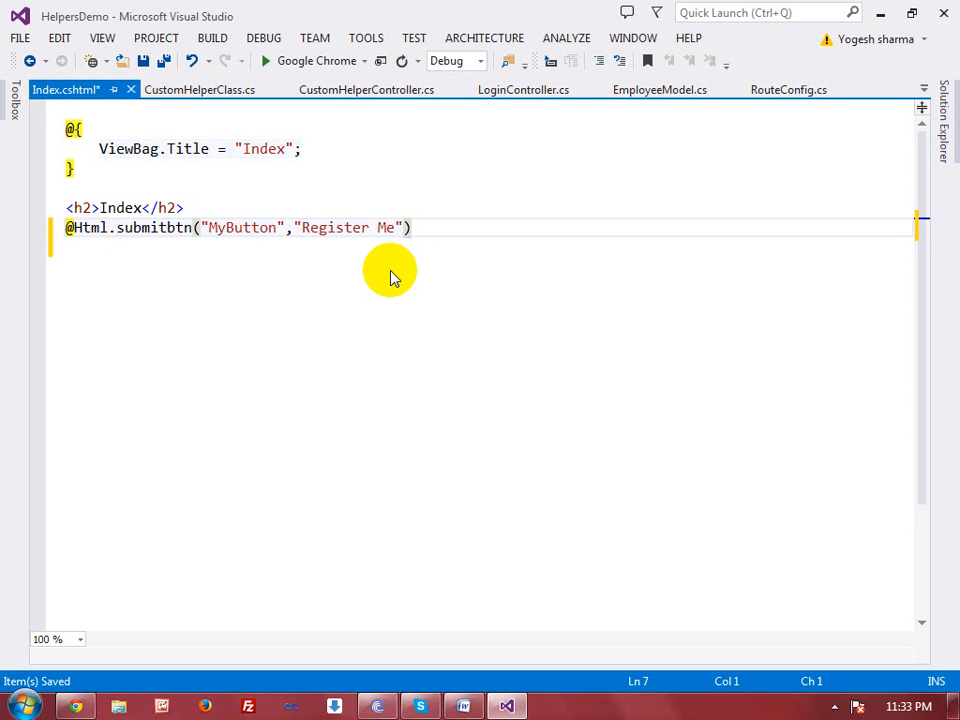
type("<br")
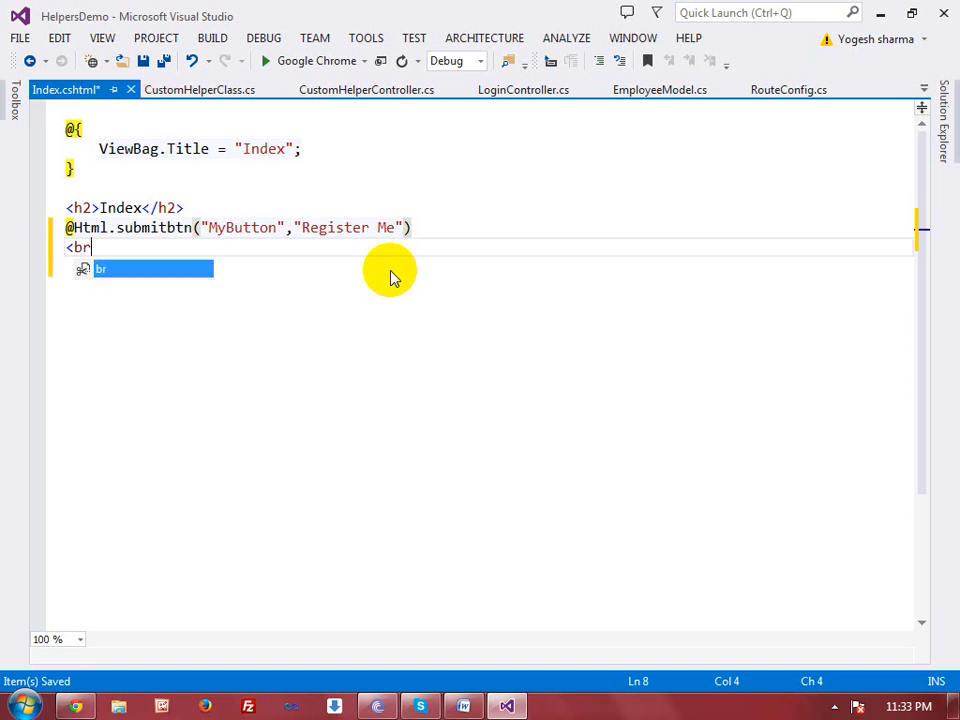
key("enter")
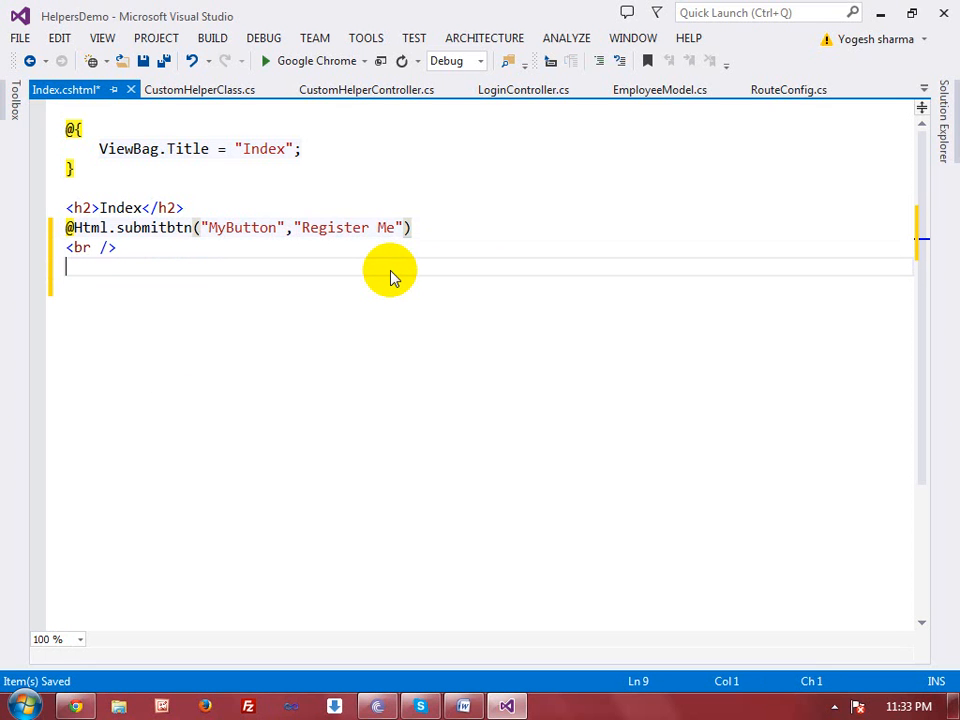
type("@")
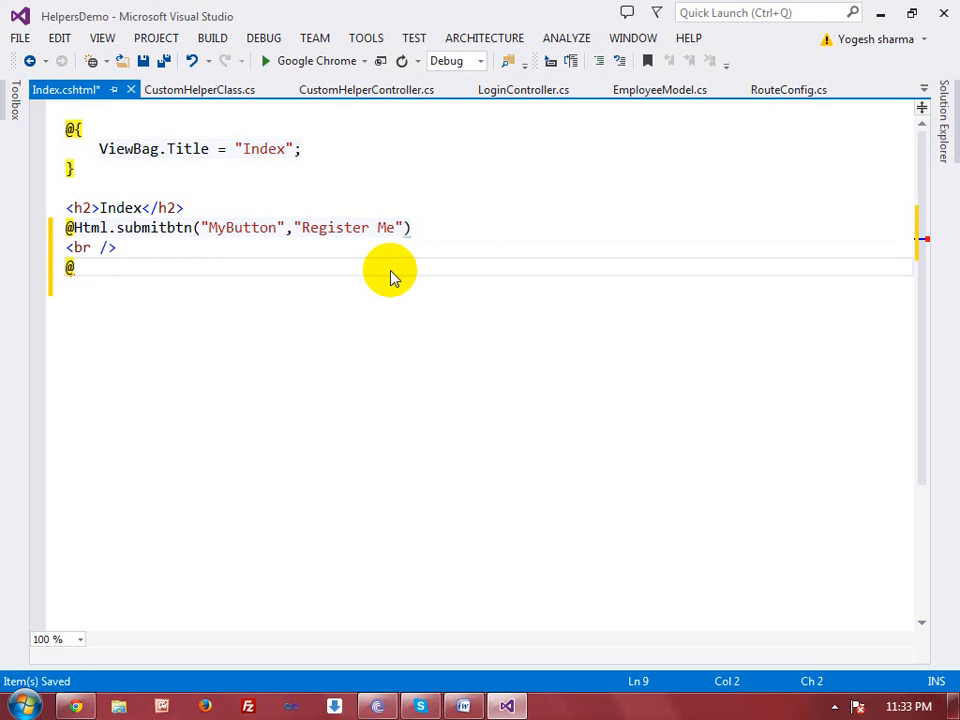
type("Html")
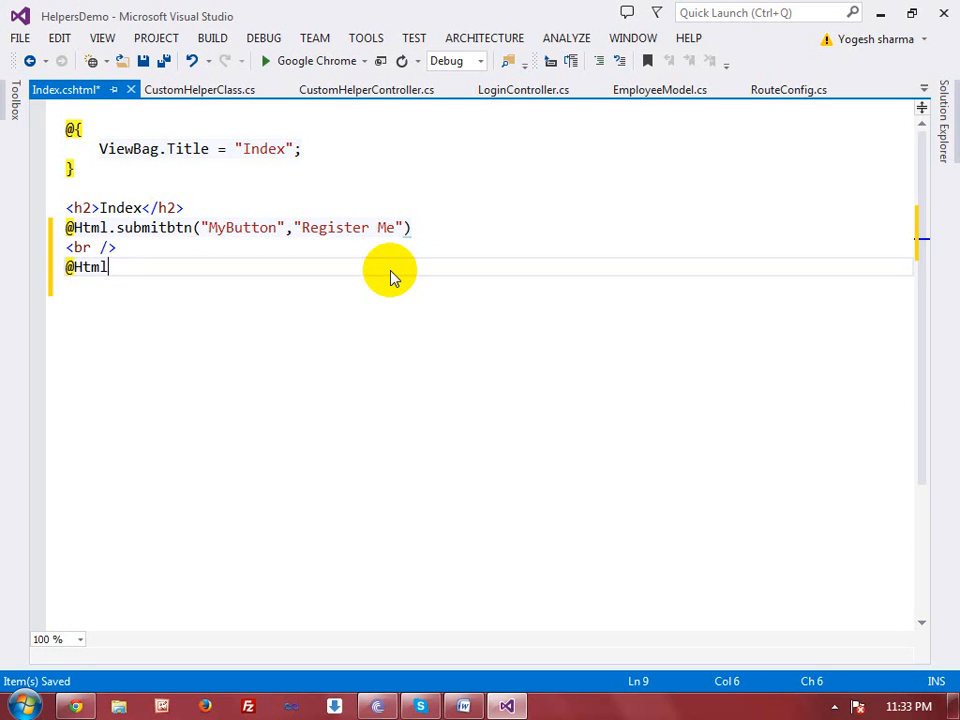
type(".")
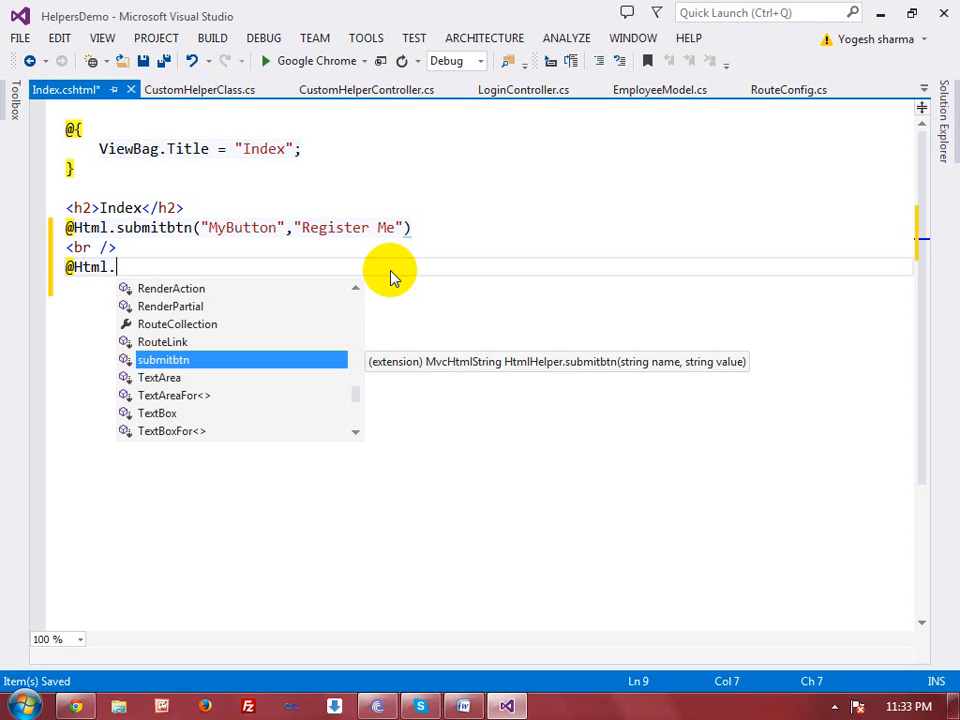
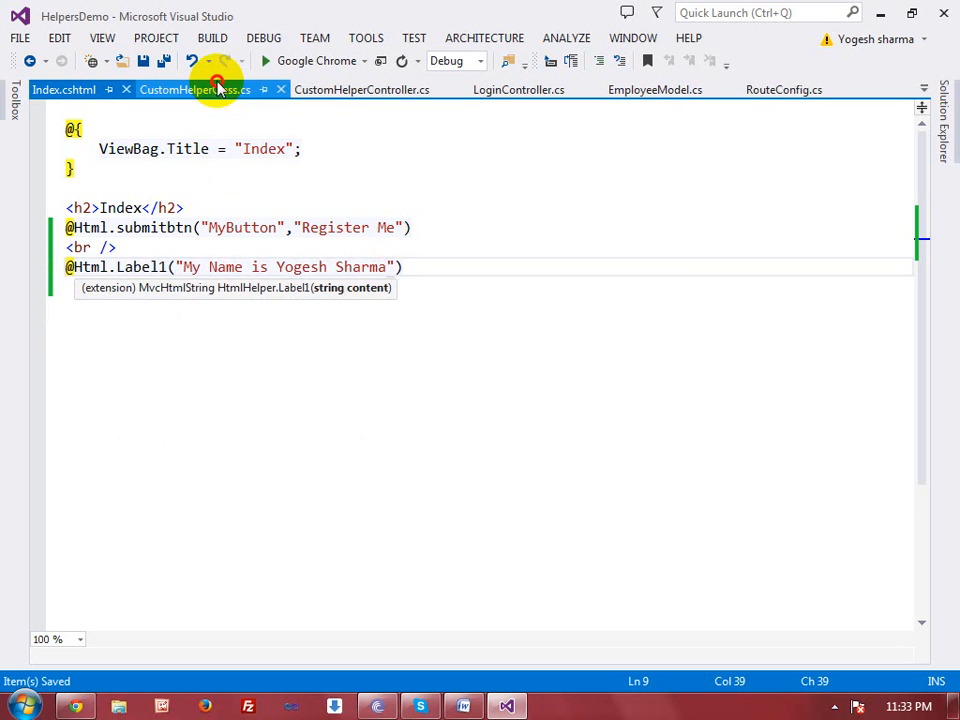
In RouteConfig.cs, change the default controller from Home to CustomHelper
left_click(361, 89)
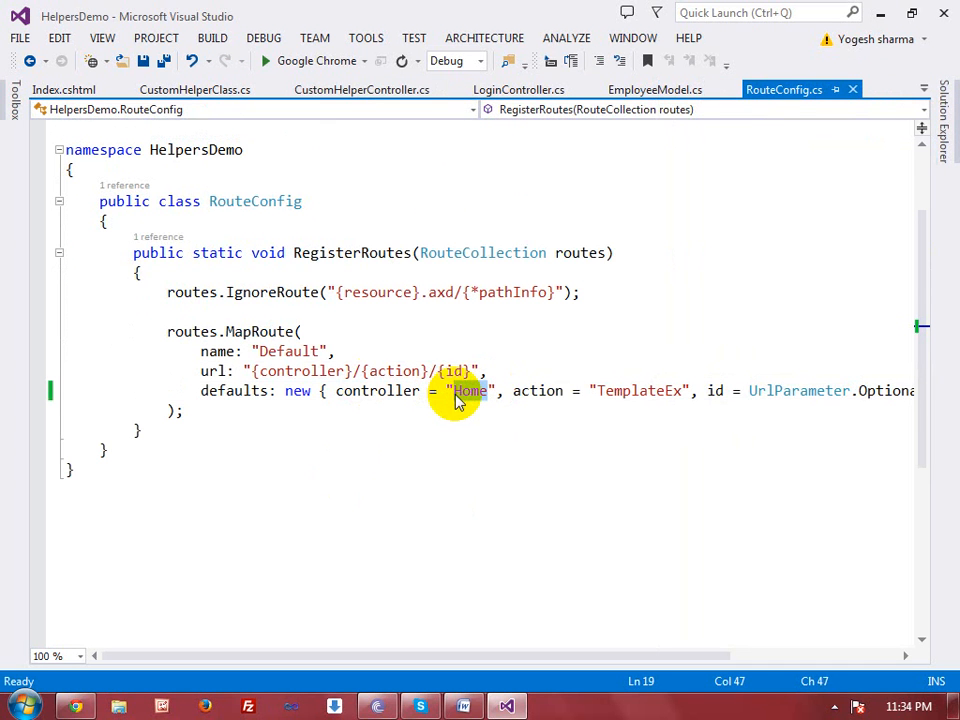
type("CustomHelper")
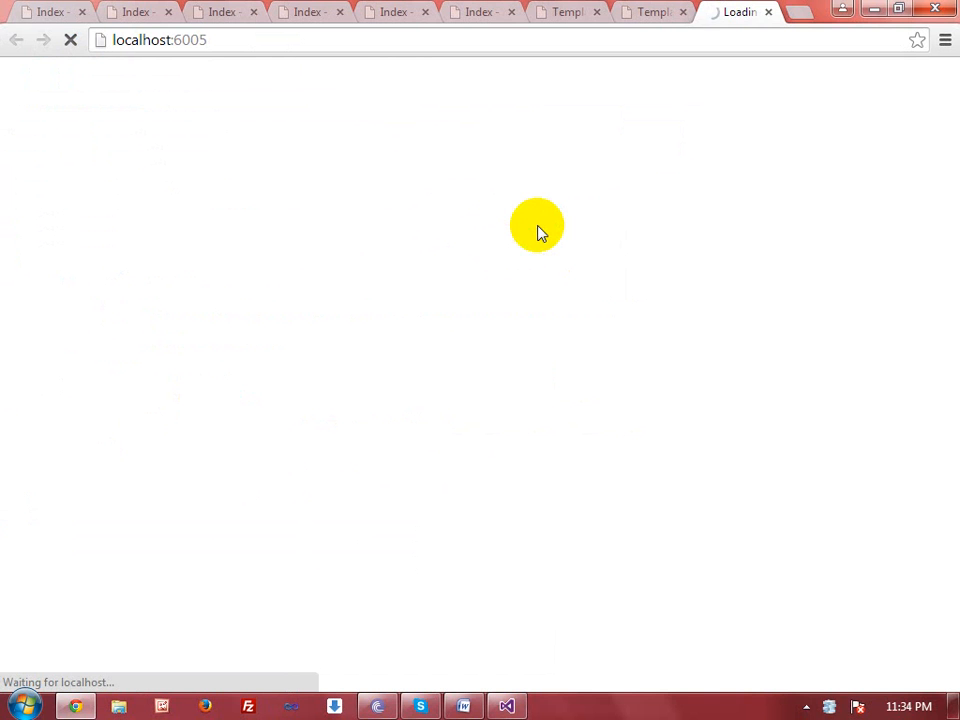
mouse_move(872, 9)
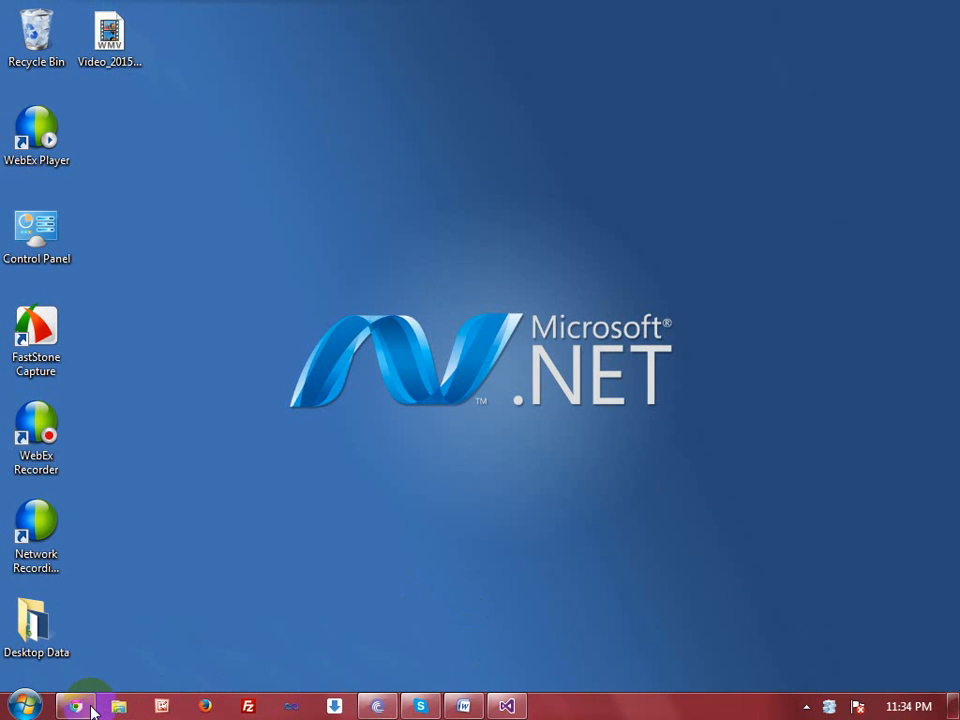
Return to Visual Studio from Chrome and stop debugging the running site
left_click(75, 706)
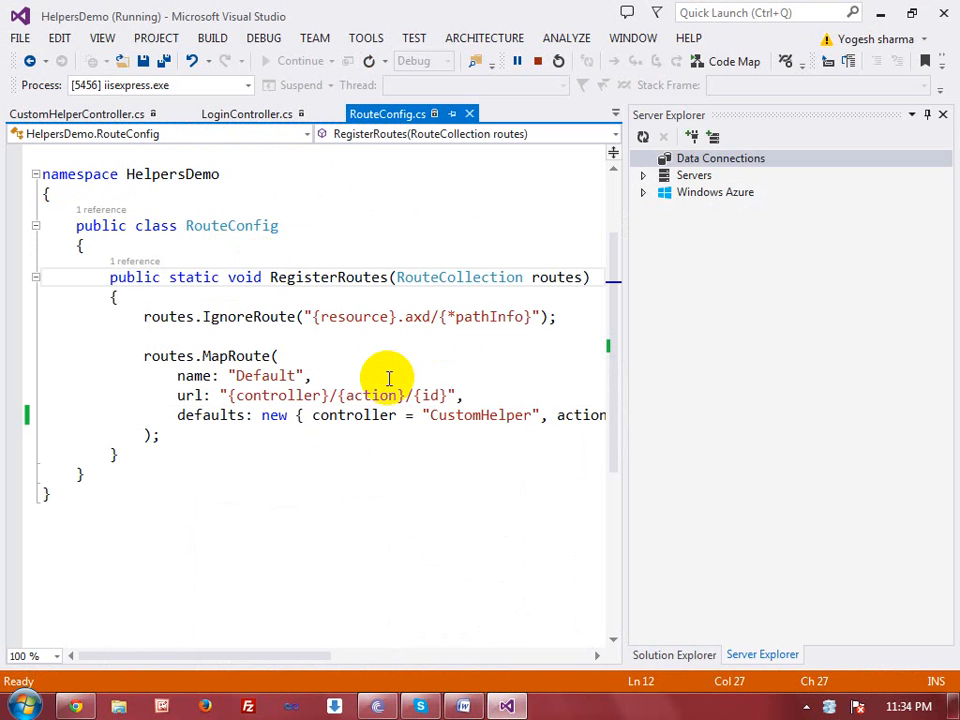
left_click(246, 113)
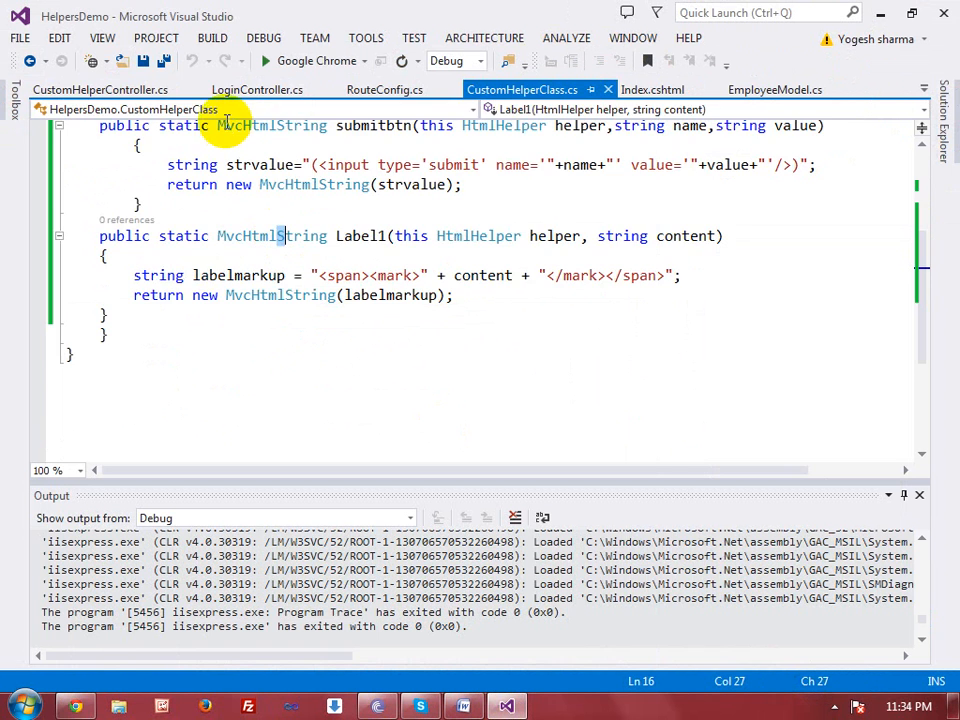
Review CustomHelperController, then select TemplateEx in RouteConfig's default action to replace it
left_click(100, 89)
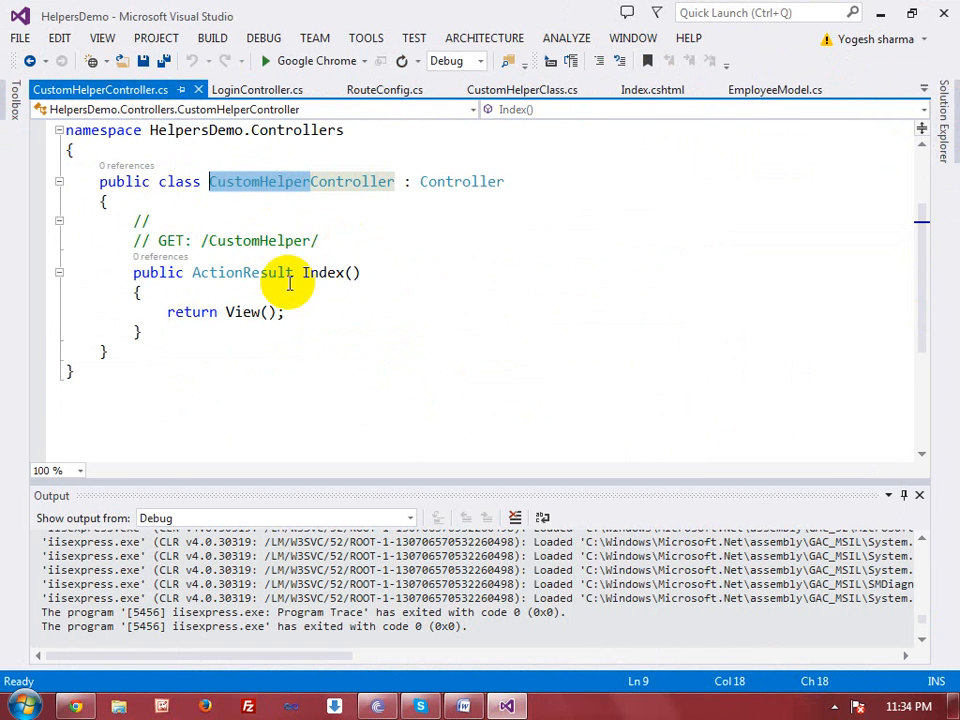
right_click(287, 282)
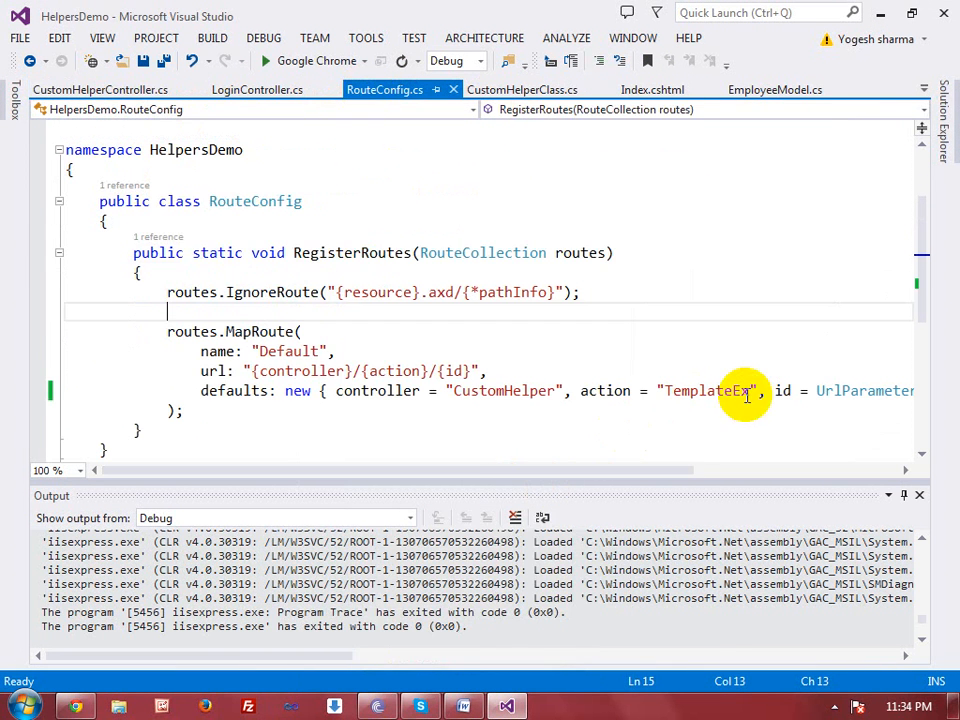
double_click(705, 390)
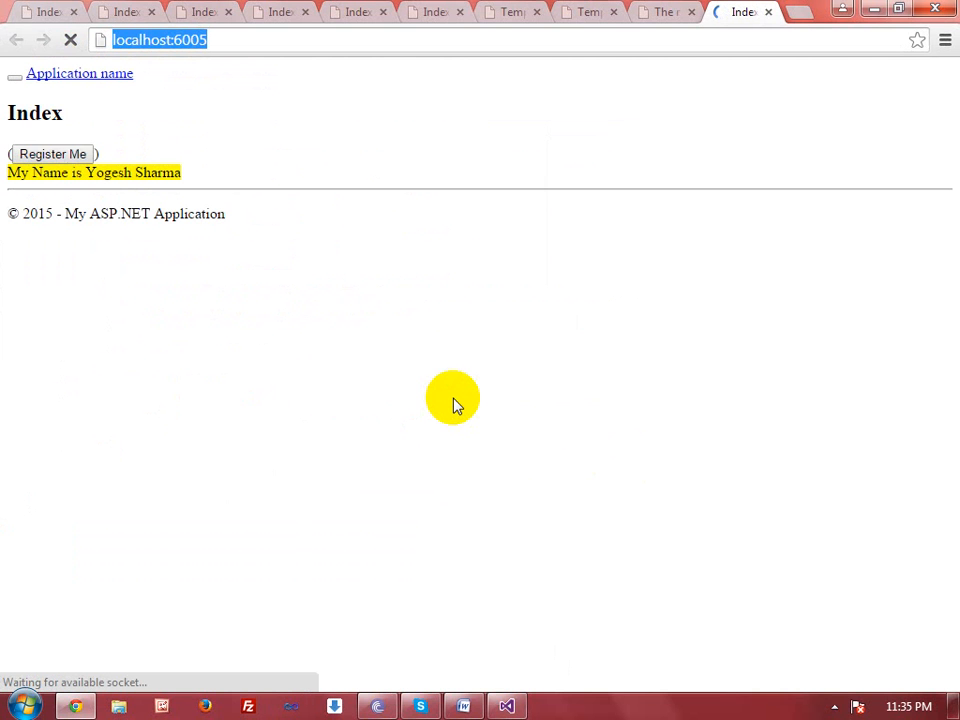
mouse_move(52, 154)
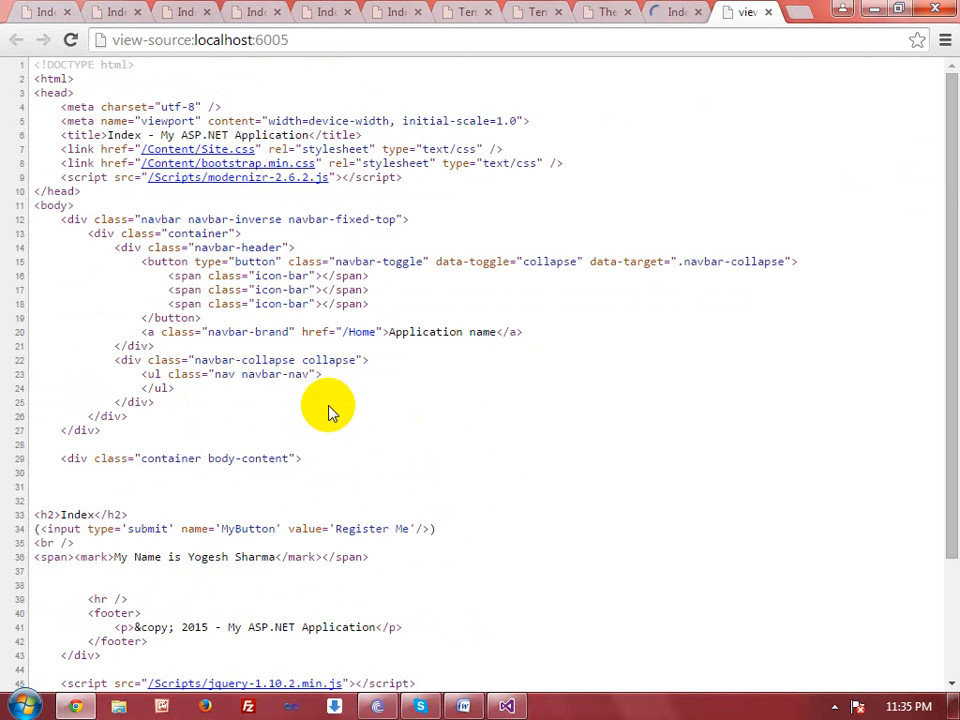
mouse_move(315, 400)
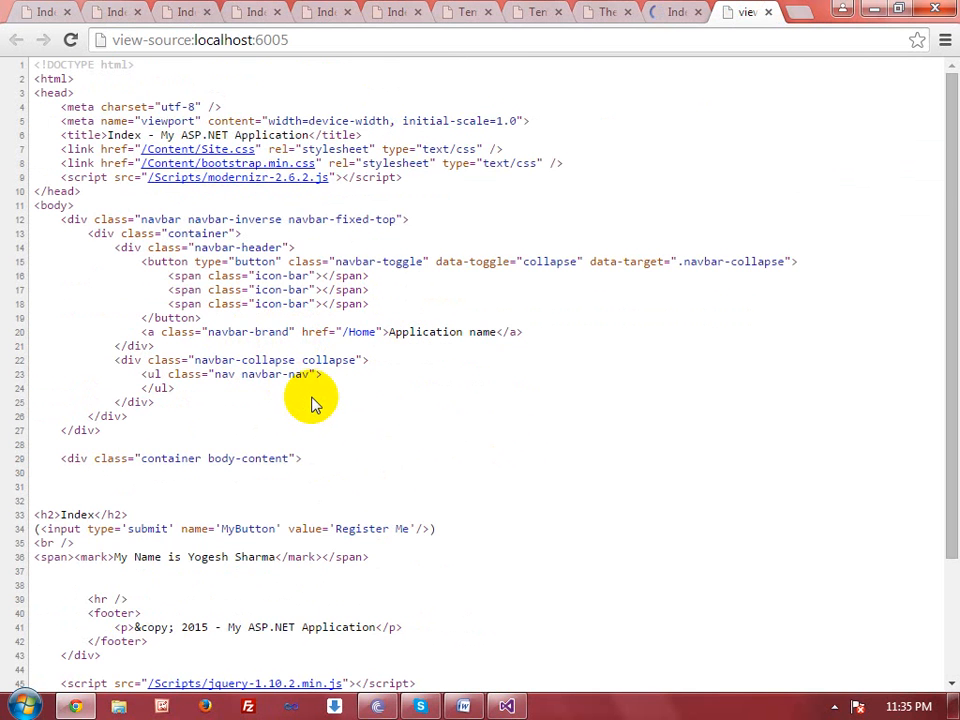
Scroll Chrome's page source to the generated submit input and span markup
scroll("down", 3)
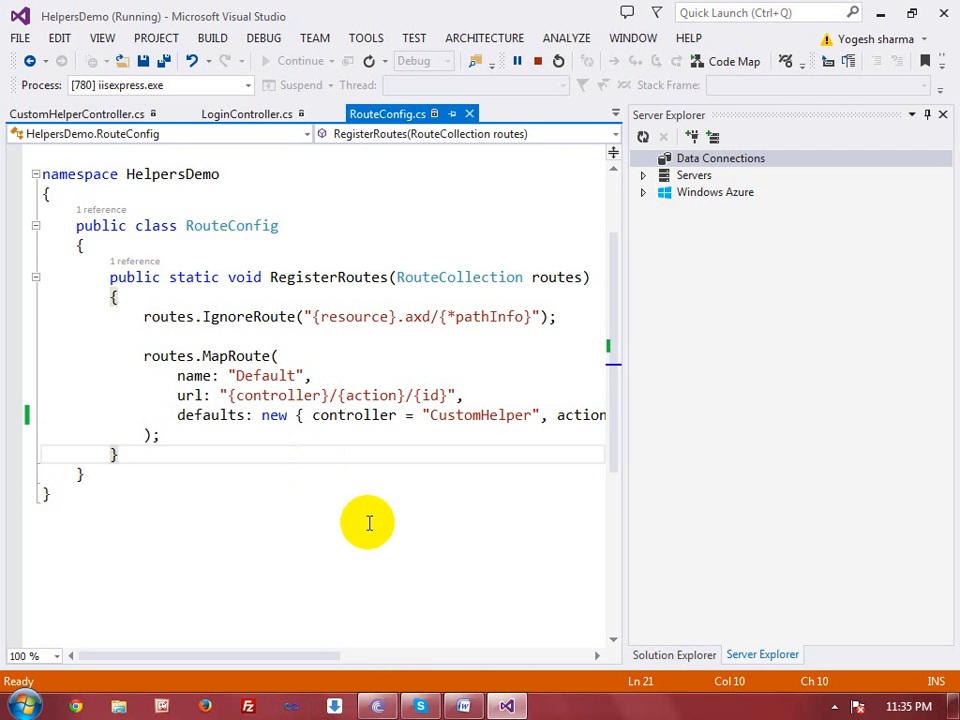
mouse_move(510, 480)
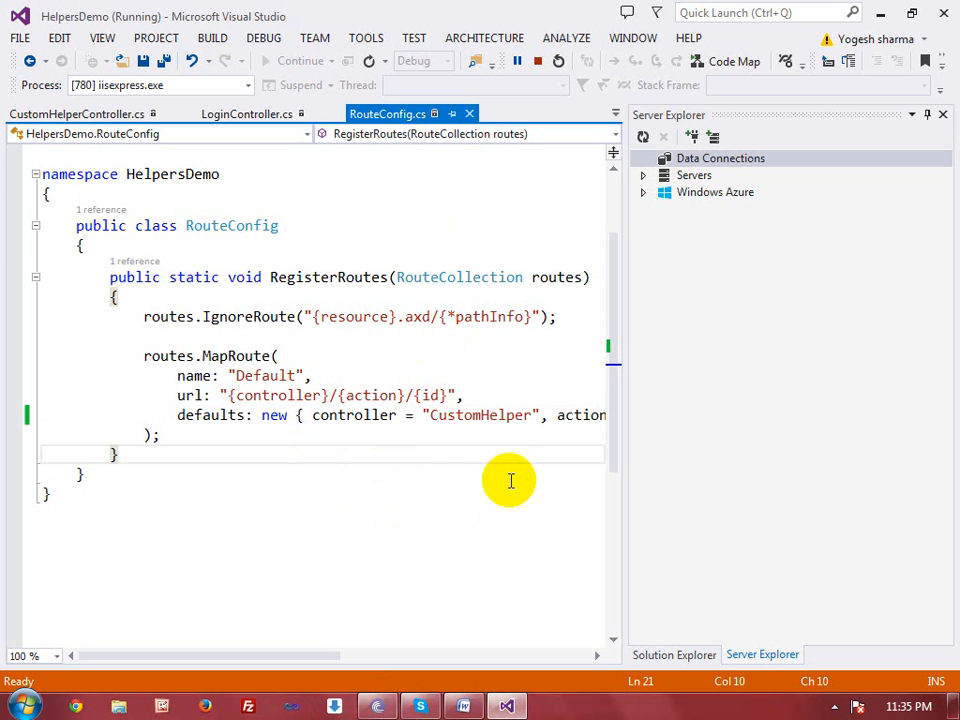
mouse_move(580, 105)
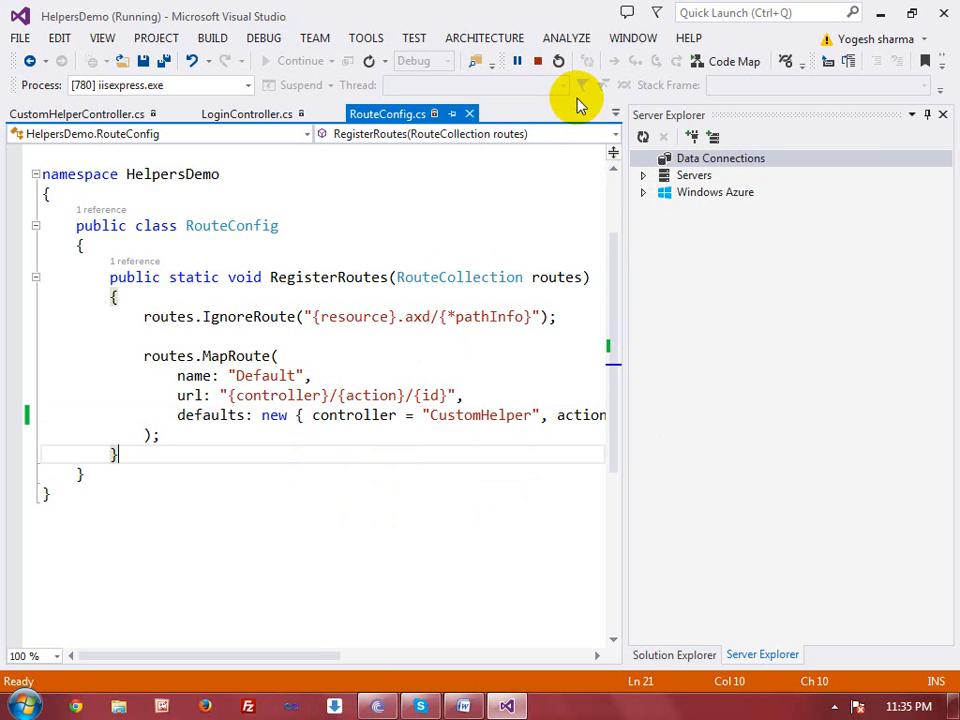
mouse_move(538, 61)
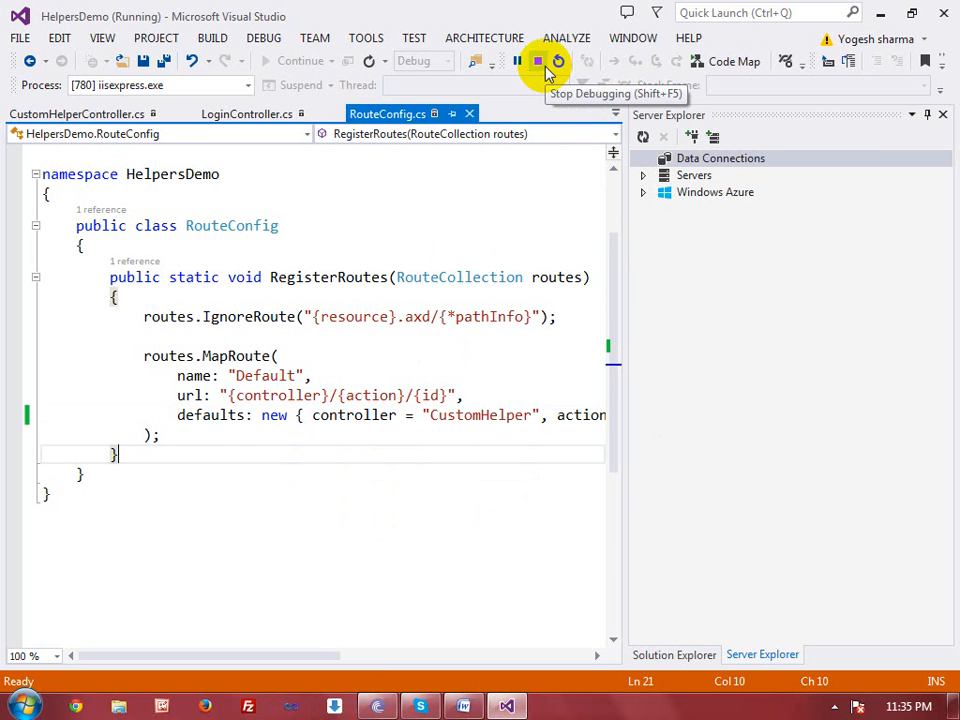
Stop debugging the HelpersDemo app from the Visual Studio toolbar
left_click(537, 61)
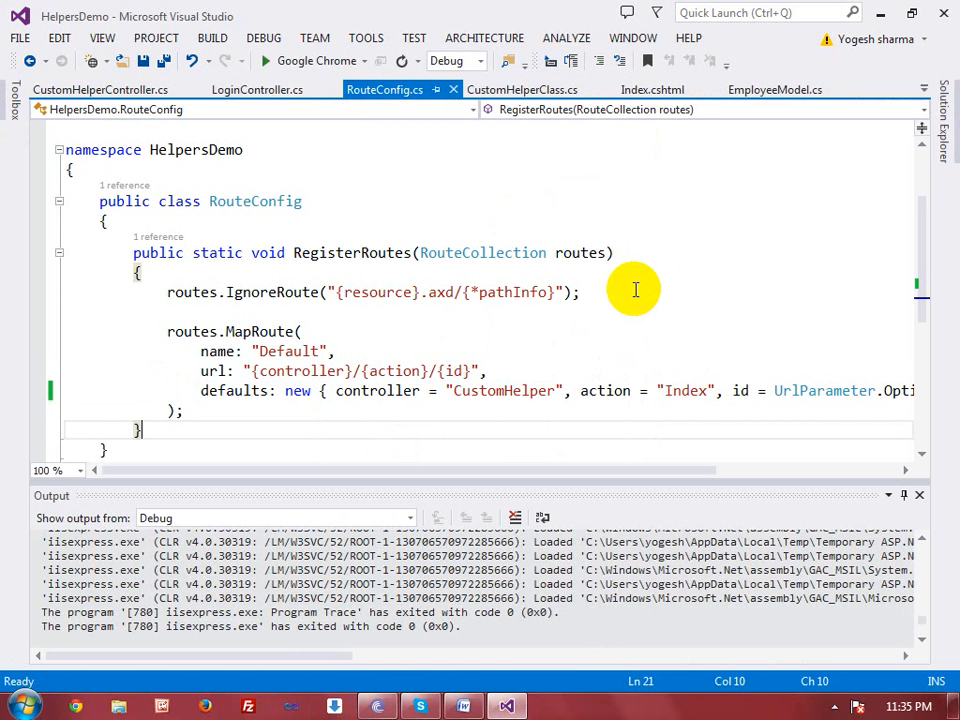